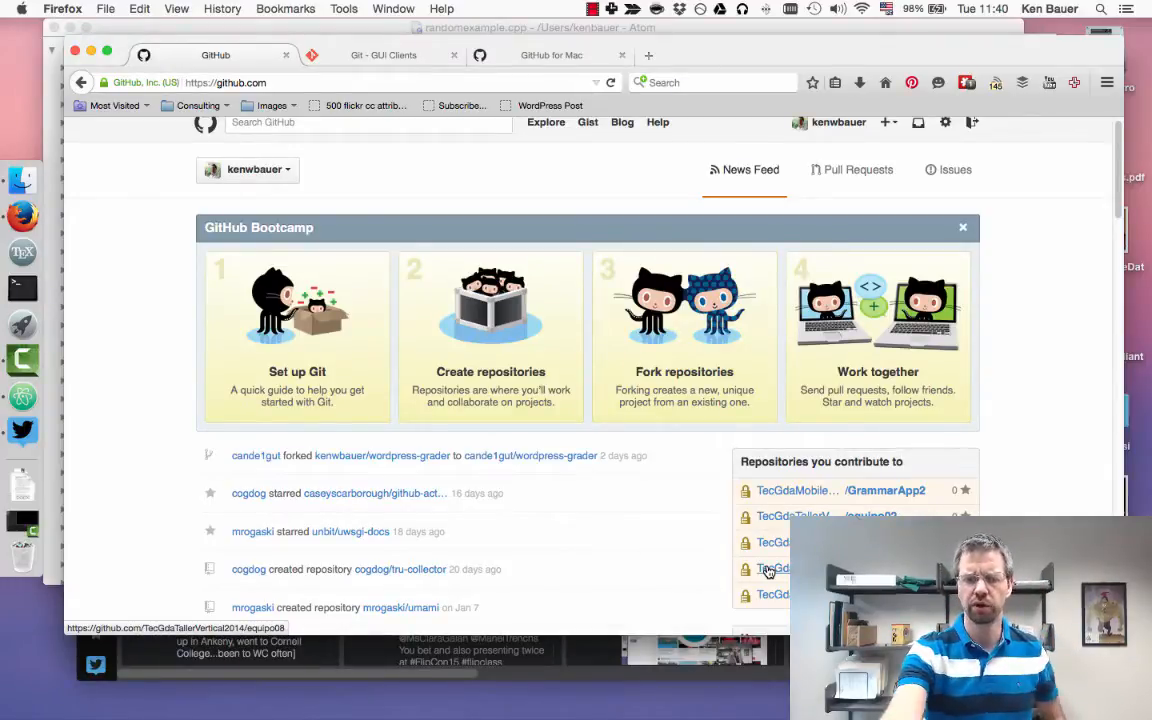
- Open the GitHub profile page listing popular repositories and contributions
scroll("up", 3)
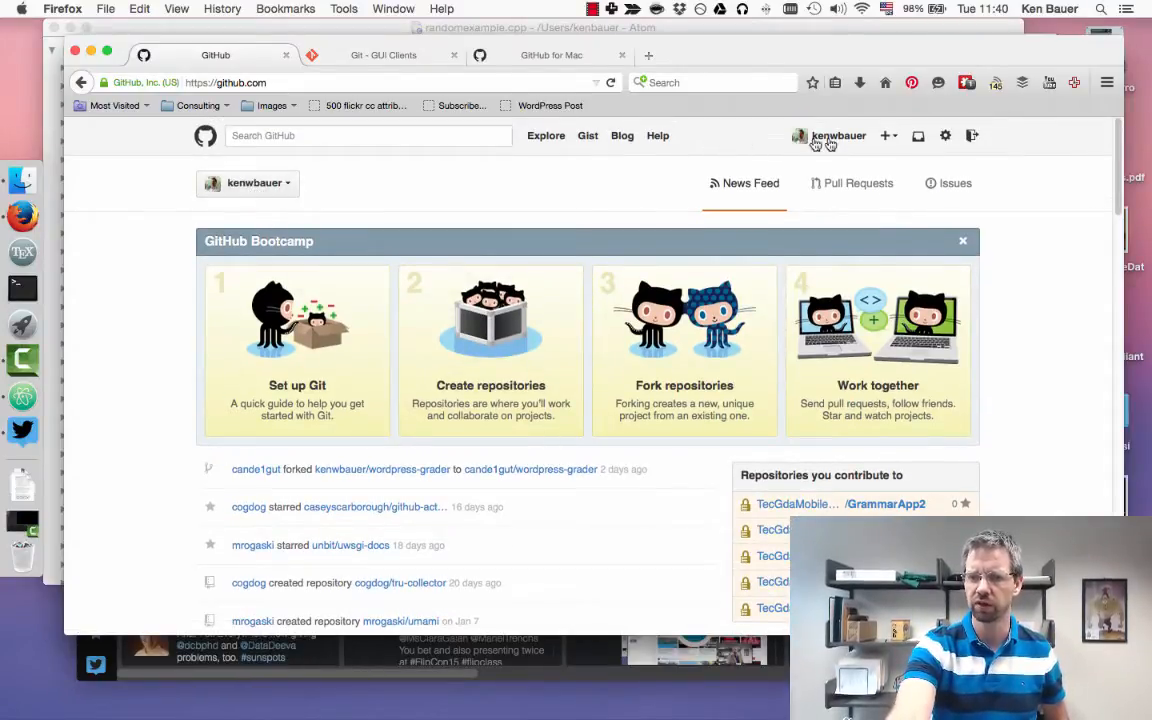
left_click(838, 135)
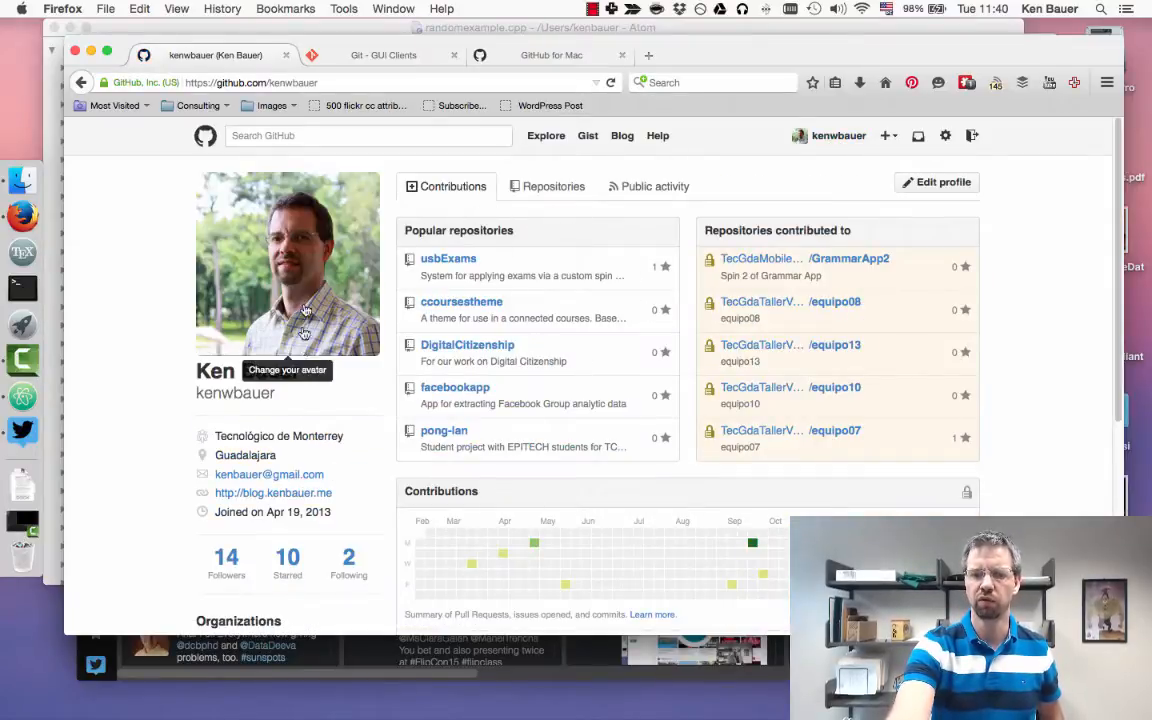
mouse_move(463, 422)
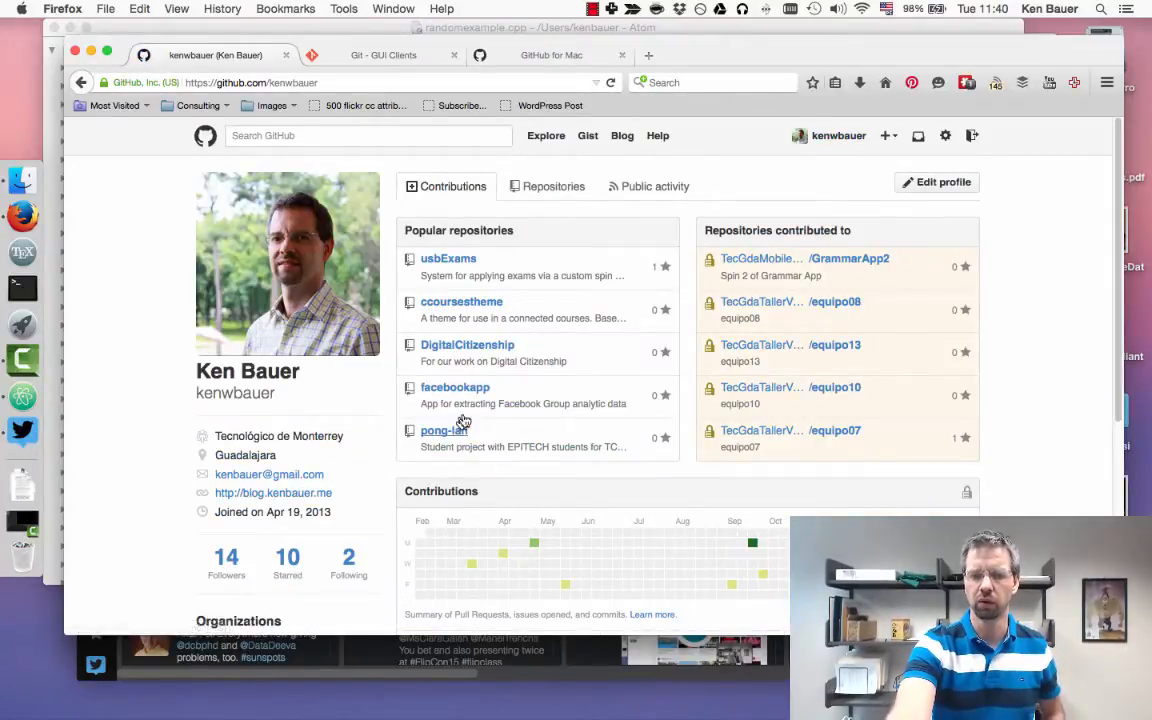
mouse_move(280, 555)
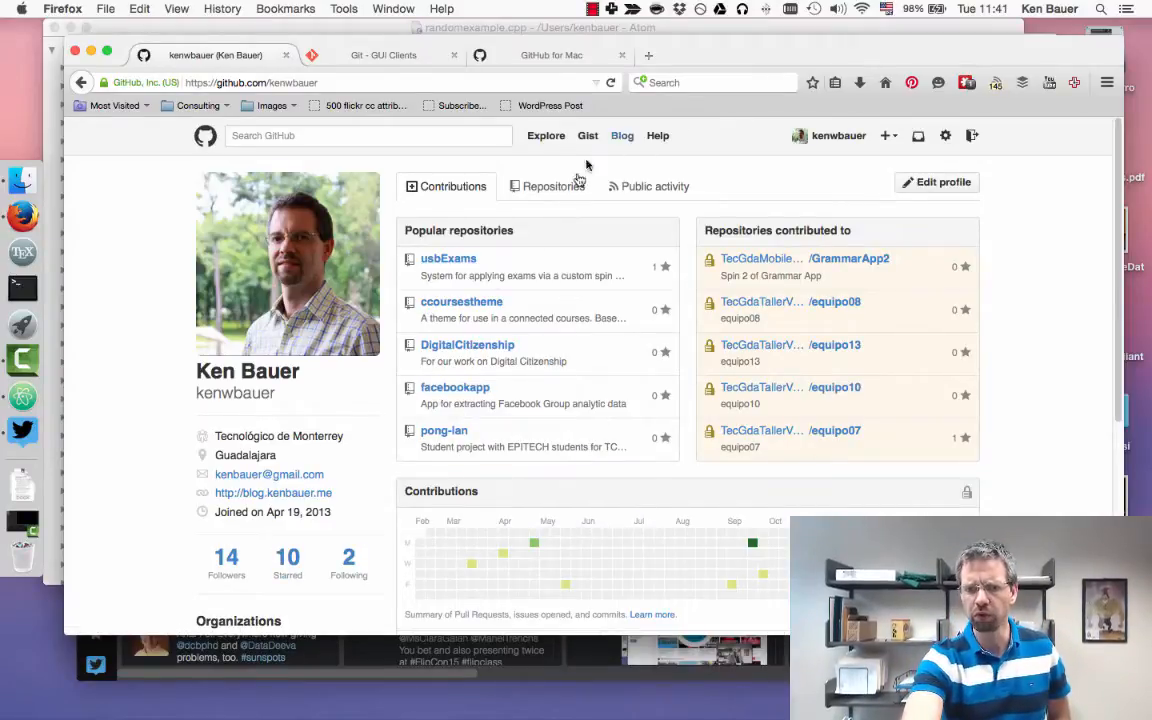
mouse_move(568, 305)
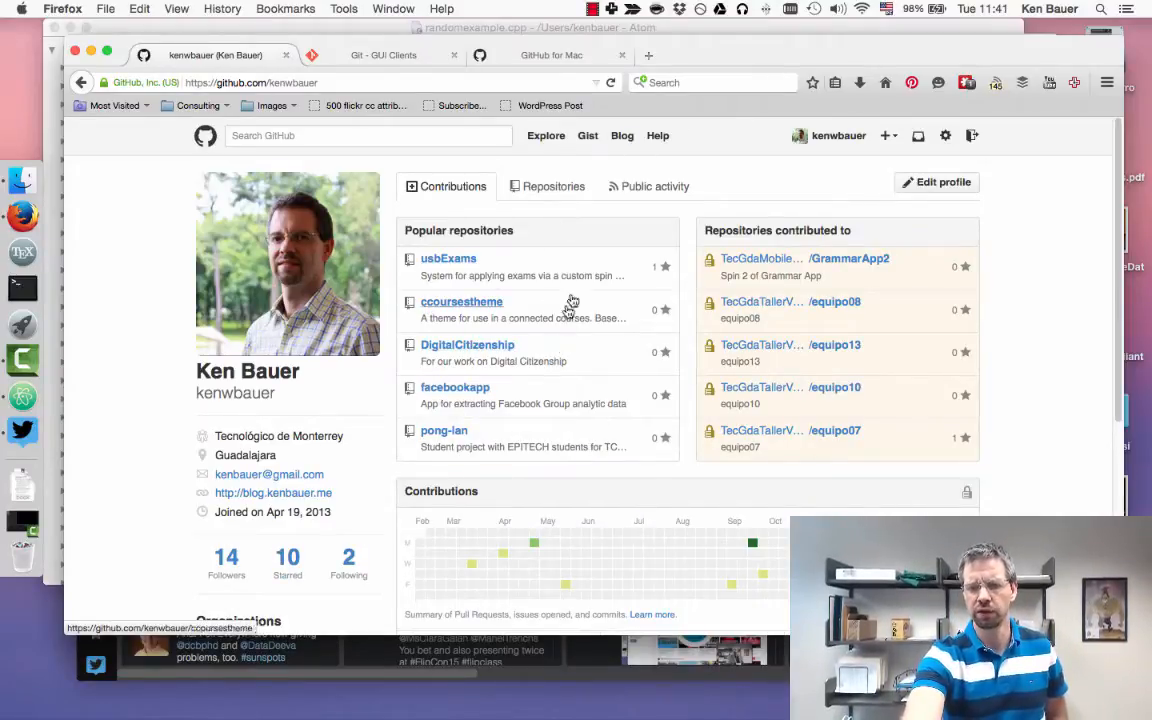
mouse_move(548, 191)
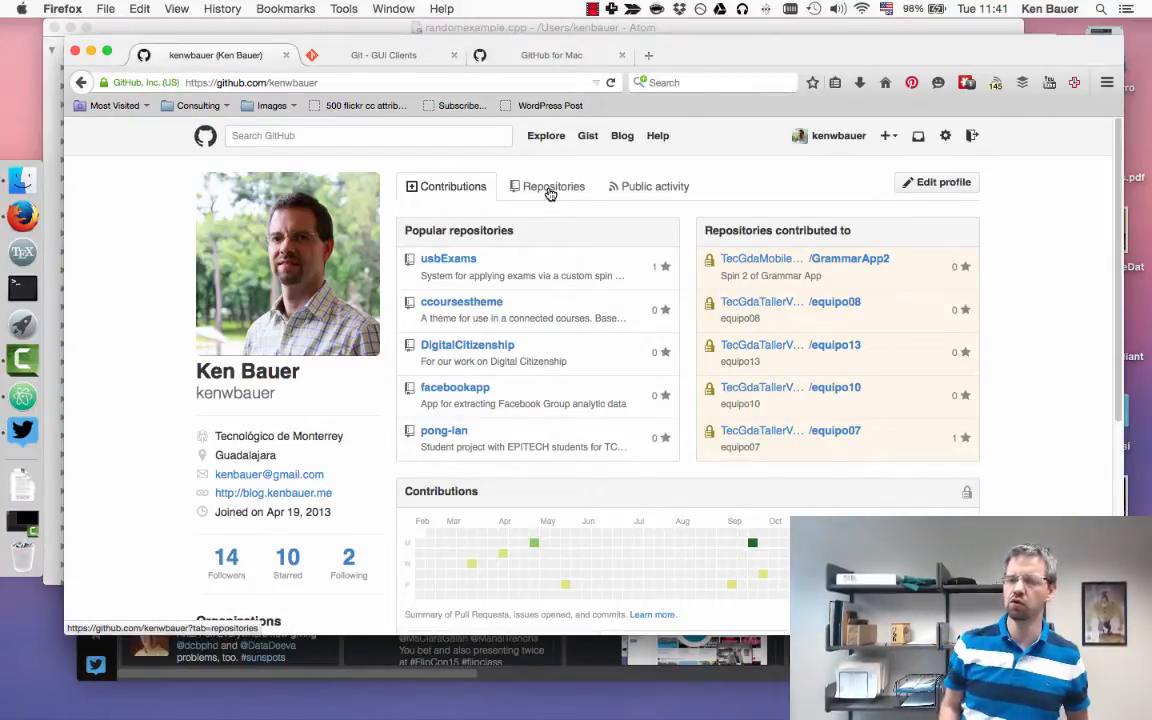
mouse_move(590, 197)
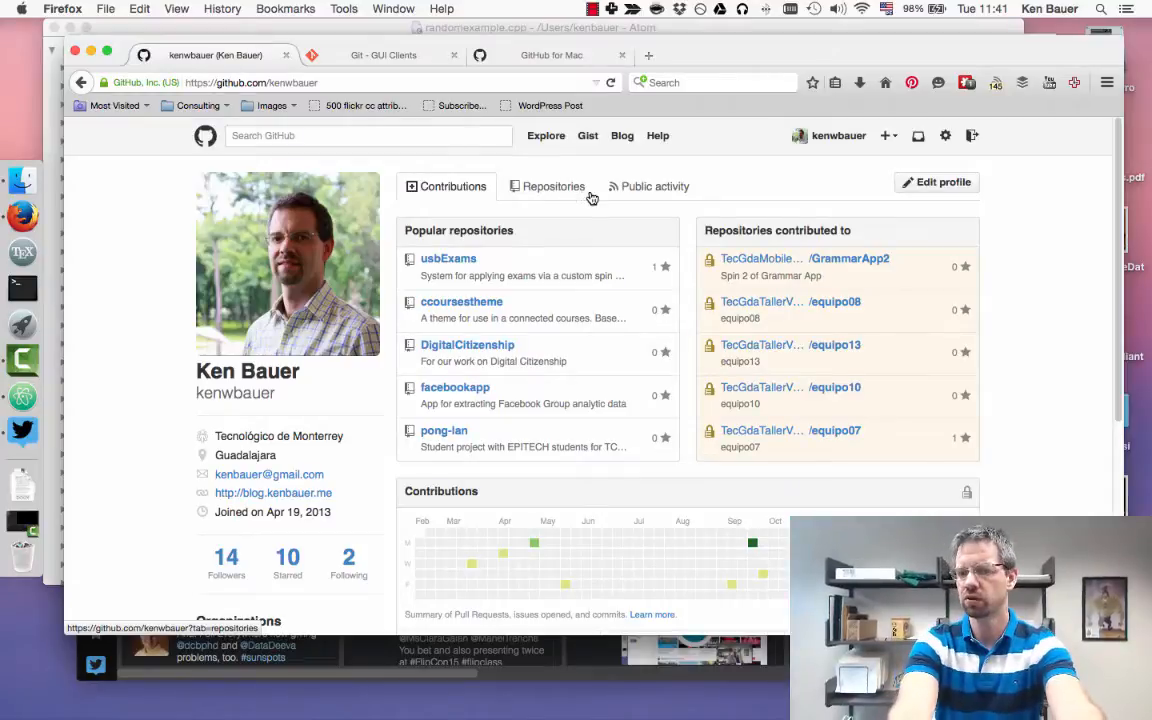
mouse_move(884, 135)
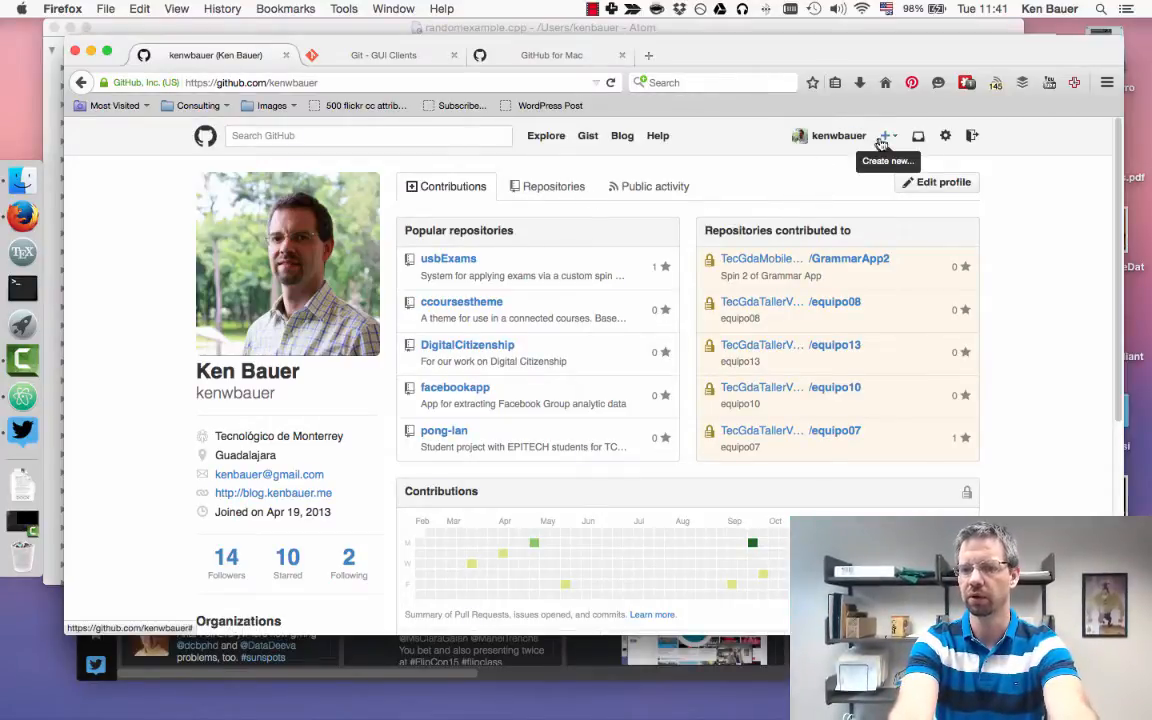
- Start a new GitHub repository named TC1014
left_click(884, 135)
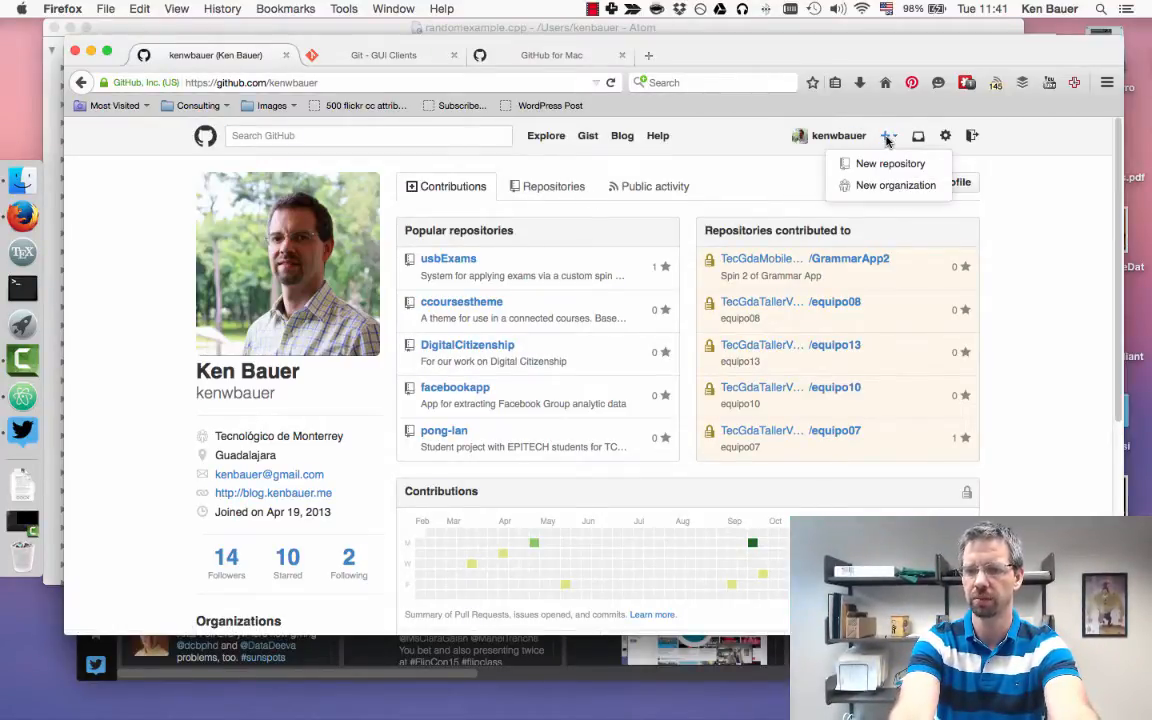
mouse_move(889, 163)
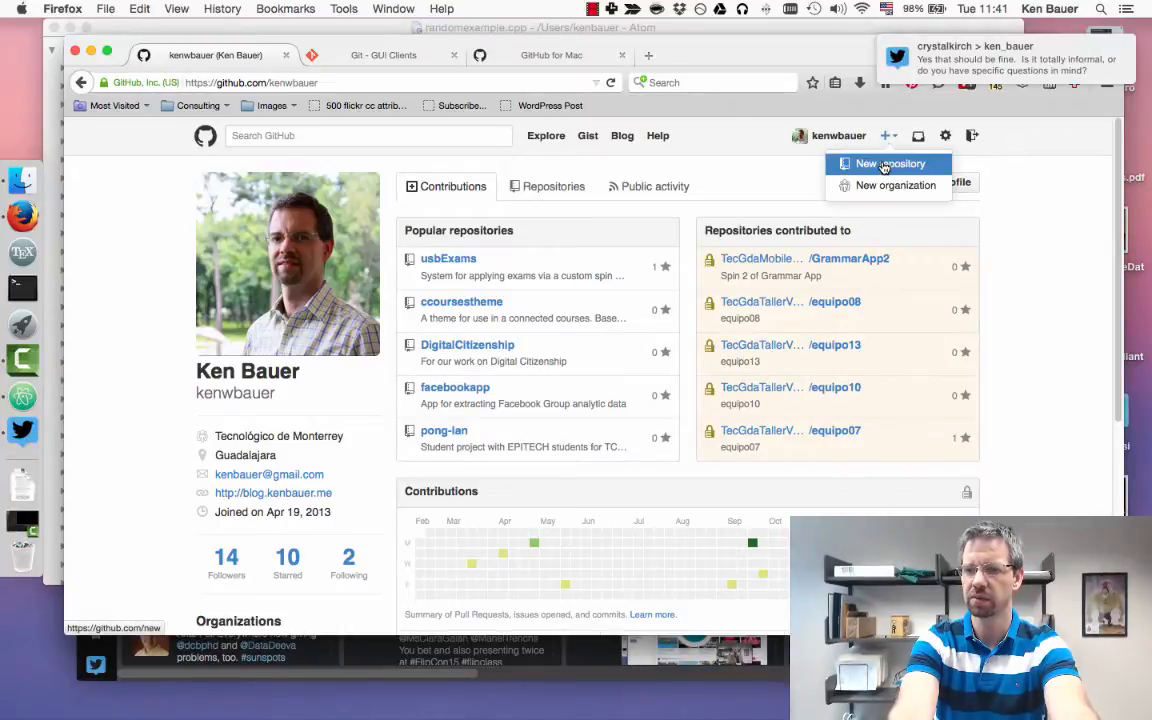
left_click(889, 163)
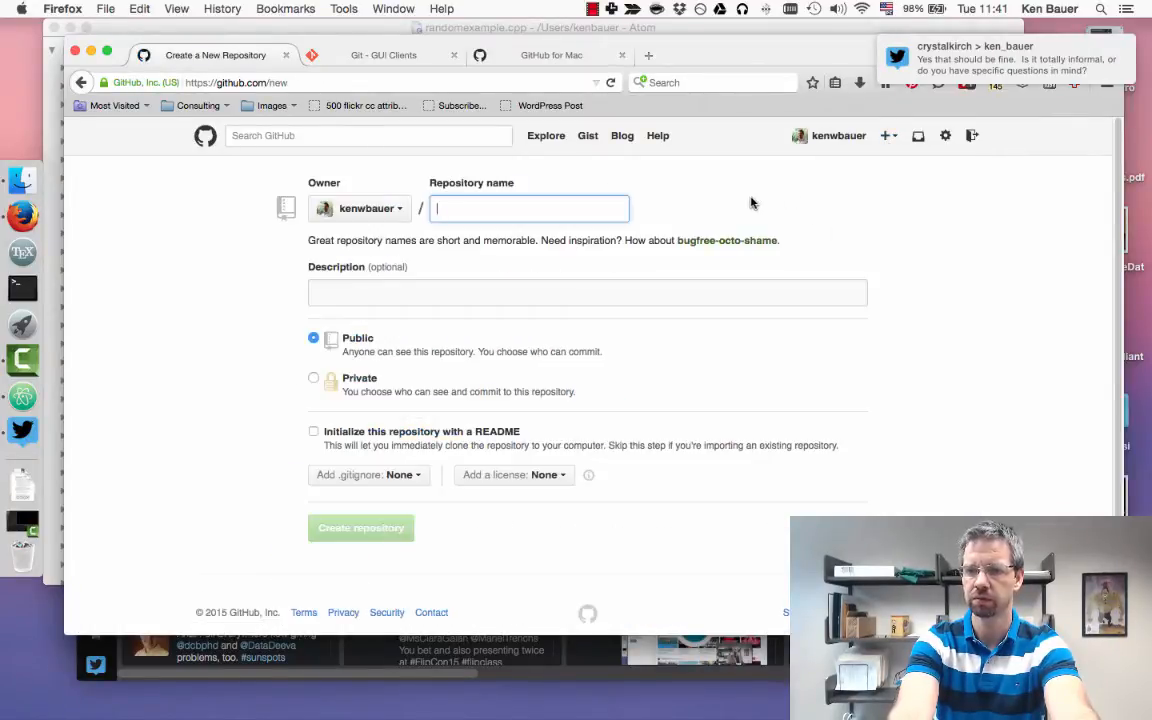
left_click(528, 208)
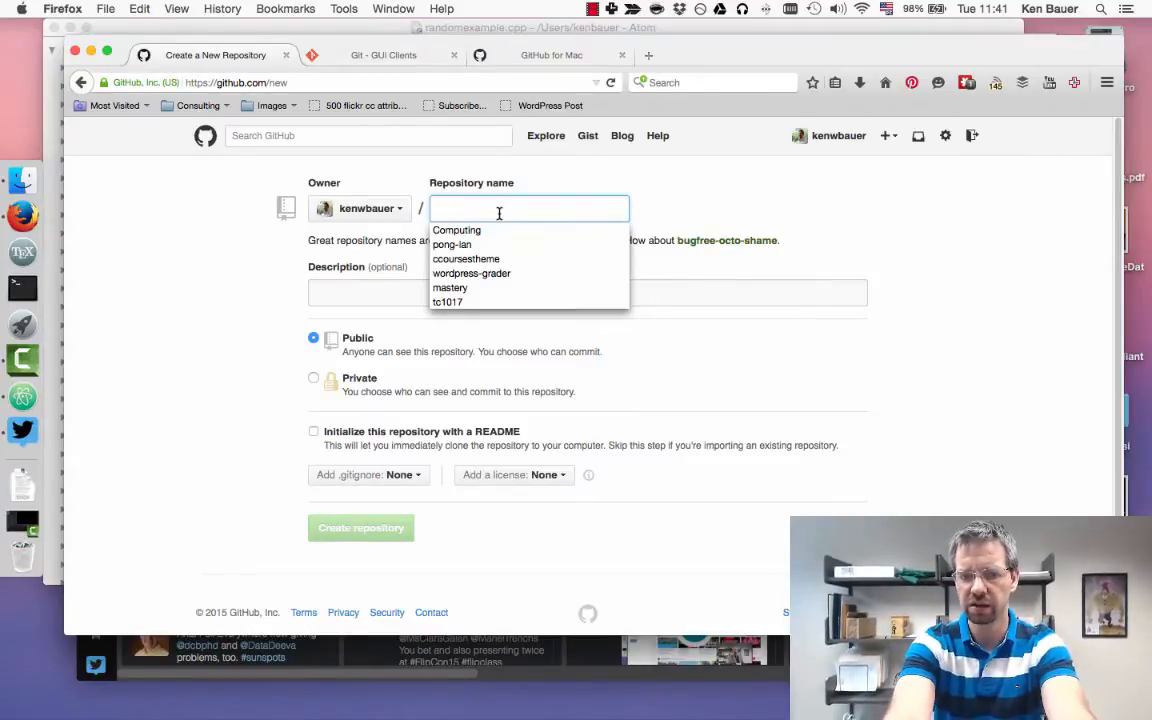
type("TC1014")
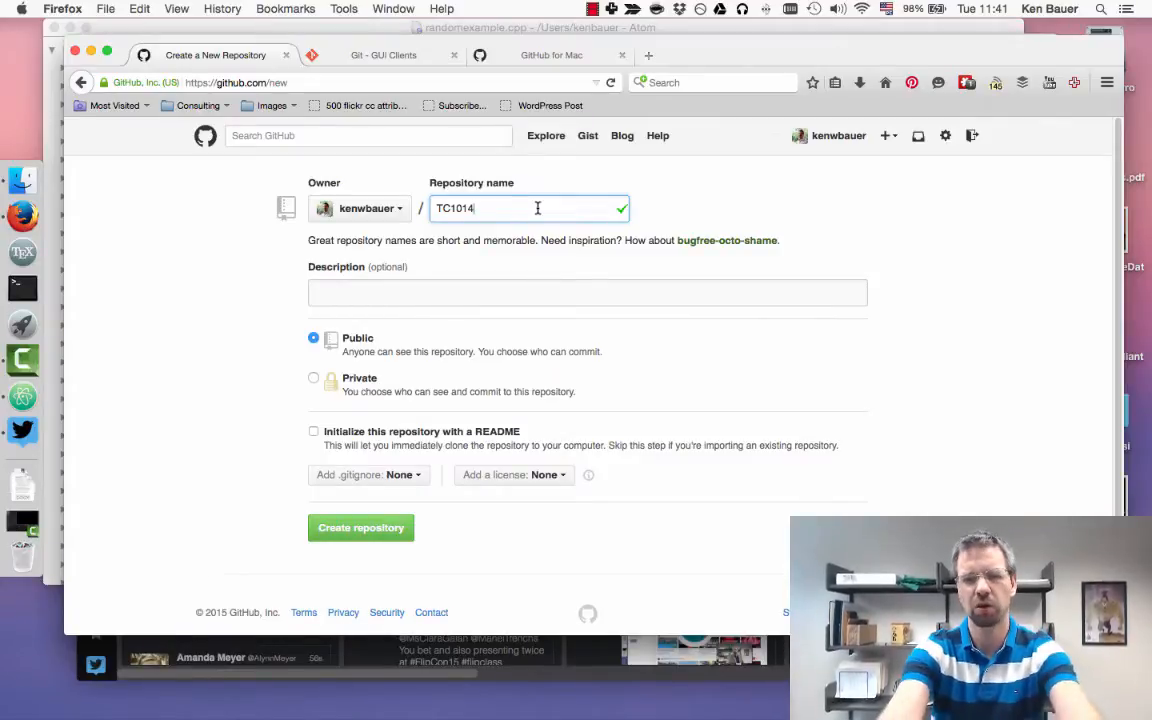
- Enter the repository description "This is my stuff for Ken's class."
type("This is my stuff for")
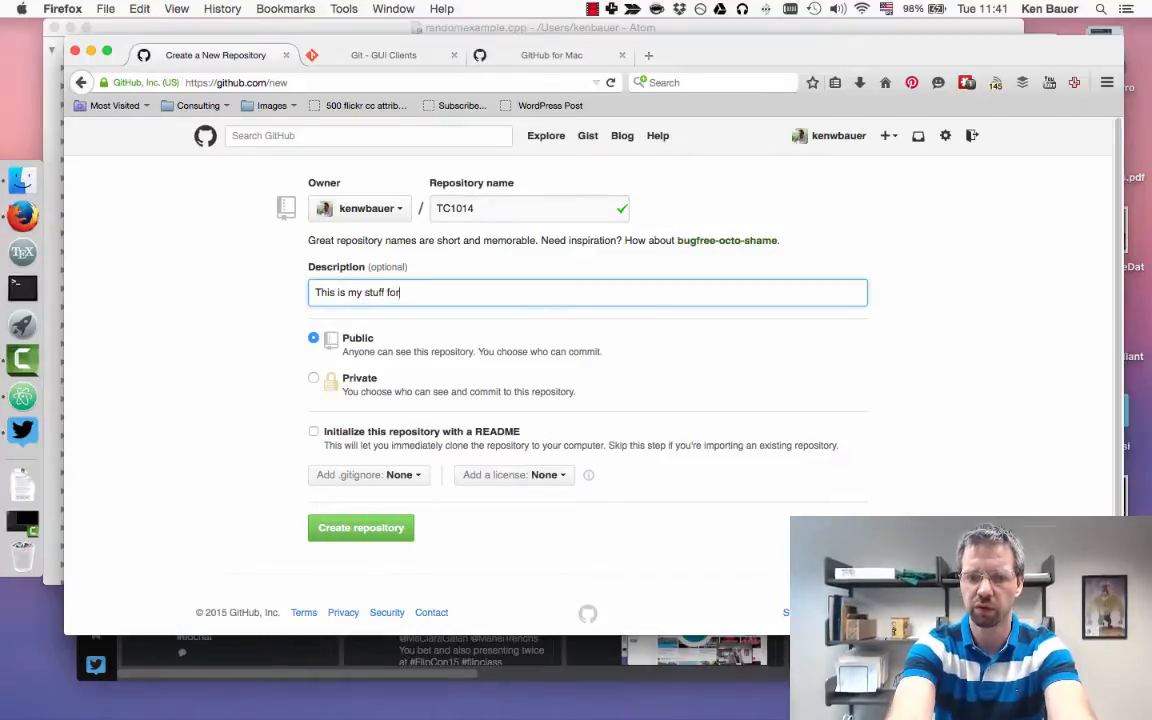
type("Ken")
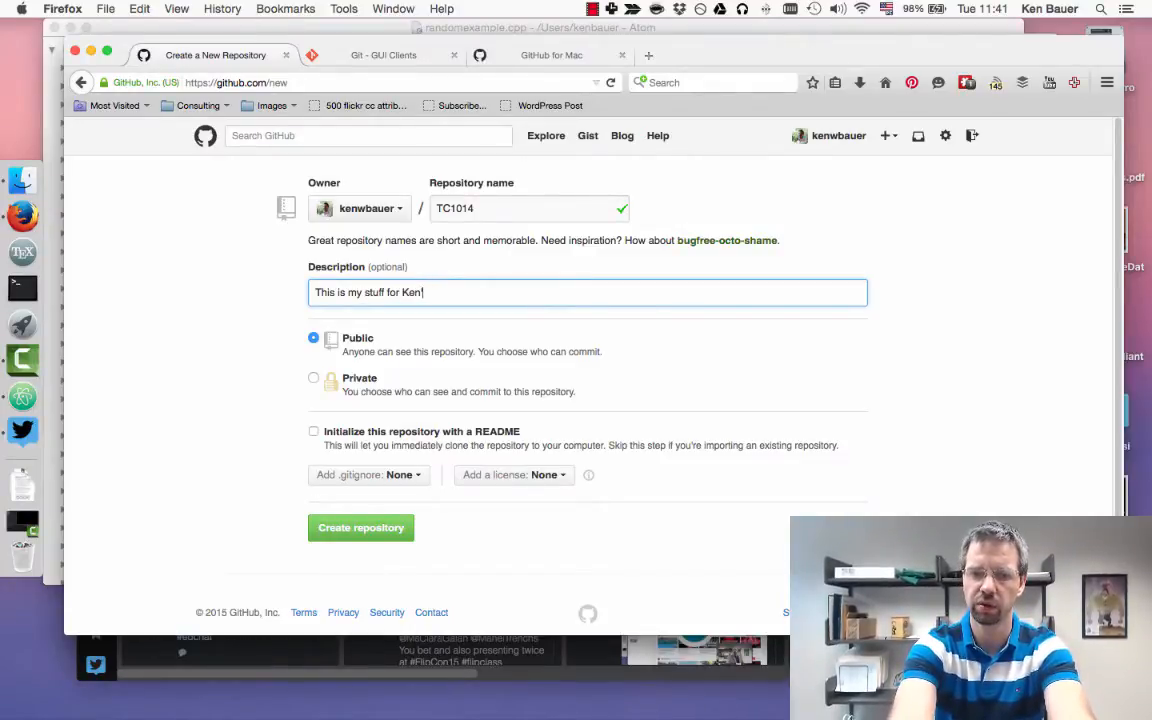
type("'s class")
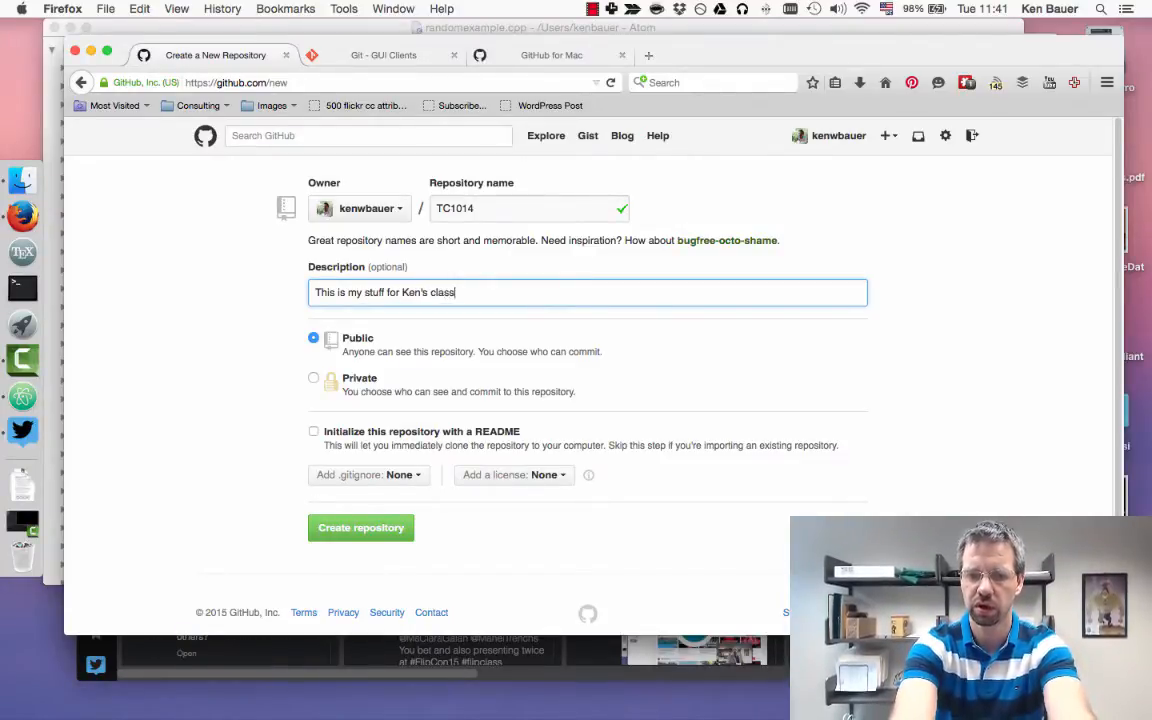
type(".")
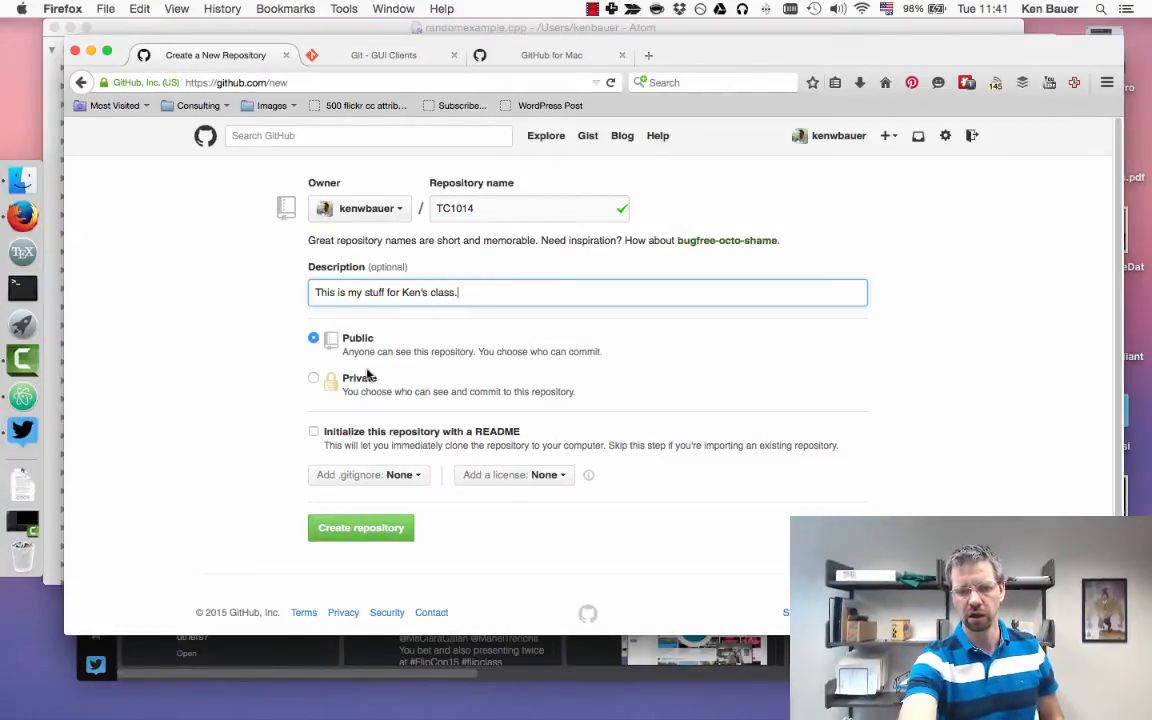
mouse_move(314, 383)
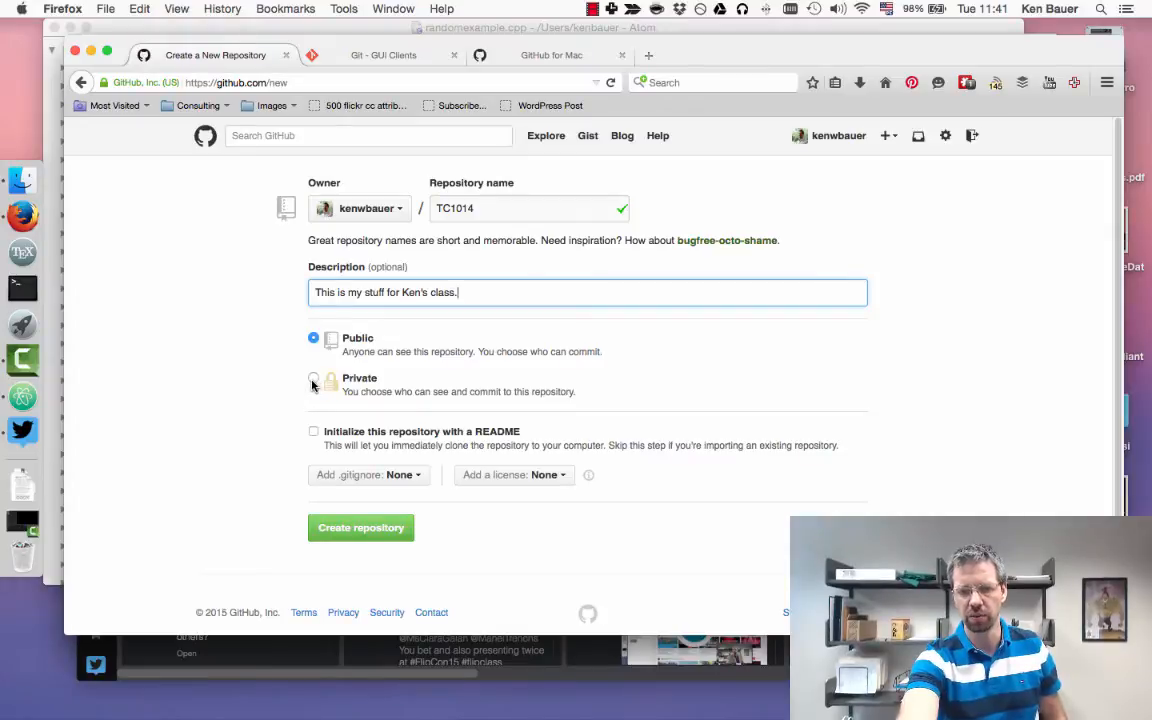
mouse_move(298, 395)
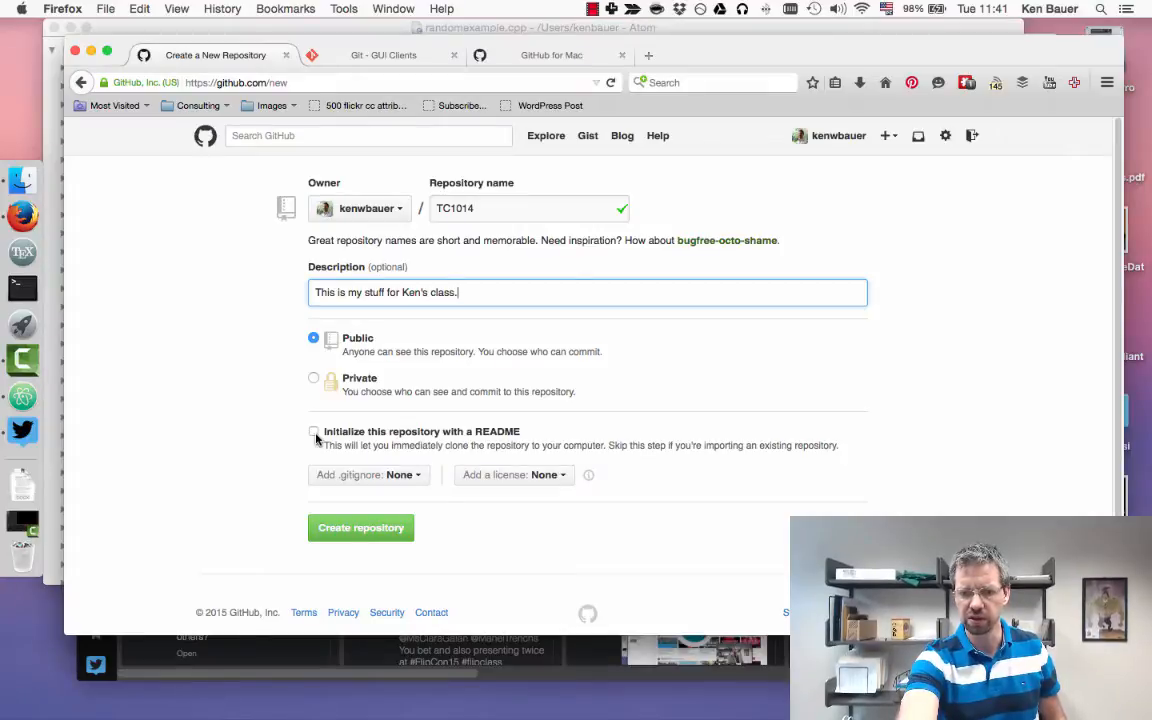
- Enable README initialization, choose the Python .gitignore, and leave the license as None
left_click(314, 431)
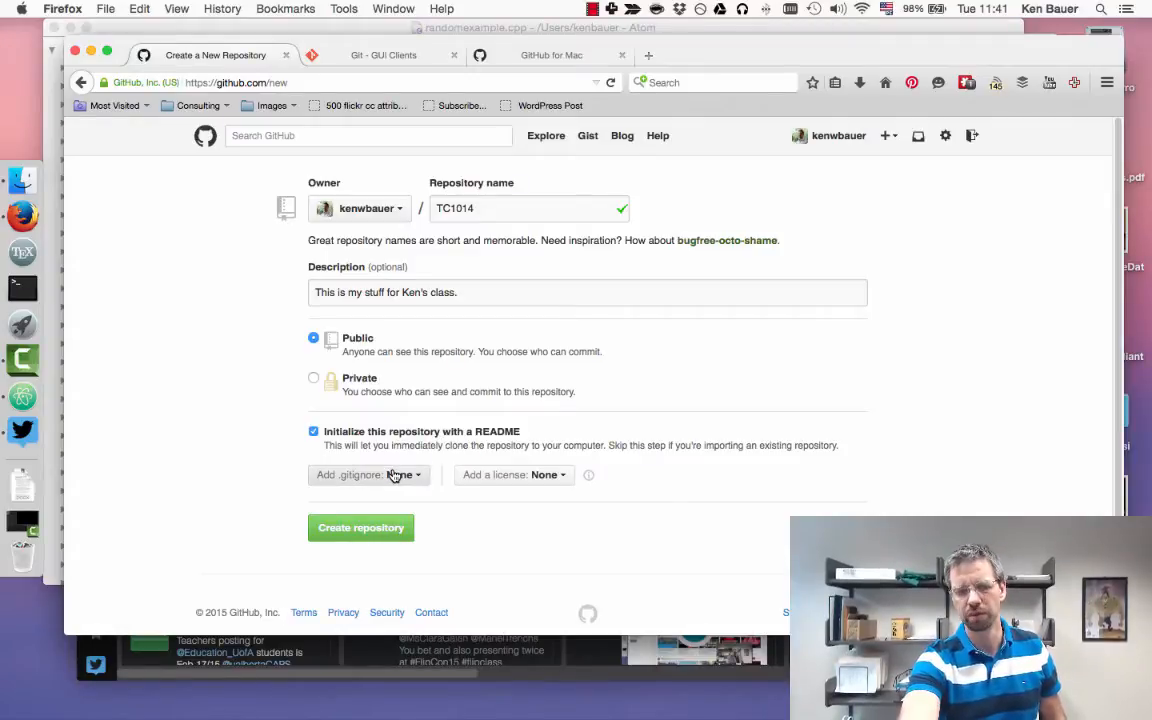
left_click(368, 474)
type("c+")
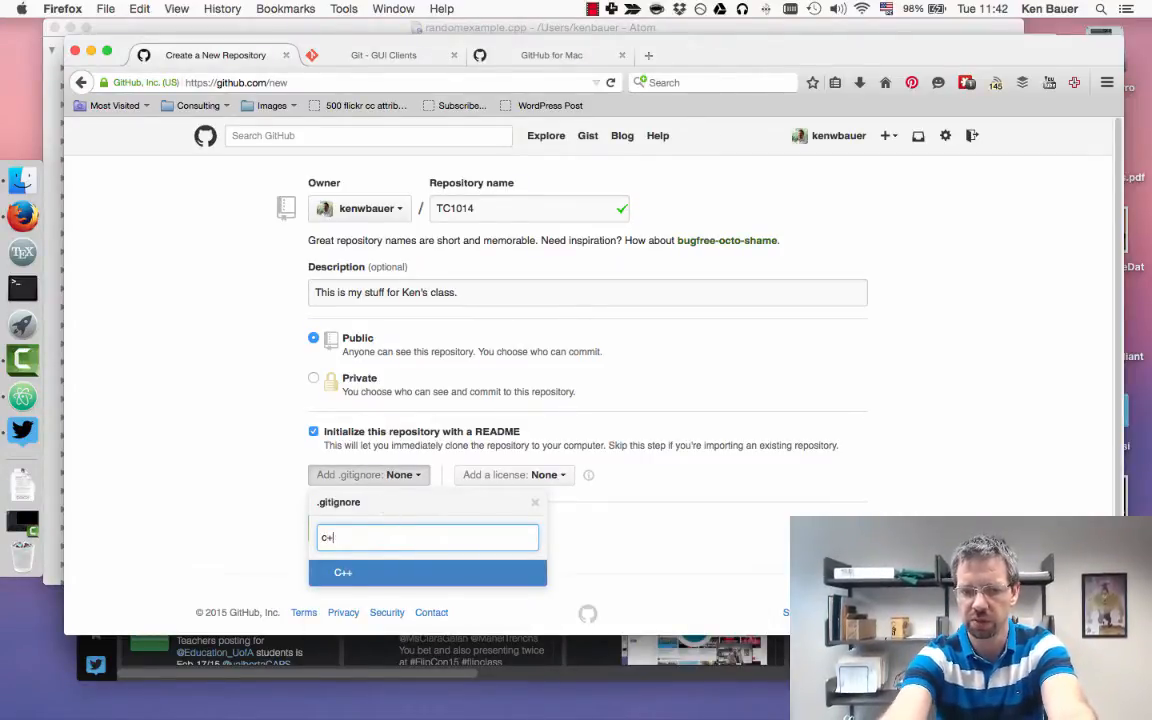
type("Python")
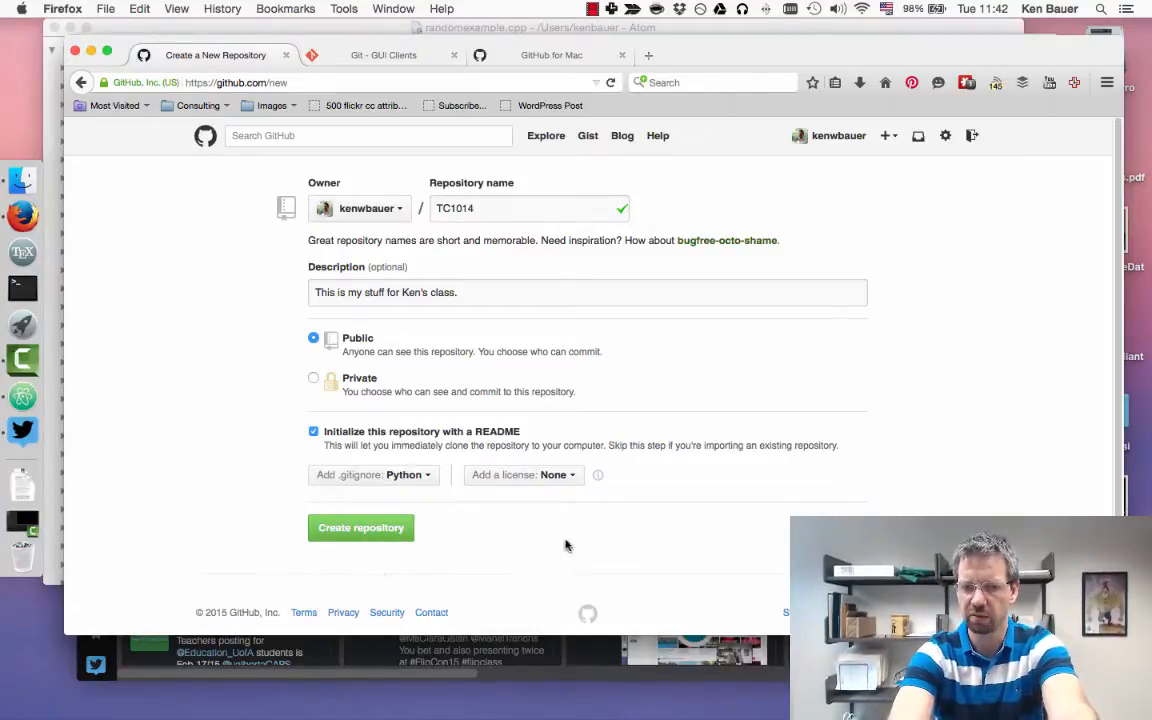
mouse_move(497, 215)
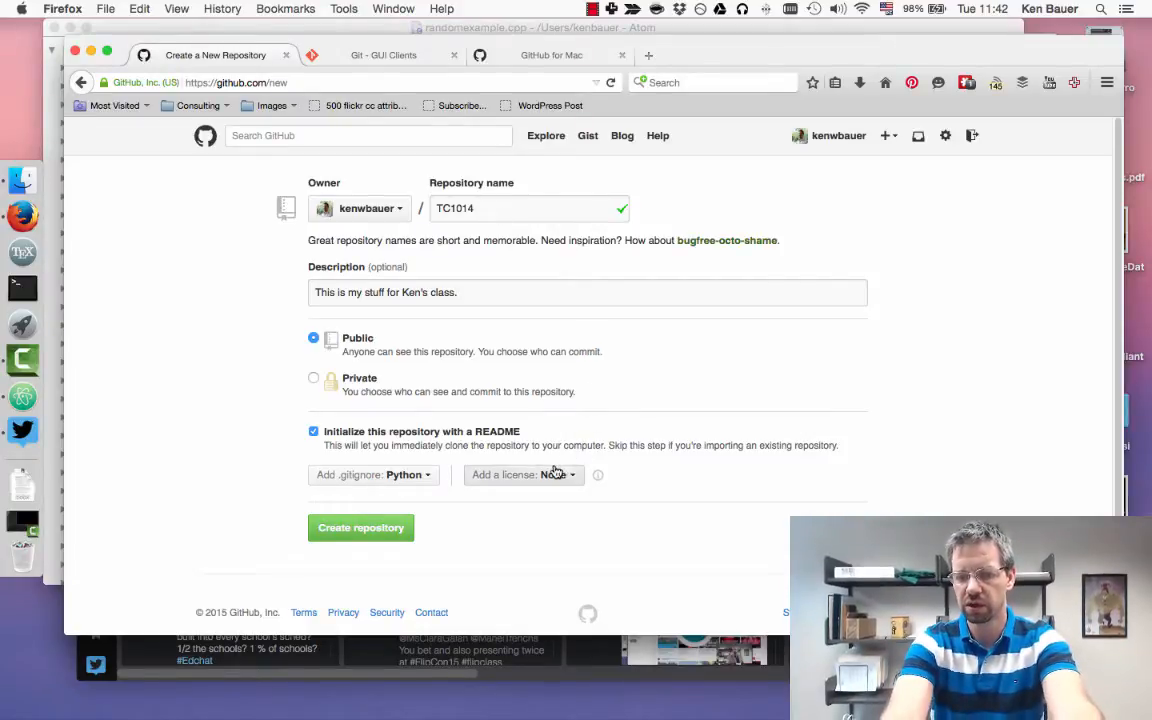
left_click(523, 474)
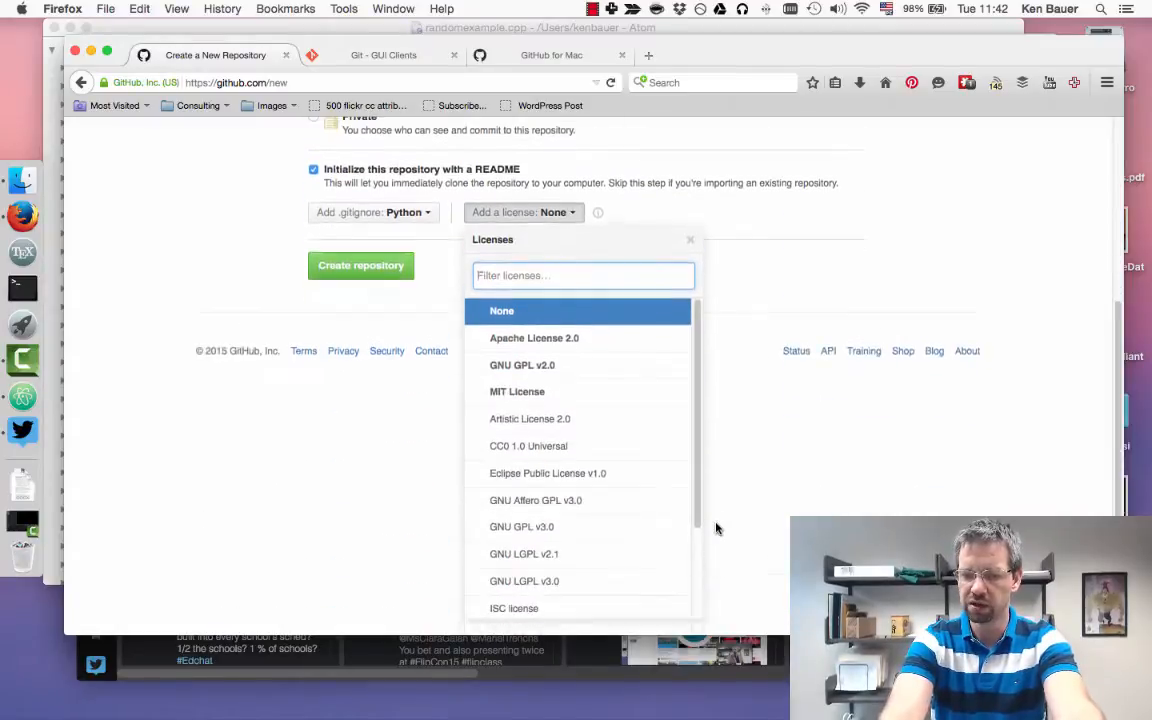
scroll("down", 3)
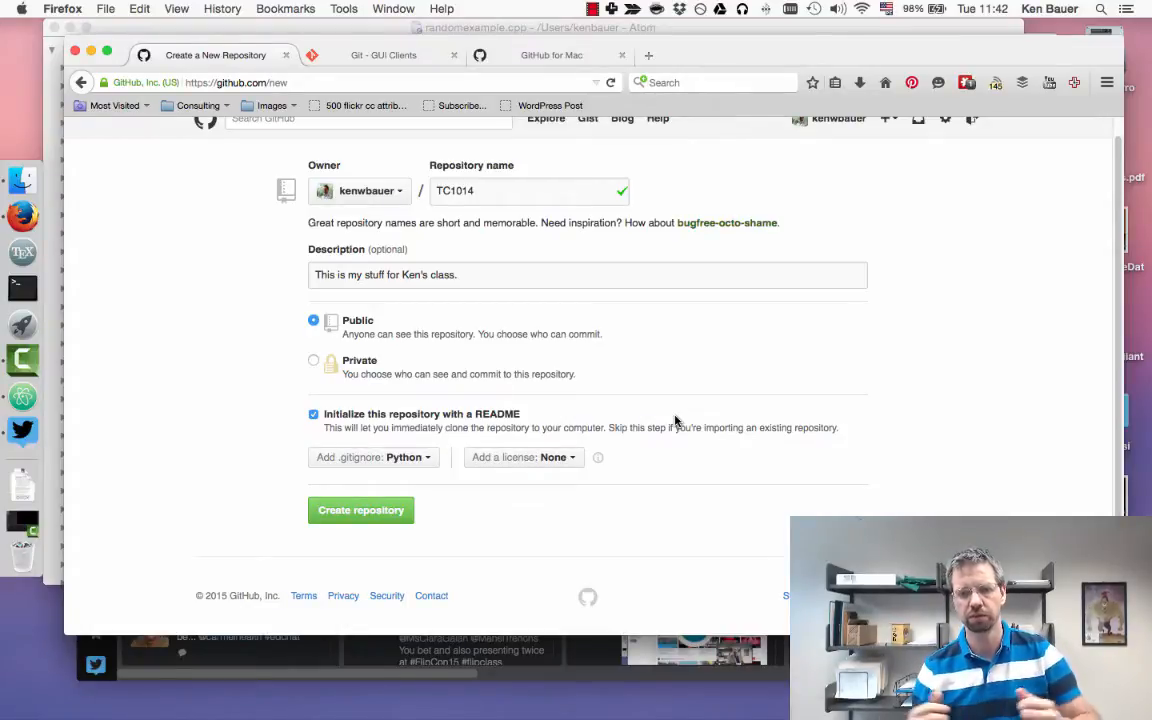
- Create TC1014, producing an initial commit with README.md and .gitignore
left_click(361, 510)
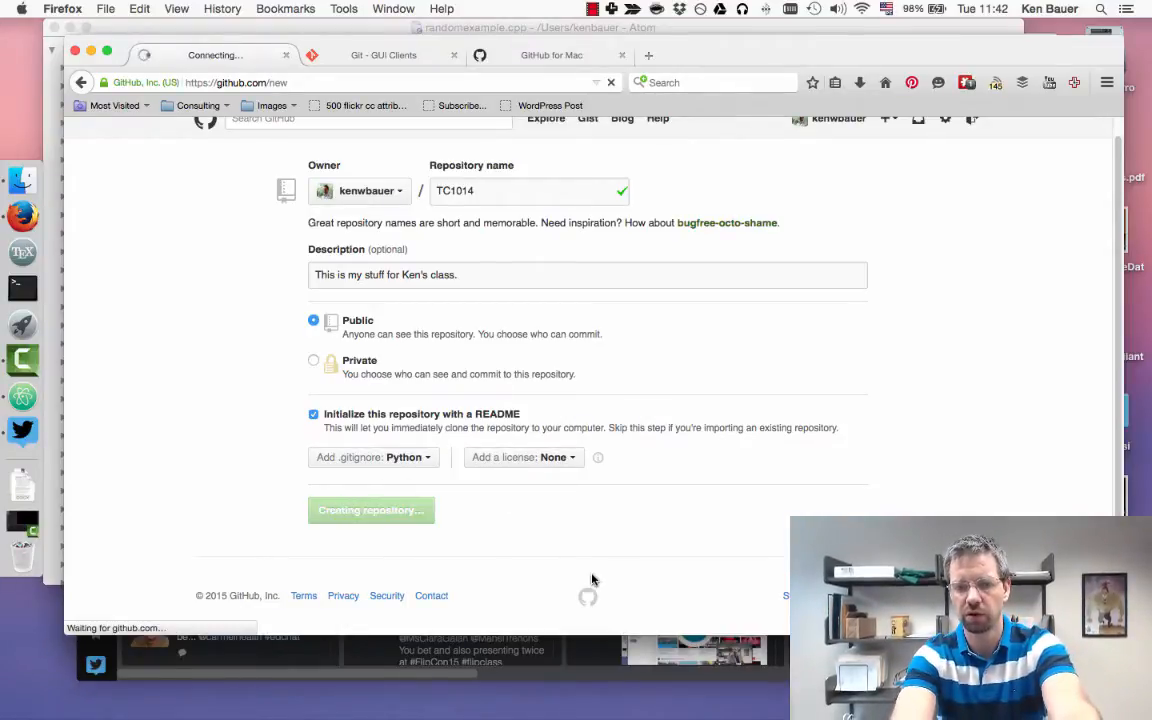
left_click(370, 510)
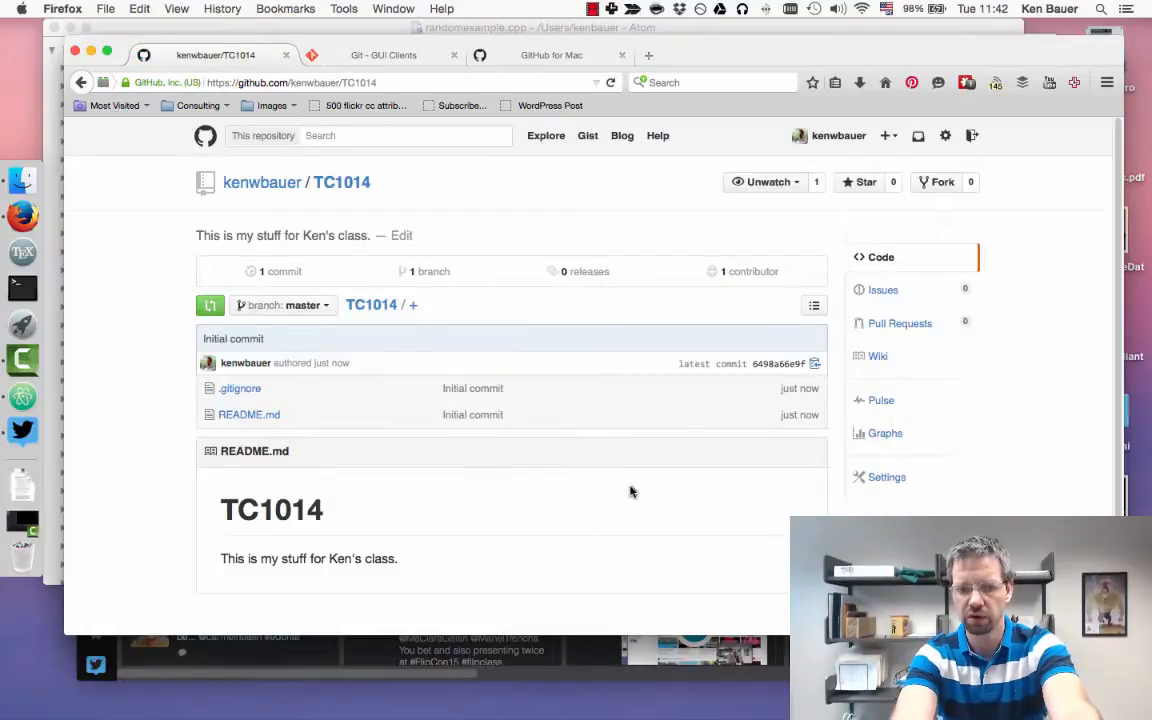
mouse_move(238, 388)
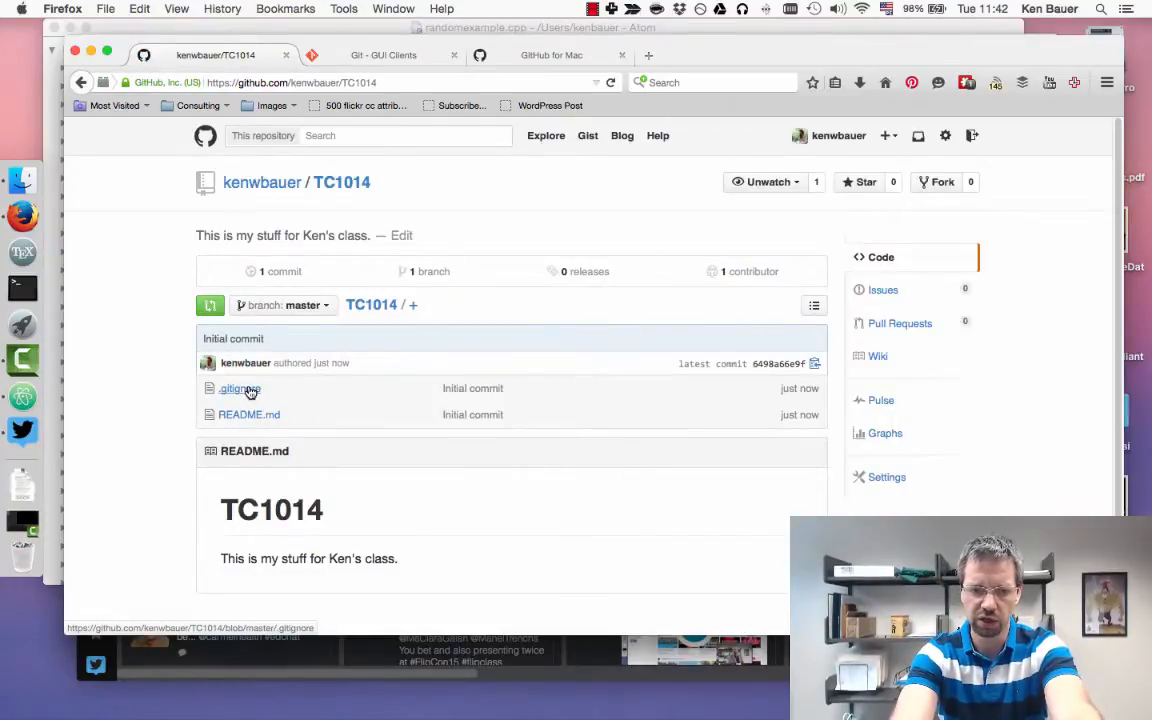
mouse_move(238, 388)
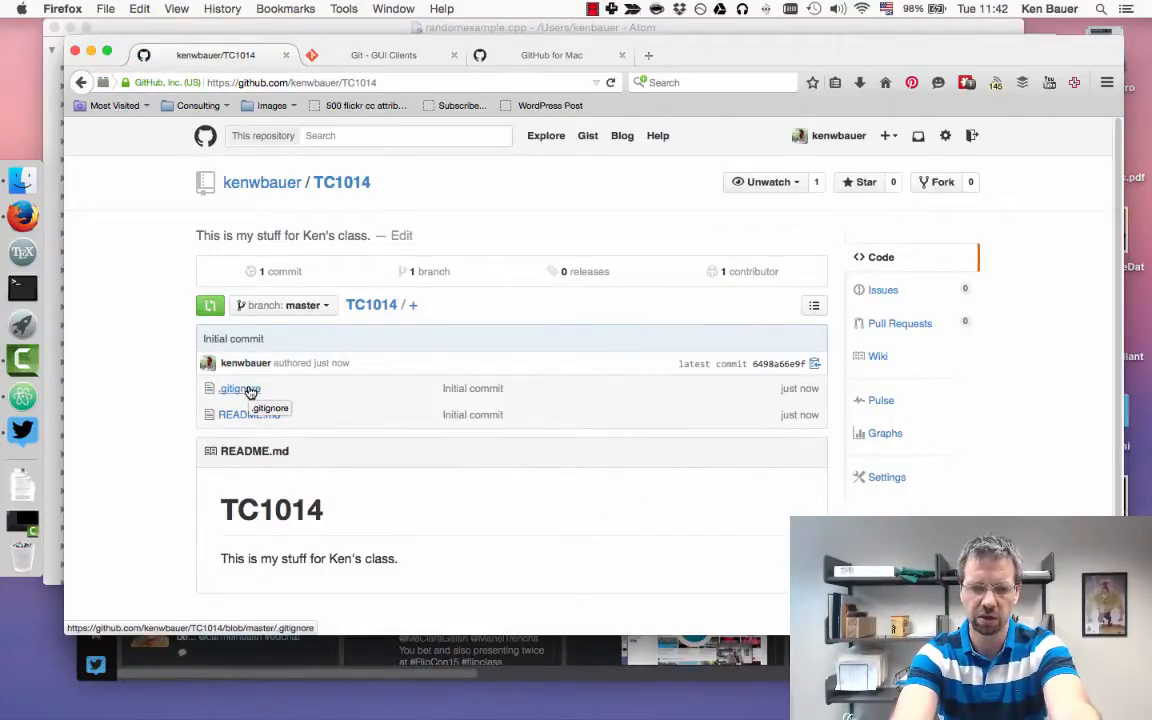
mouse_move(248, 419)
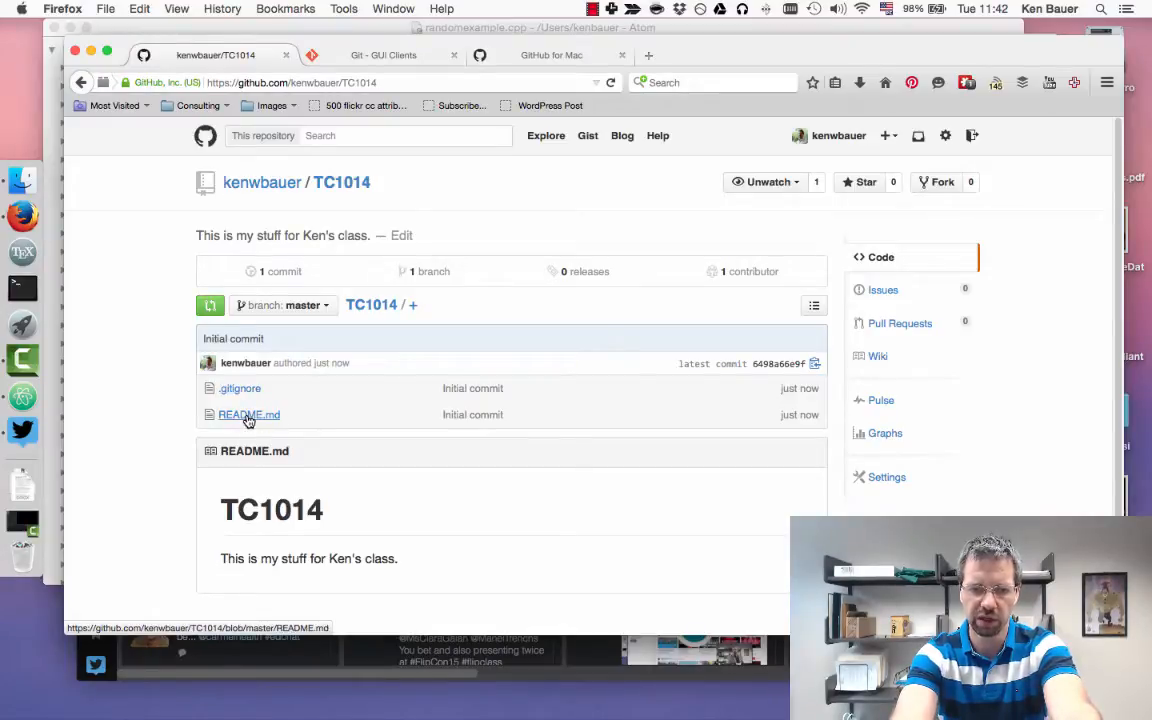
mouse_move(325, 580)
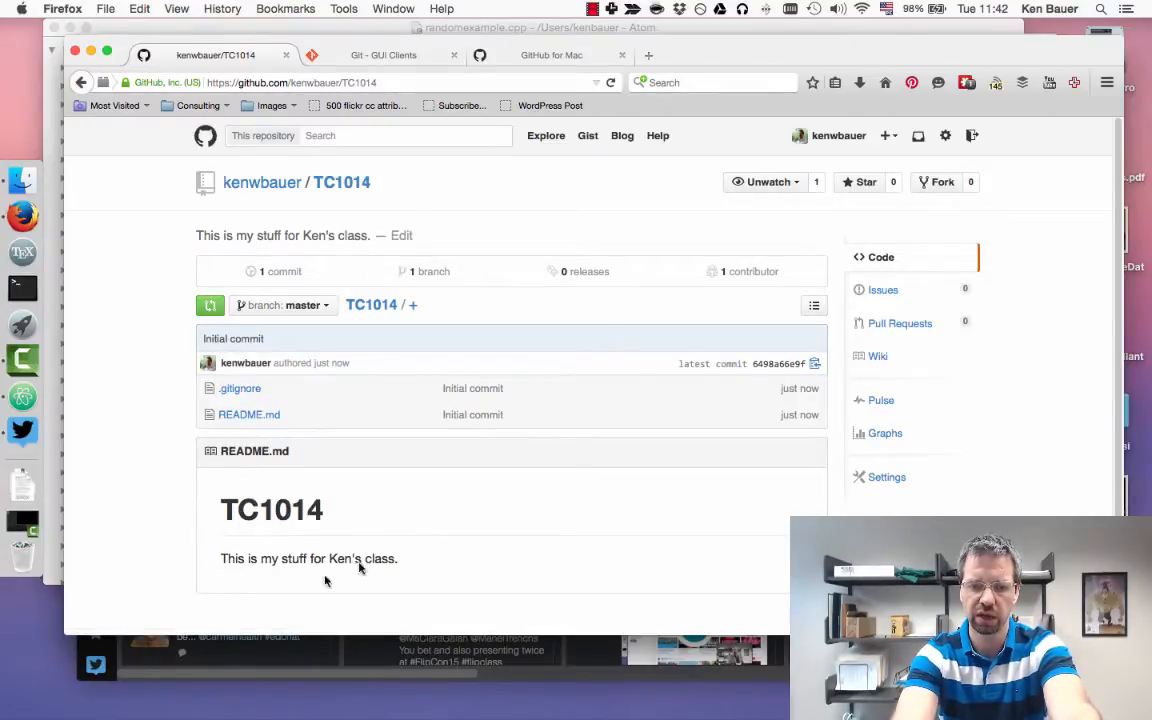
mouse_move(463, 575)
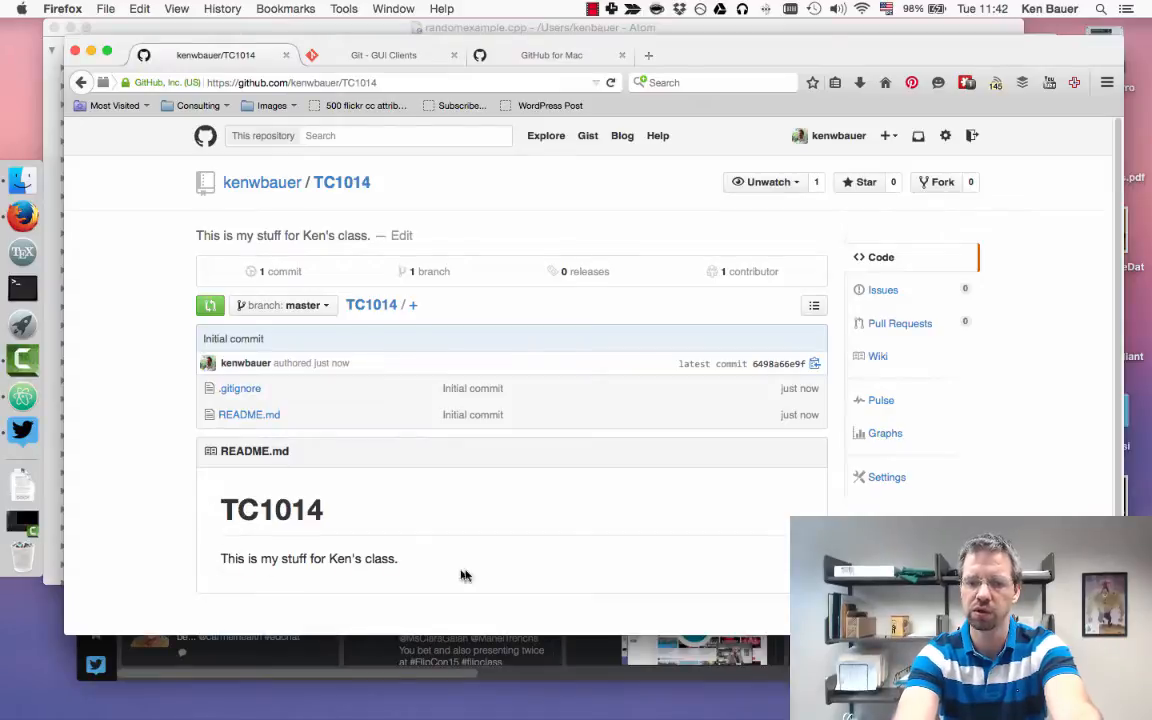
mouse_move(569, 562)
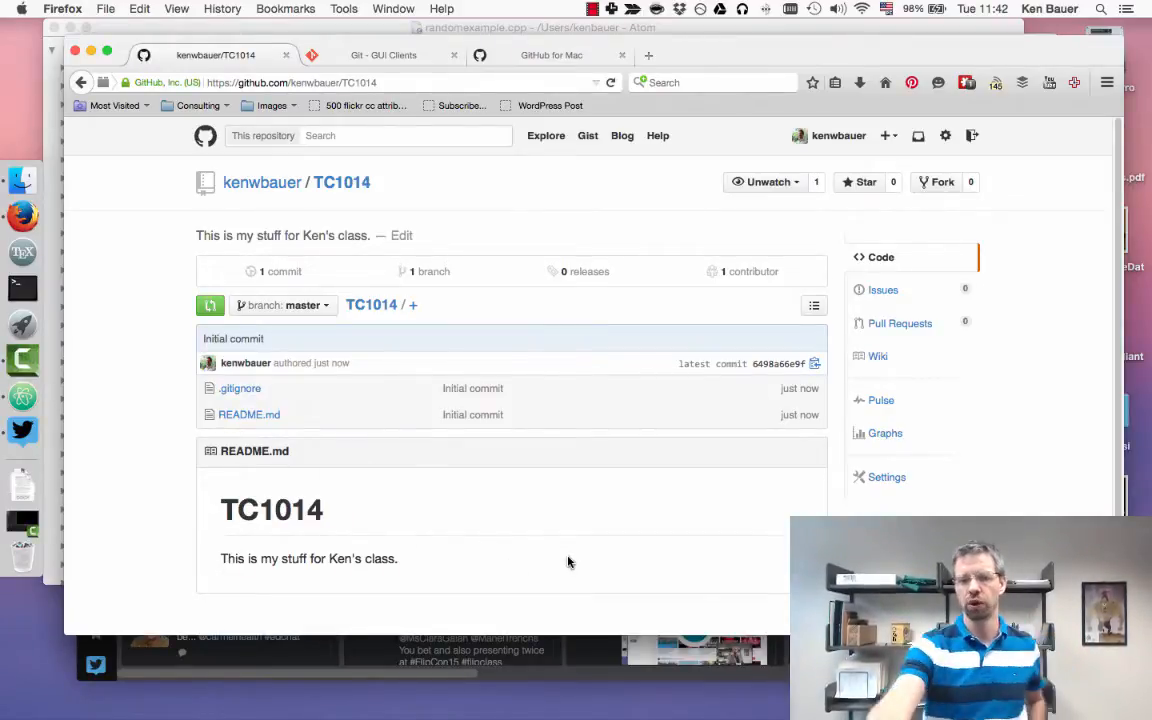
mouse_move(429, 271)
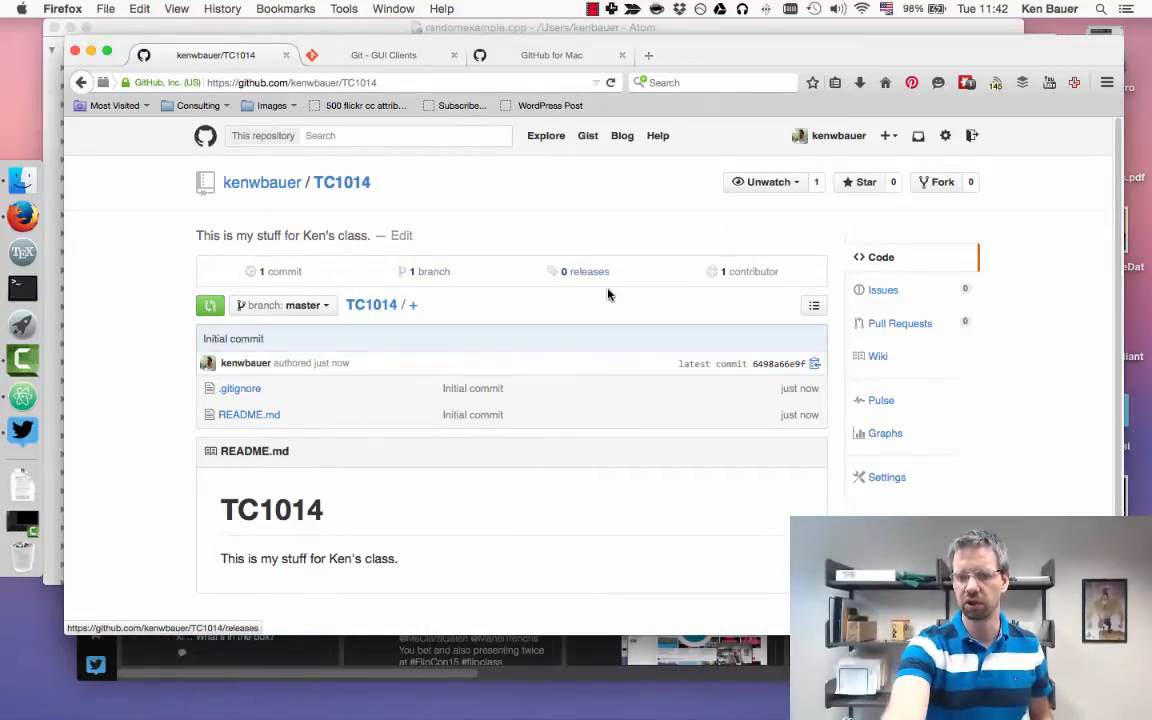
mouse_move(737, 283)
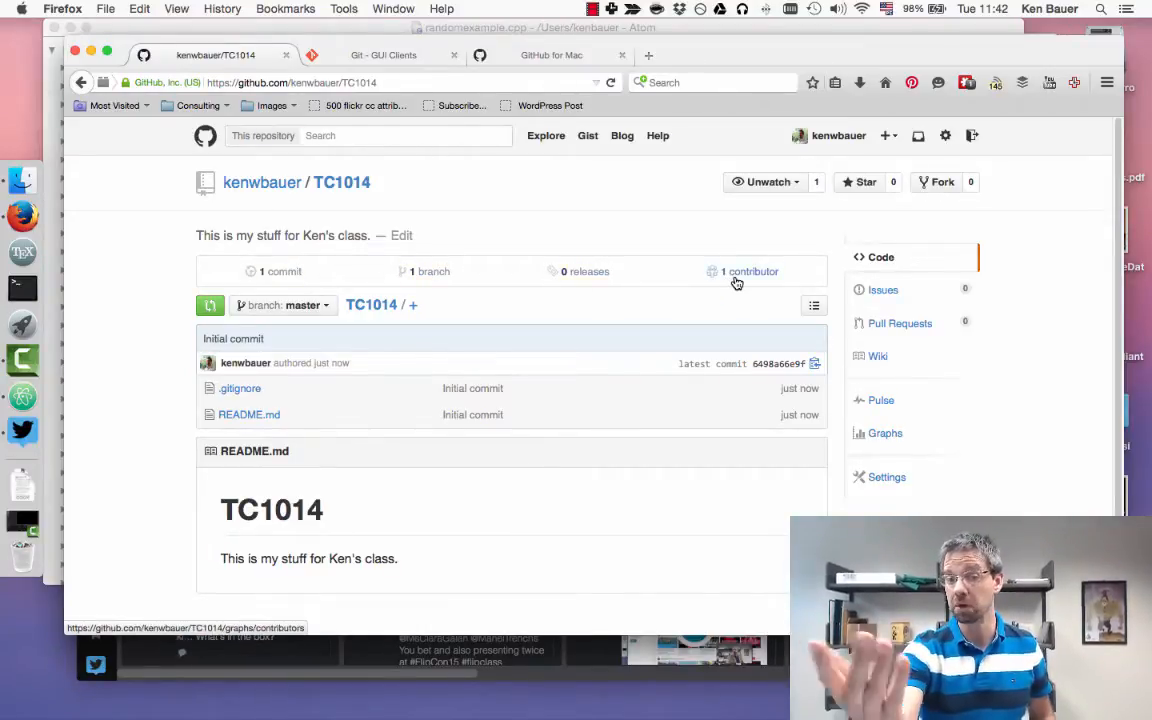
mouse_move(990, 432)
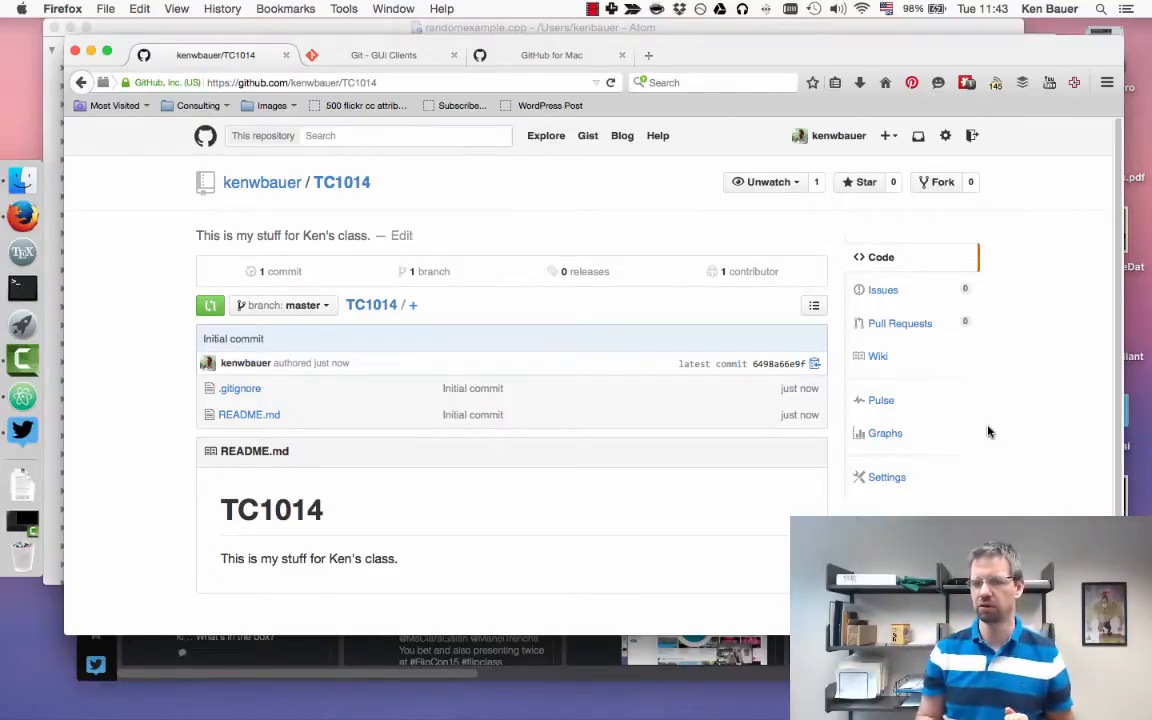
- Copy the TC1014 repository's HTTPS clone URL to the clipboard
scroll("down", 3)
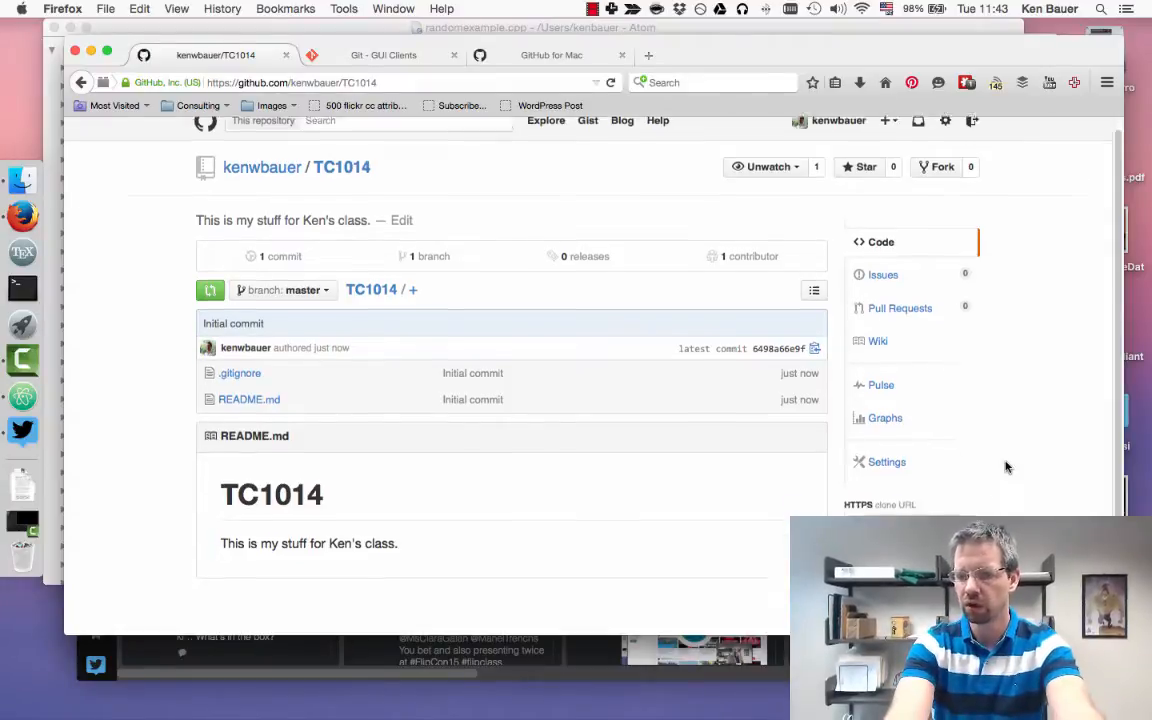
scroll("down", 3)
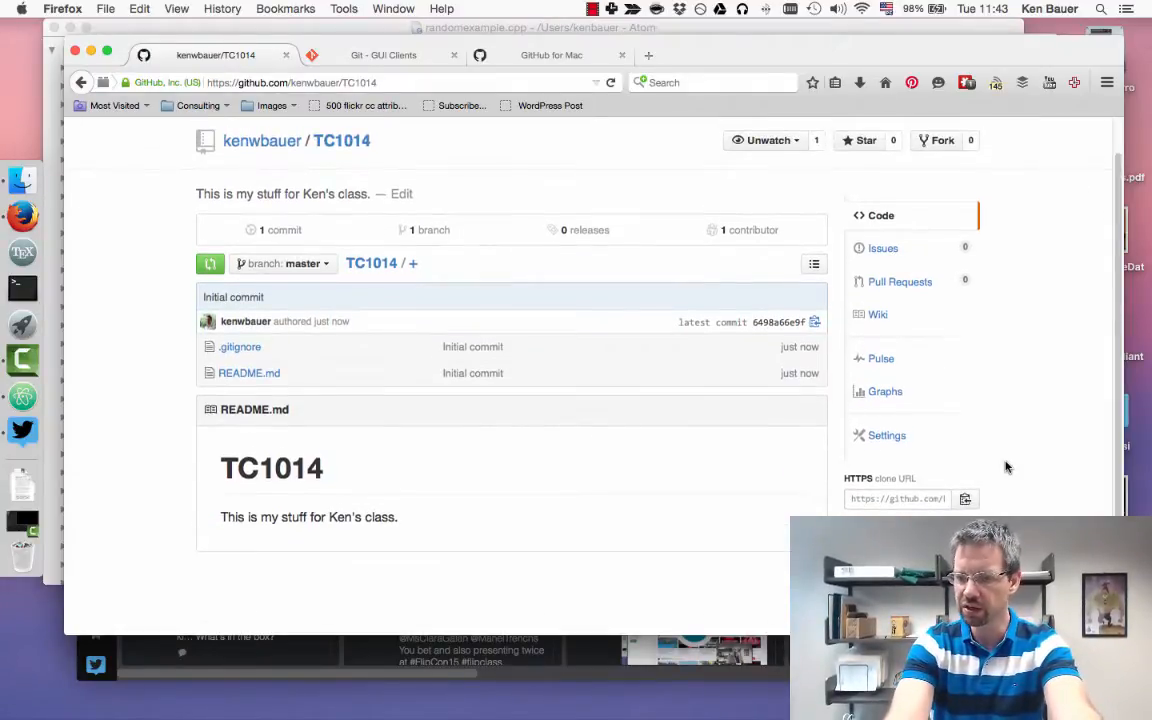
mouse_move(931, 503)
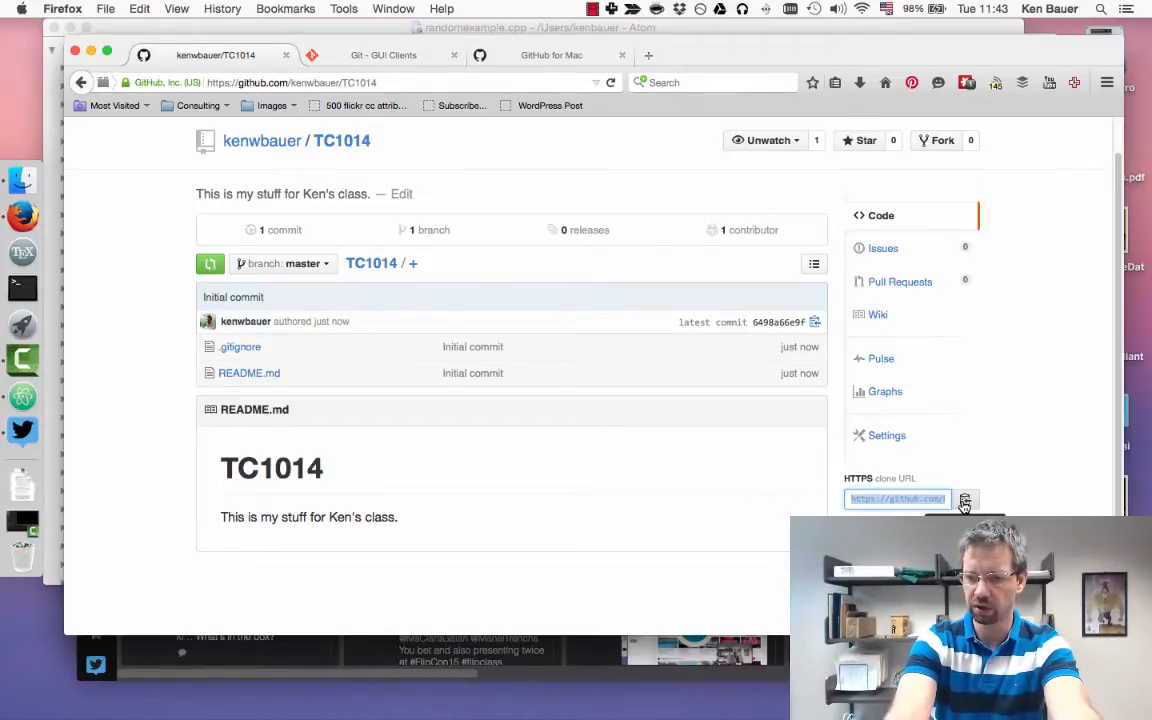
left_click(965, 499)
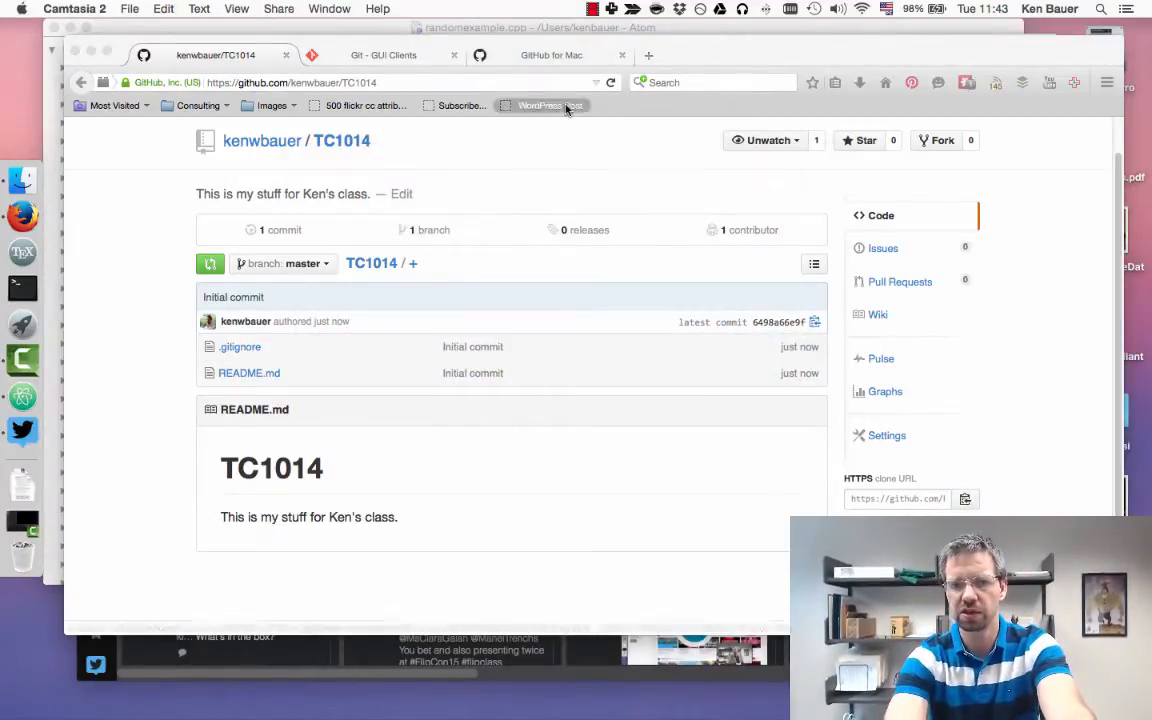
- Browse git-scm's GUI Clients list, including GitHub for Mac, Tower, SourceTree and git-cola
left_click(383, 55)
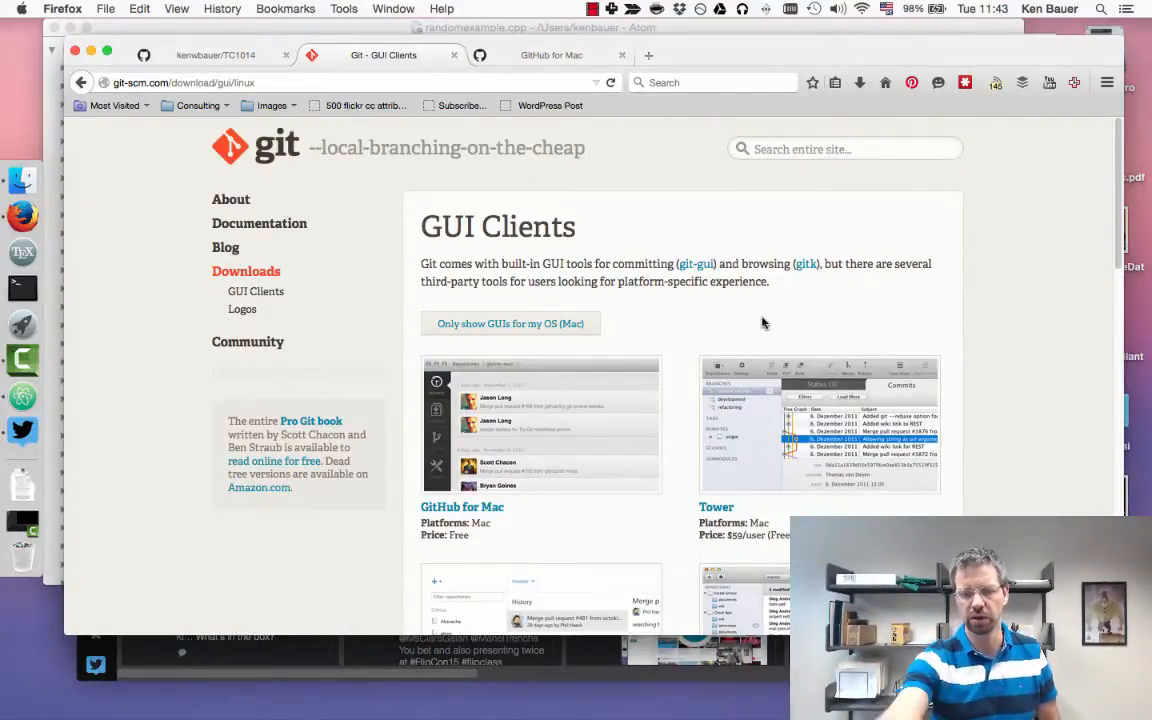
scroll("down", 3)
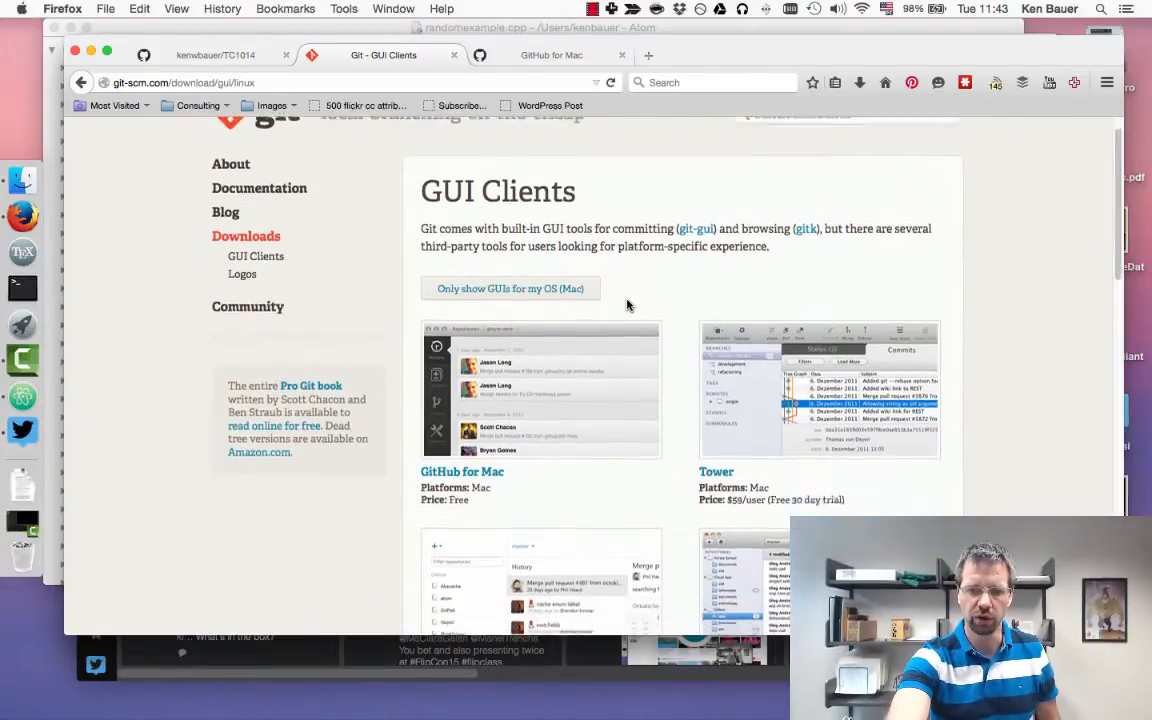
scroll("down", 3)
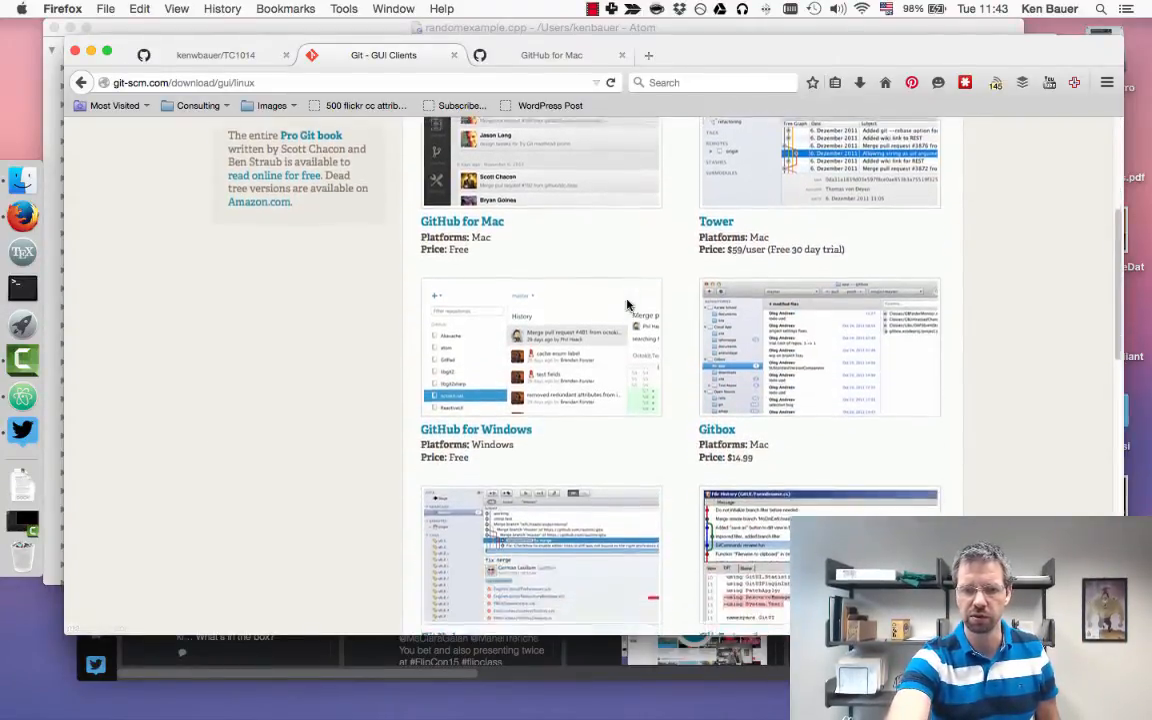
scroll("down", 3)
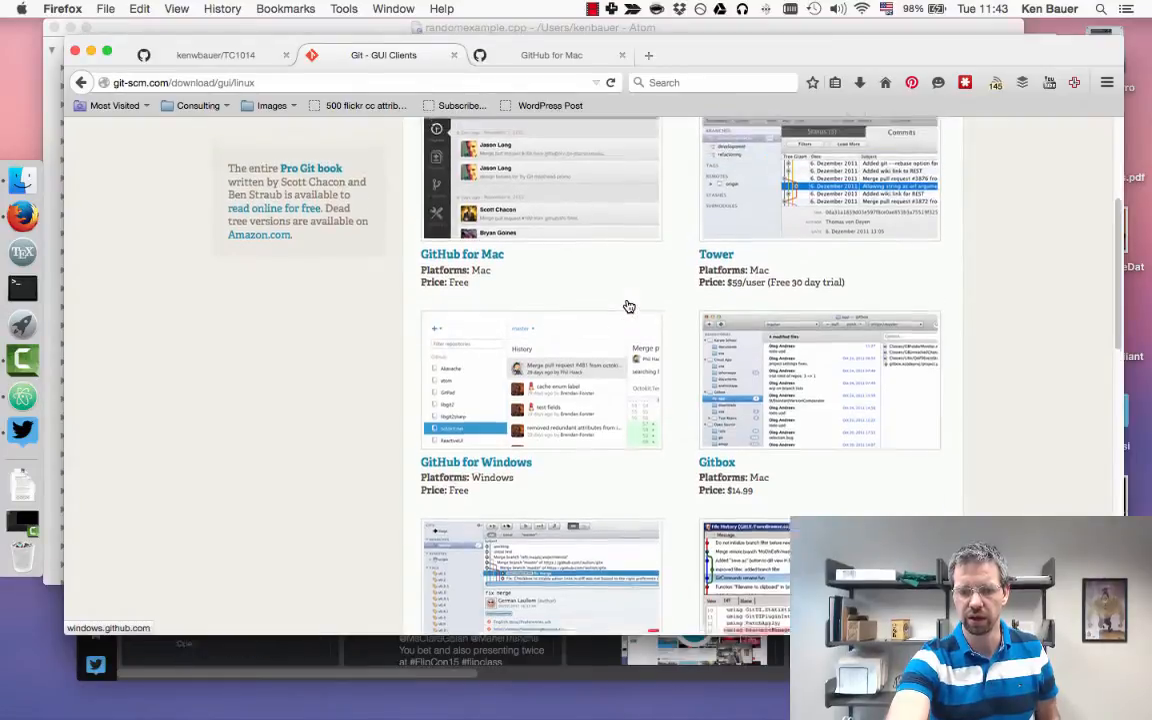
scroll("up", 3)
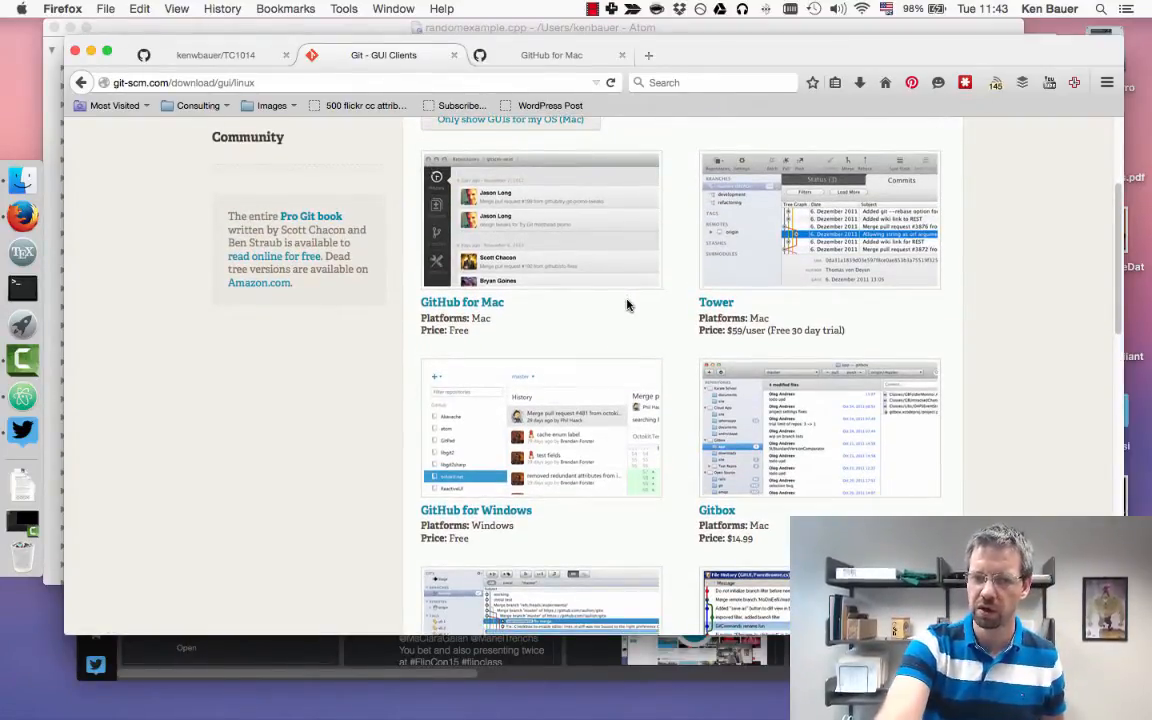
scroll("up", 3)
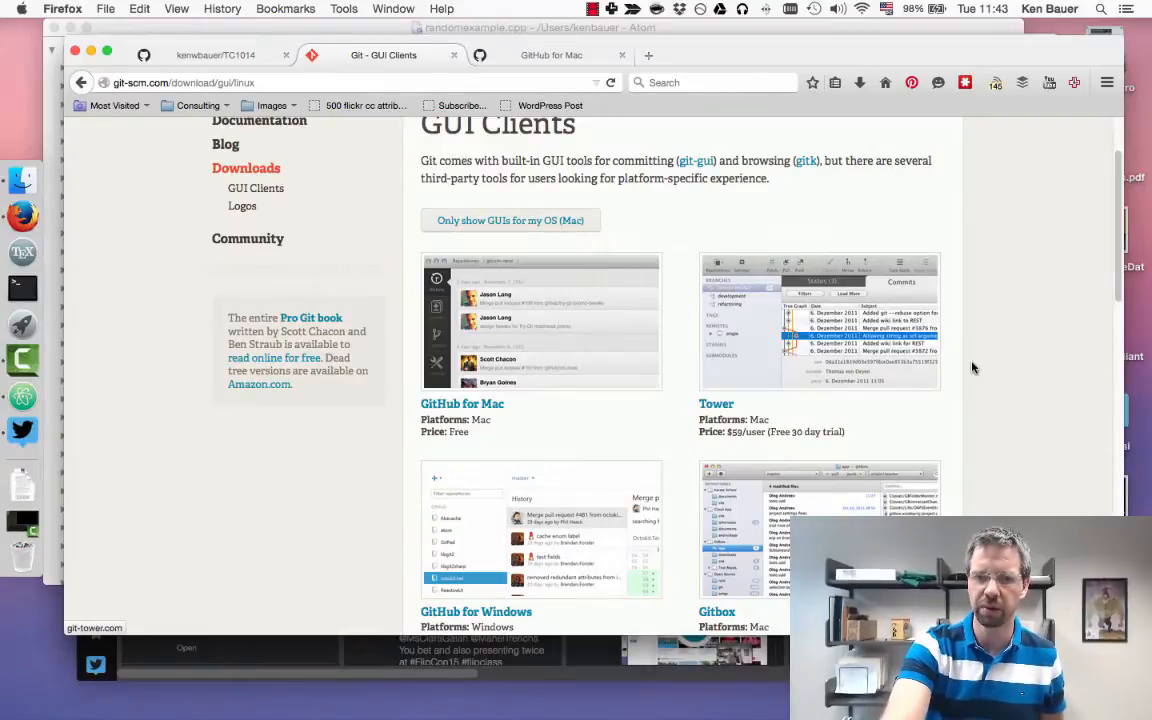
scroll("down", 3)
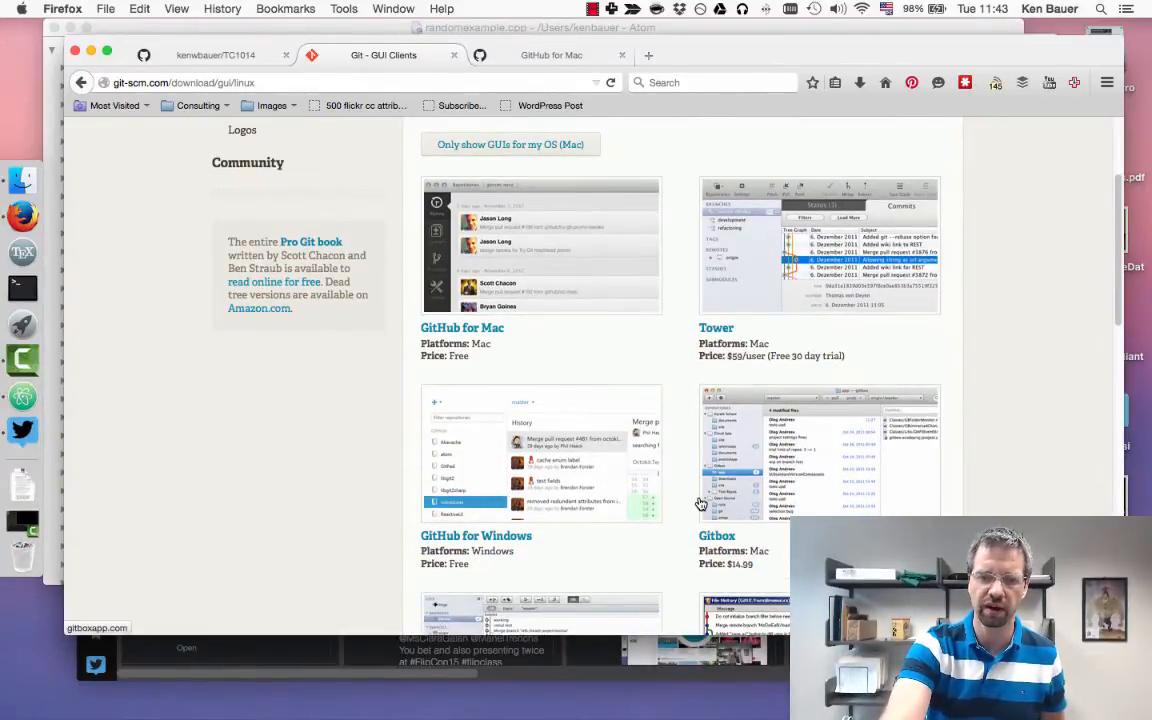
scroll("down", 3)
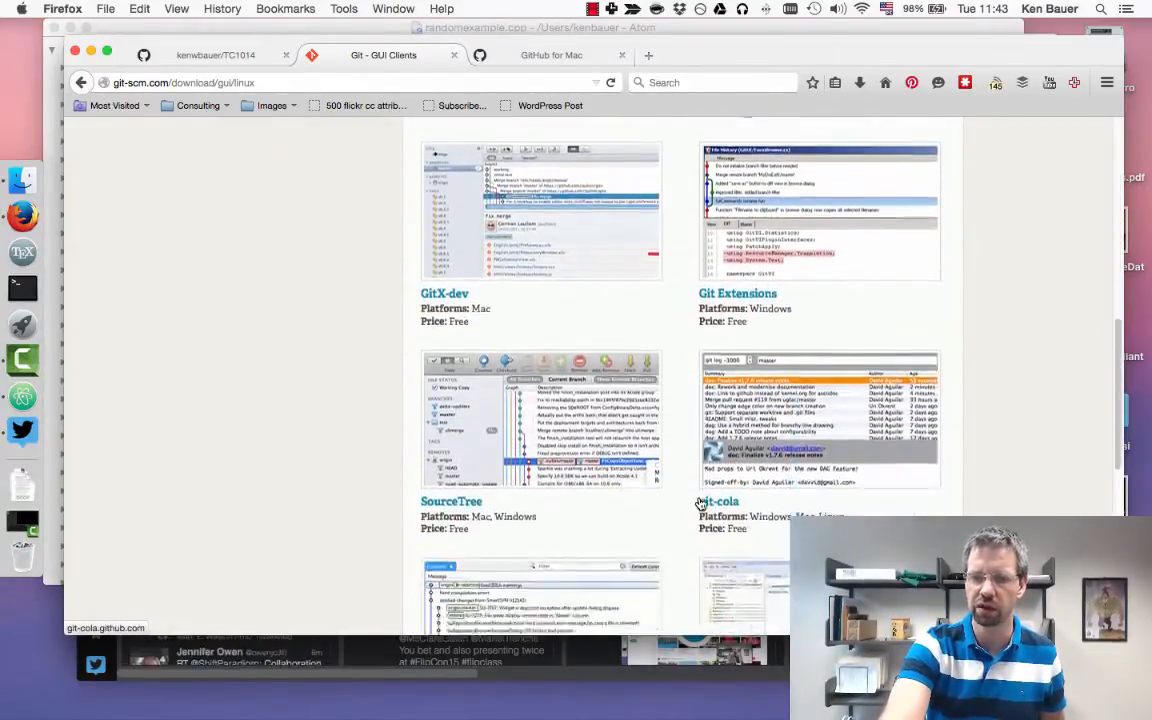
- Return to the GitHub for Mac download page in Firefox
left_click(551, 55)
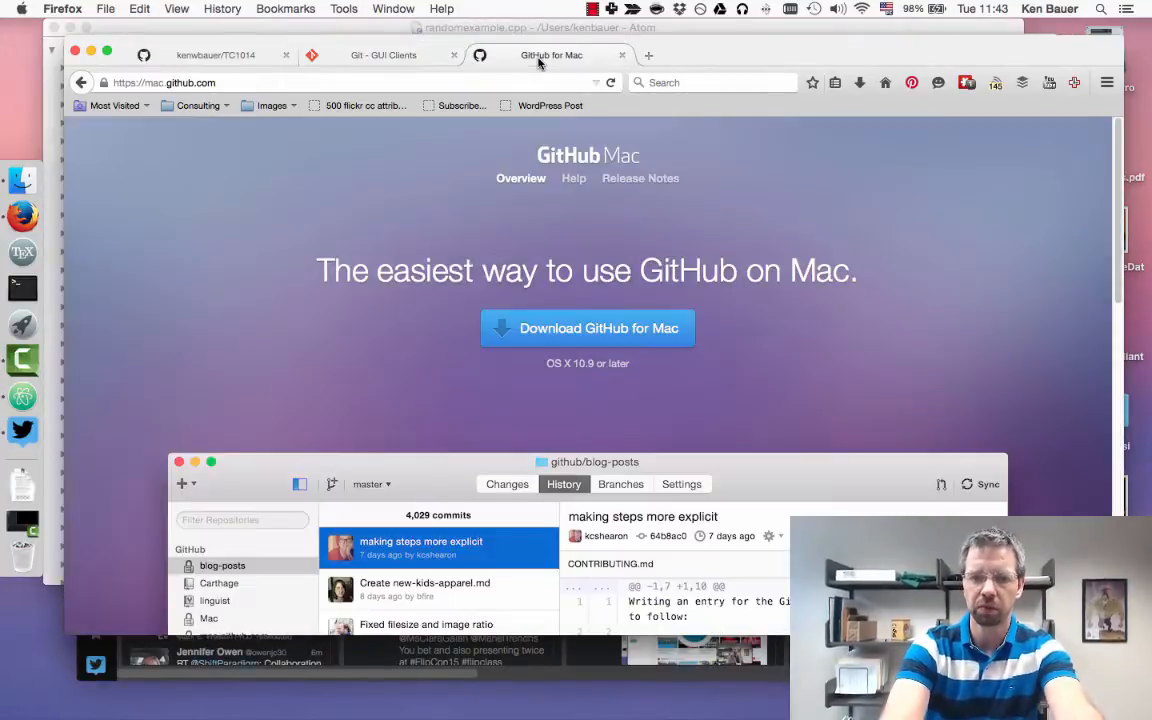
mouse_move(463, 257)
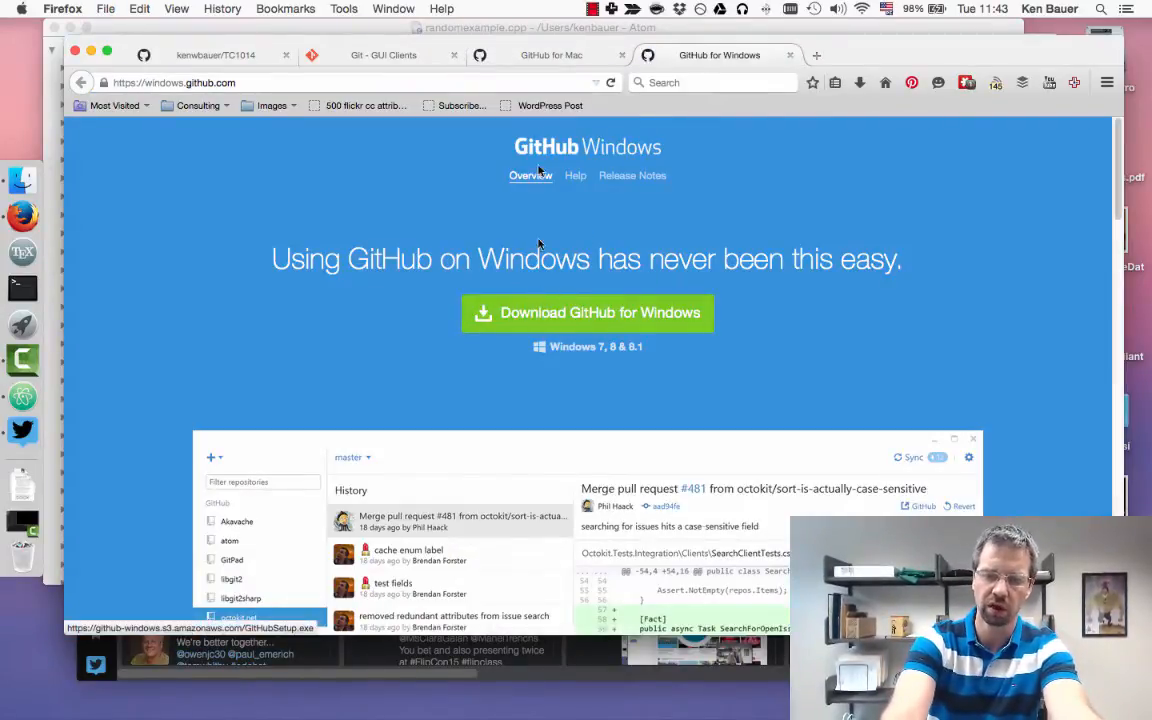
left_click(551, 55)
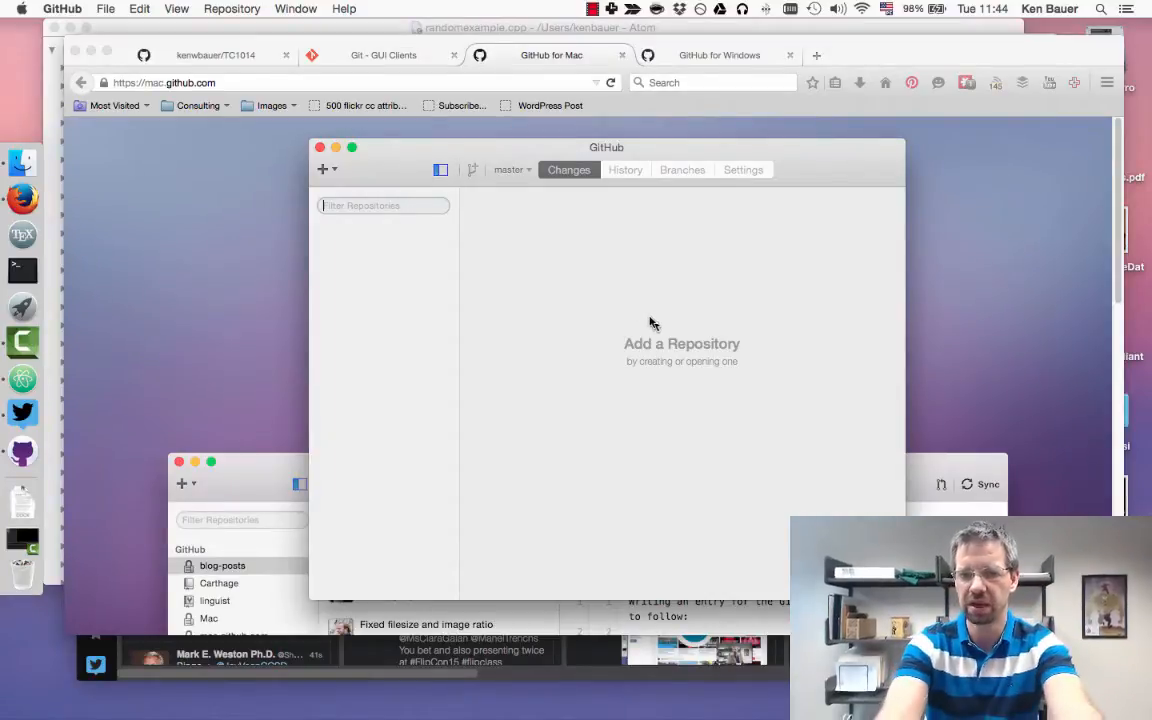
mouse_move(481, 381)
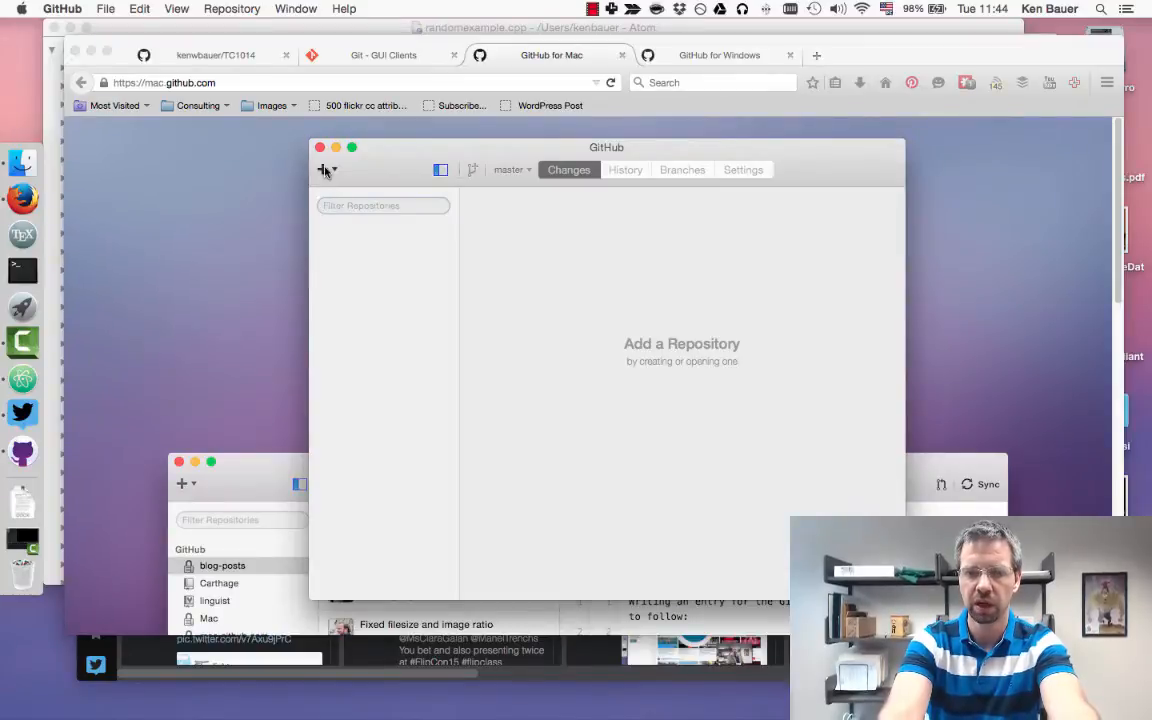
- Look through the add-repository panel's Add and Create options, ending on Clone
left_click(323, 169)
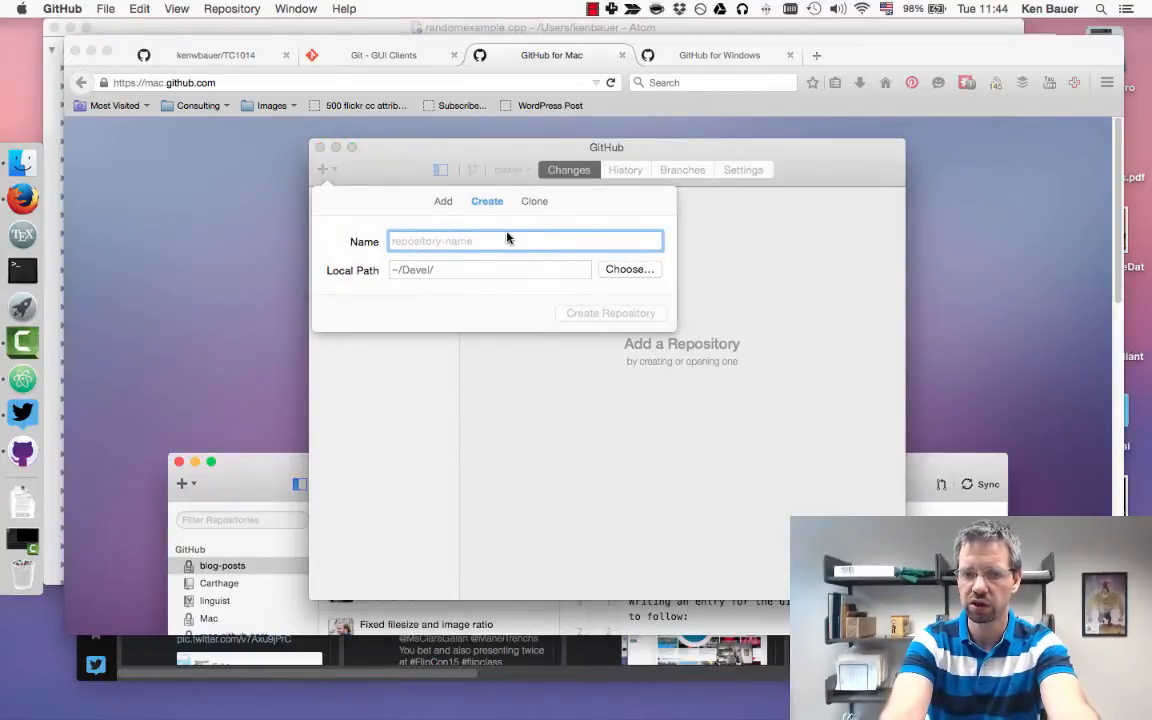
left_click(443, 201)
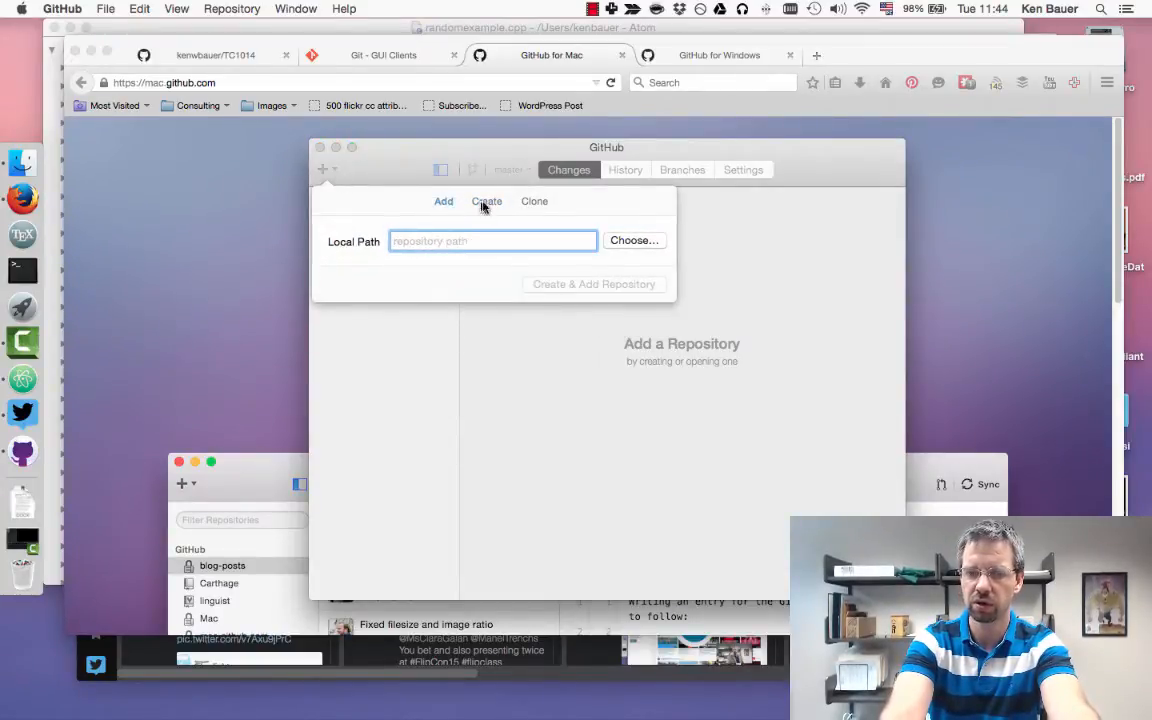
left_click(487, 201)
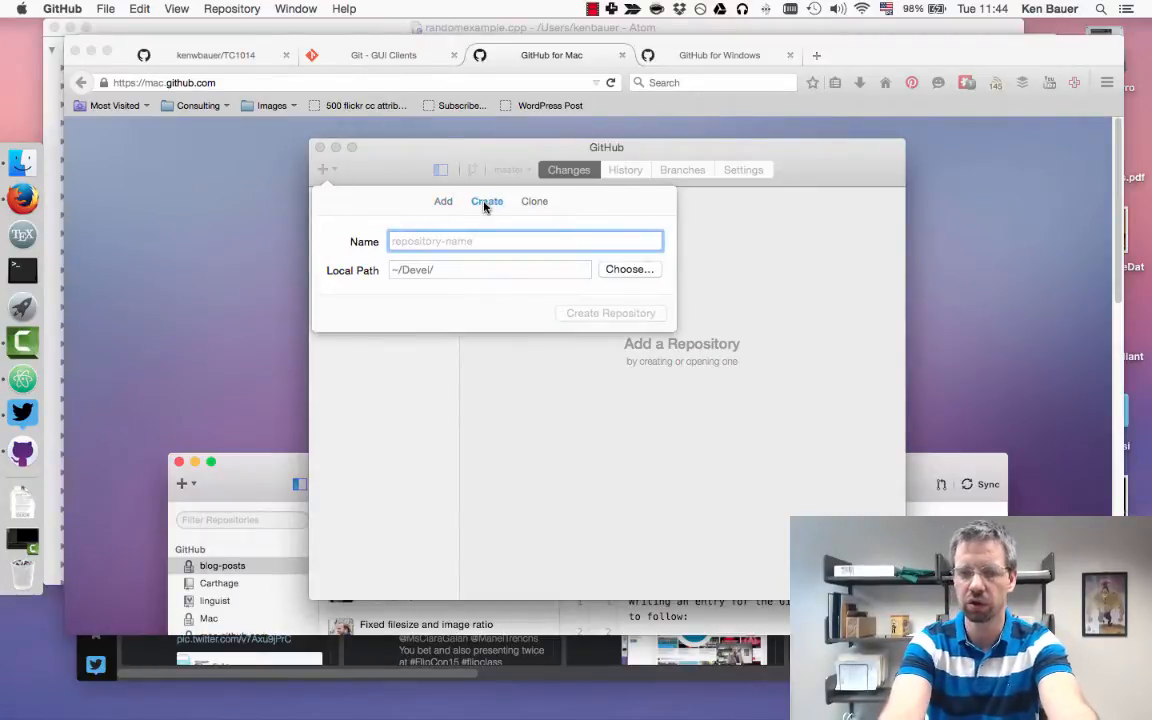
left_click(534, 201)
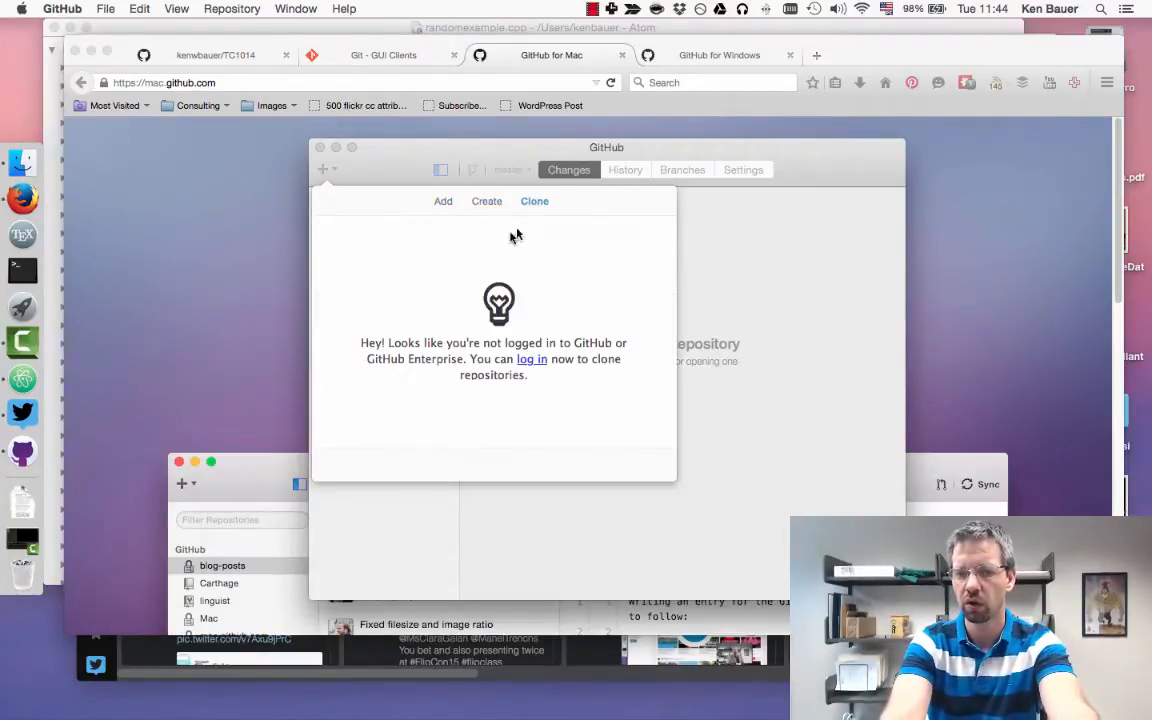
mouse_move(531, 363)
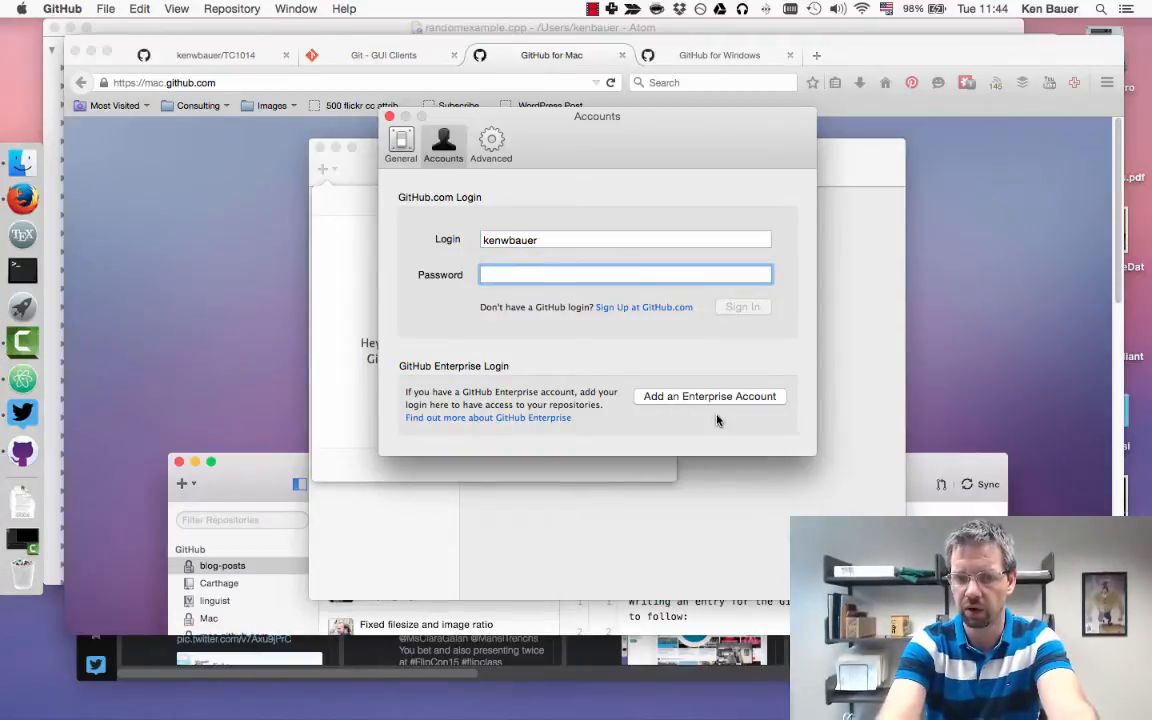
- Sign in to the GitHub.com account in GitHub for Mac
left_click(389, 116)
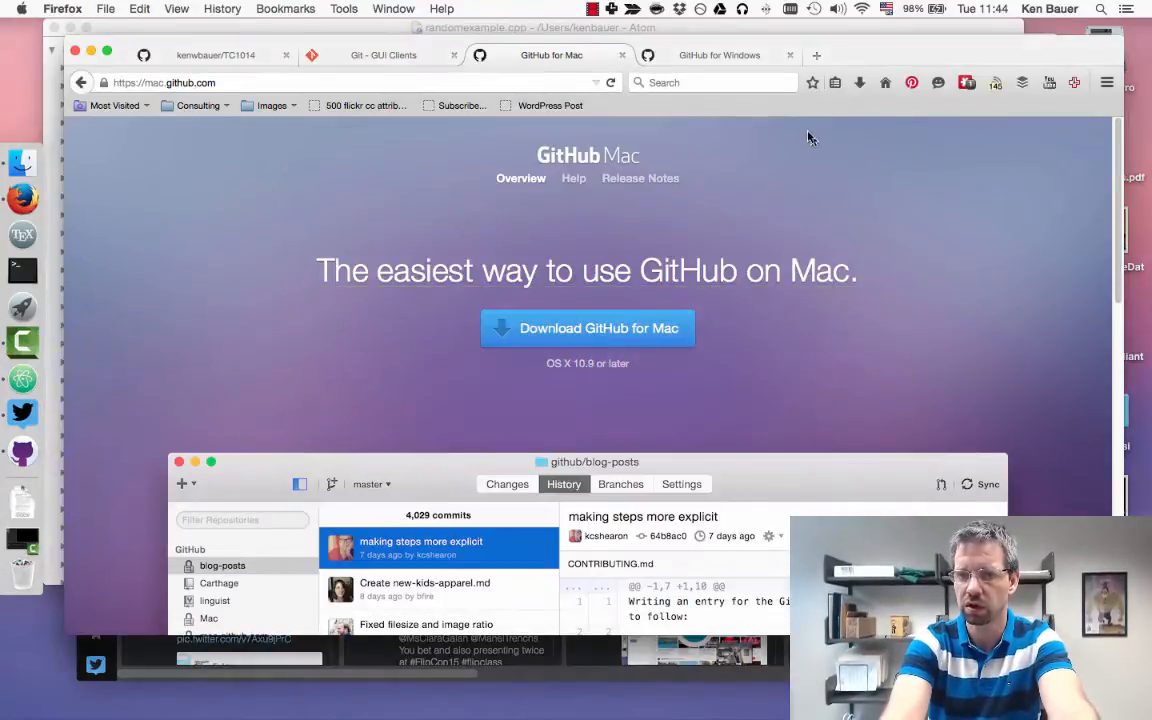
left_click(966, 82)
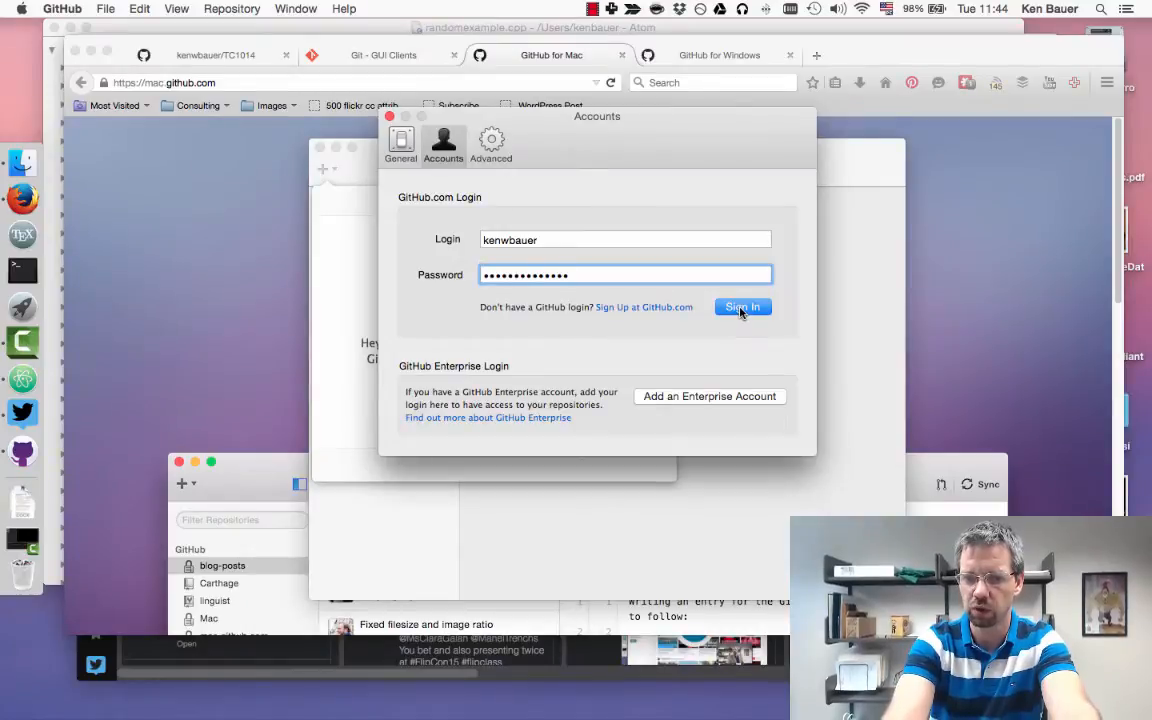
left_click(742, 307)
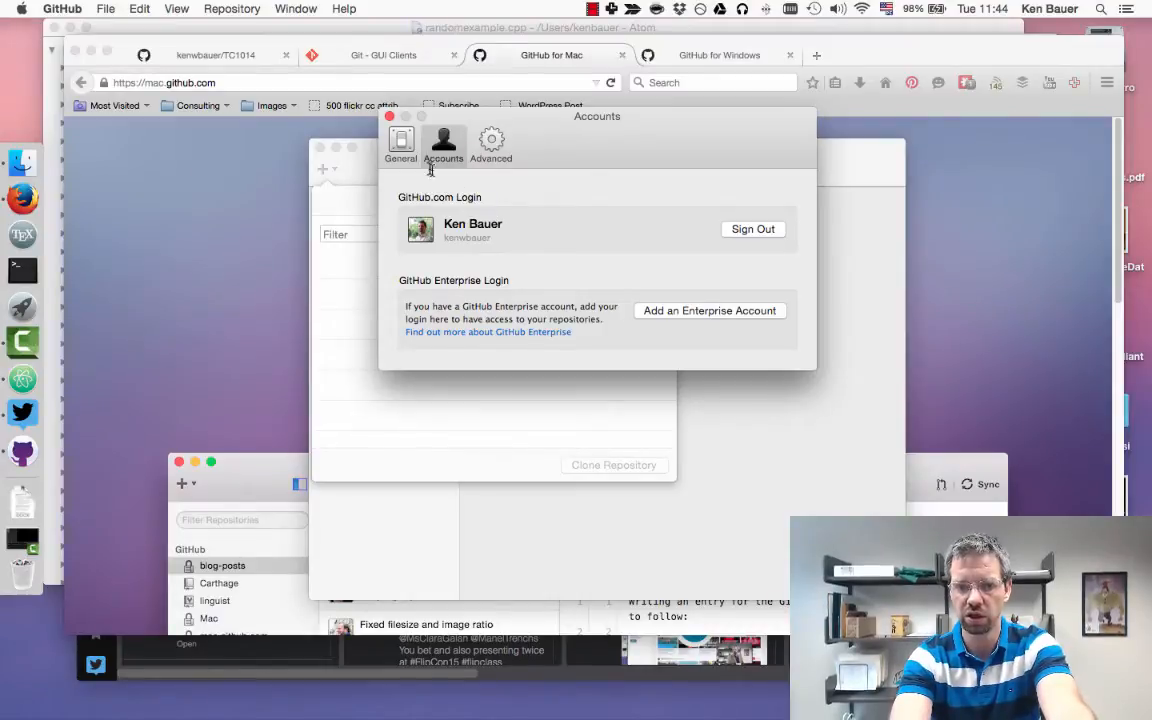
- Check the Git Config commit name and email in Advanced preferences
left_click(400, 145)
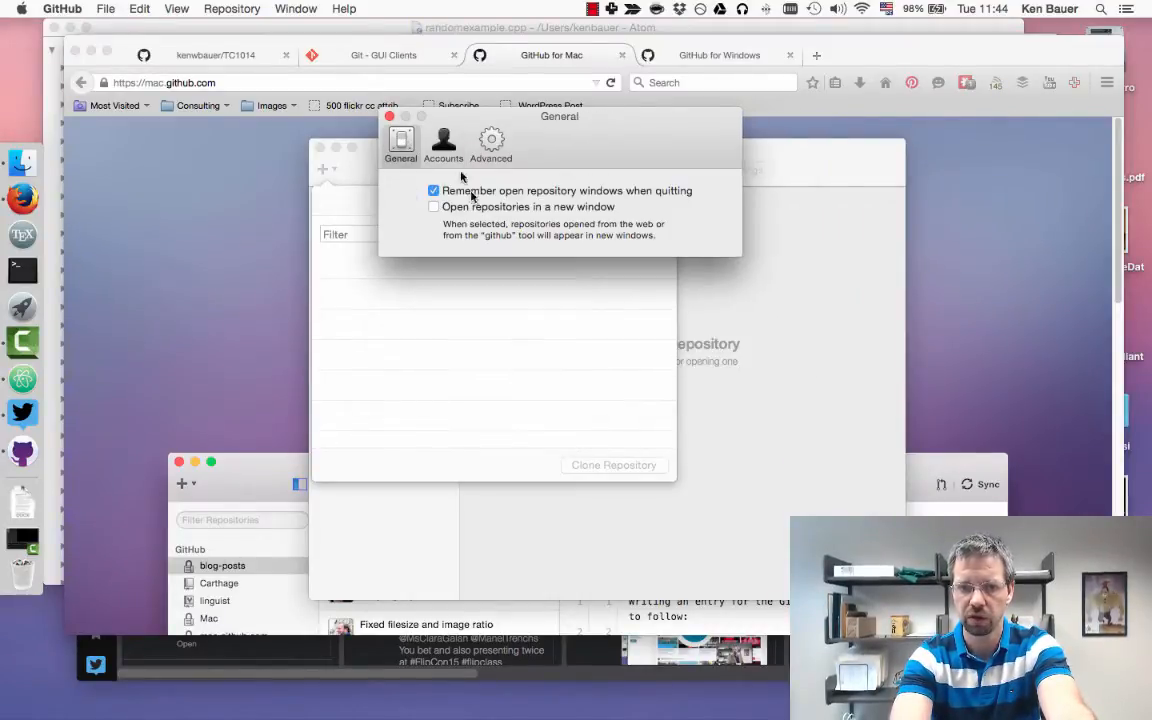
left_click(443, 140)
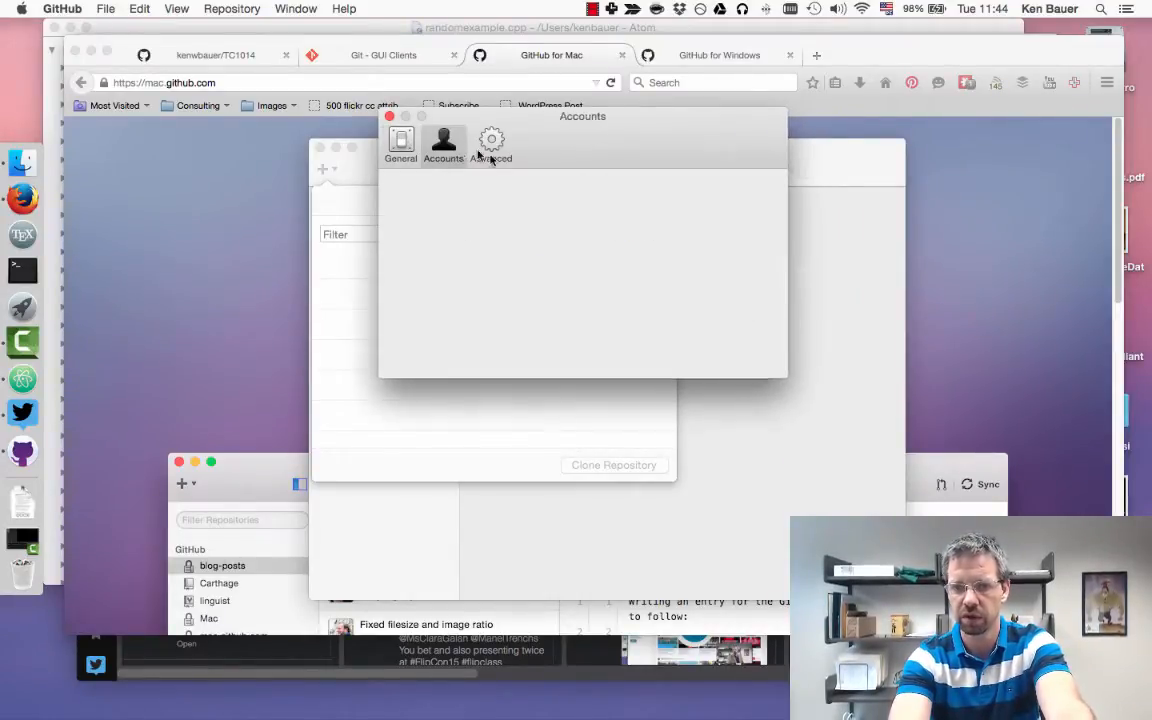
left_click(490, 143)
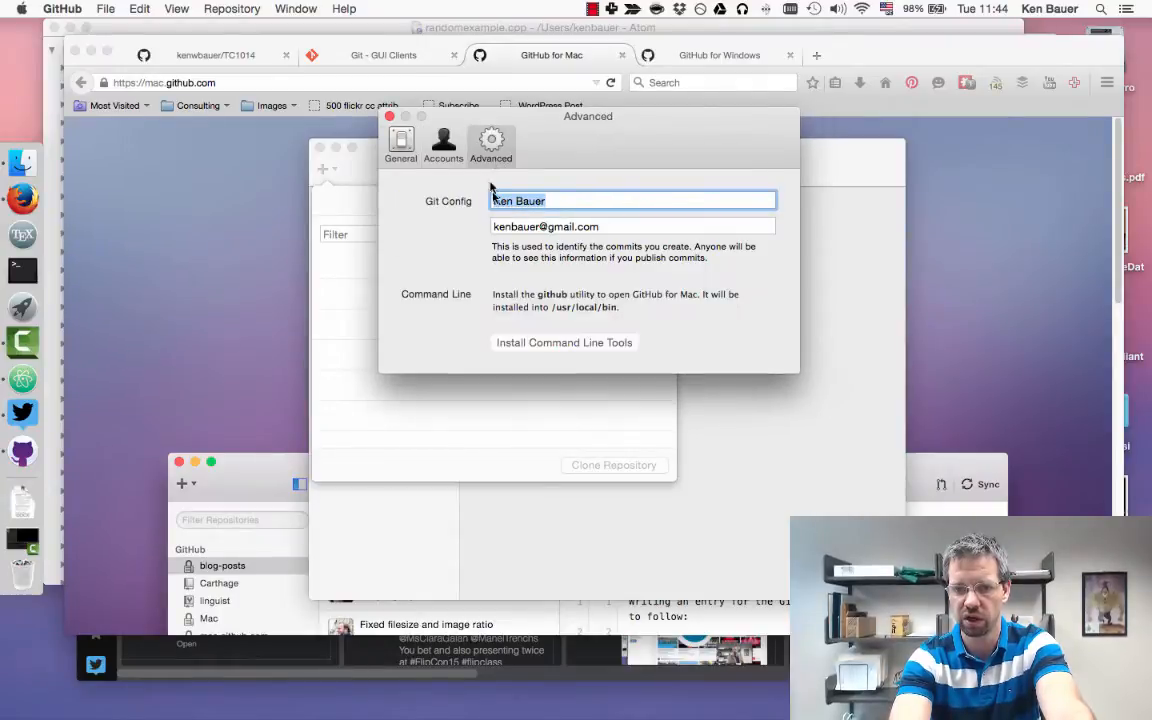
left_click(531, 200)
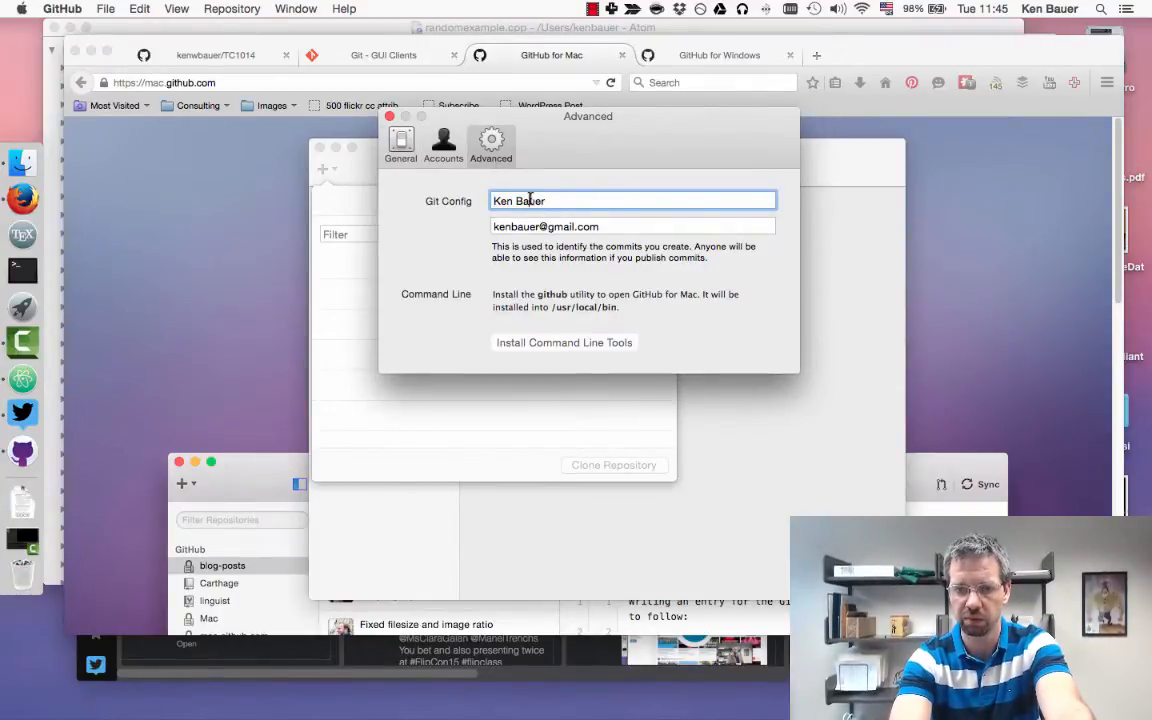
left_click(633, 226)
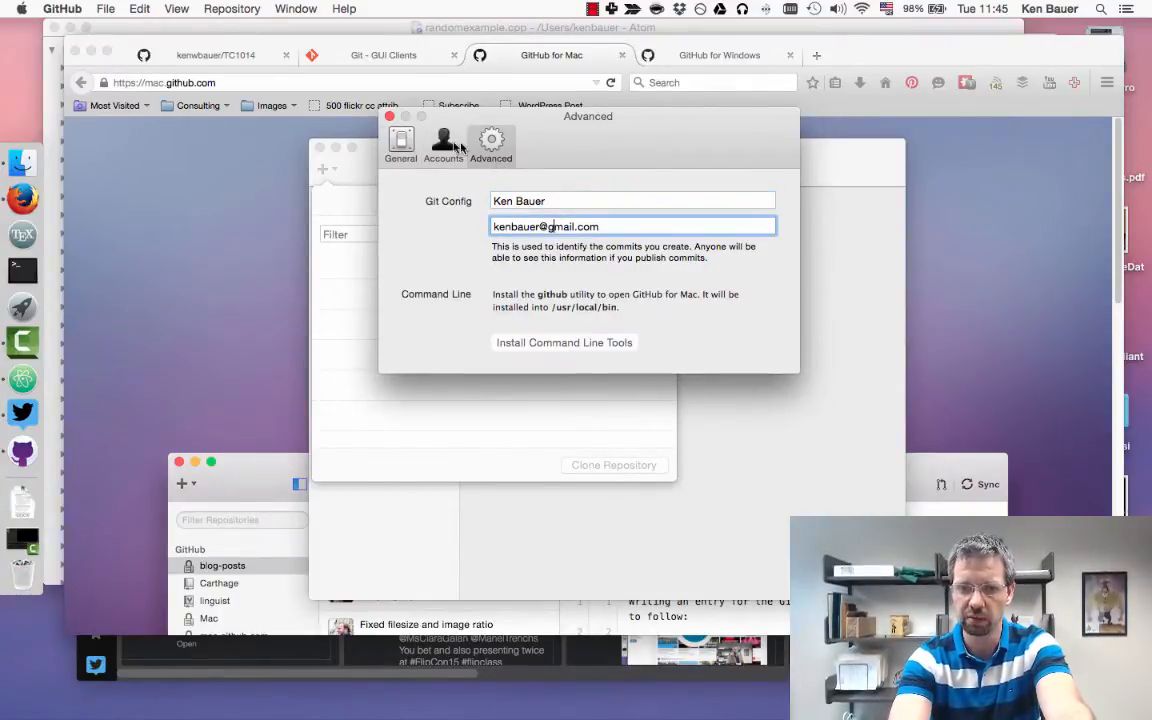
- Select TC1014 from the clone list and clone it into the Devel folder
left_click(389, 116)
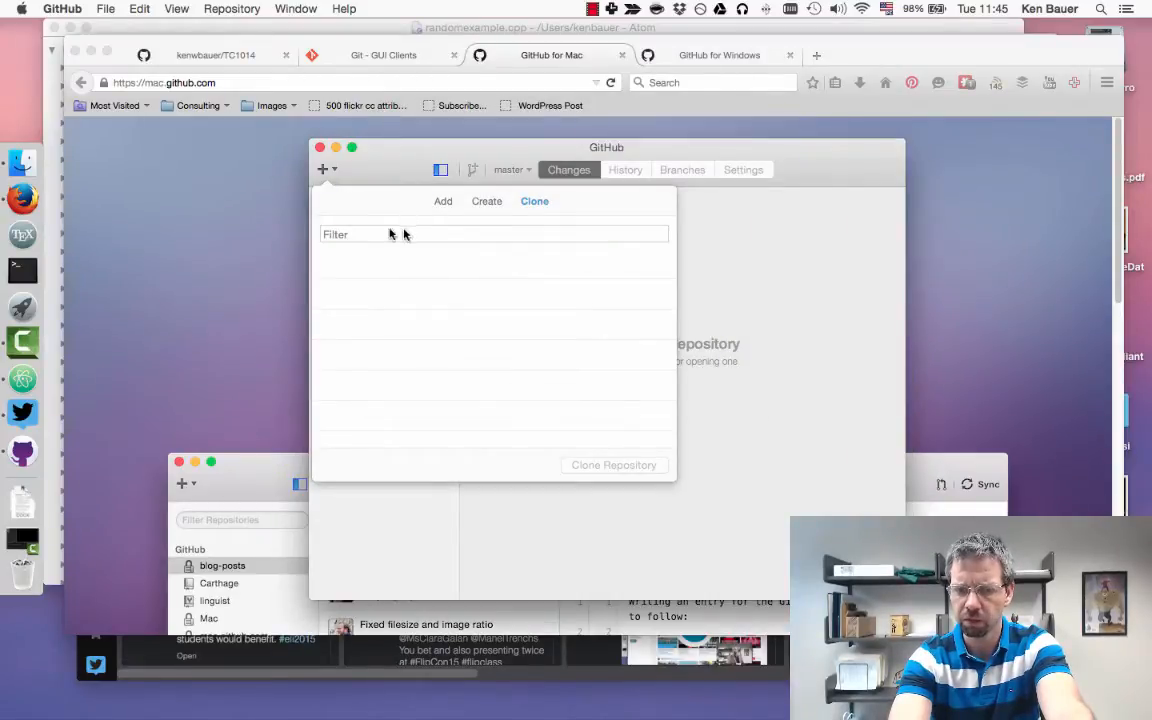
left_click(486, 201)
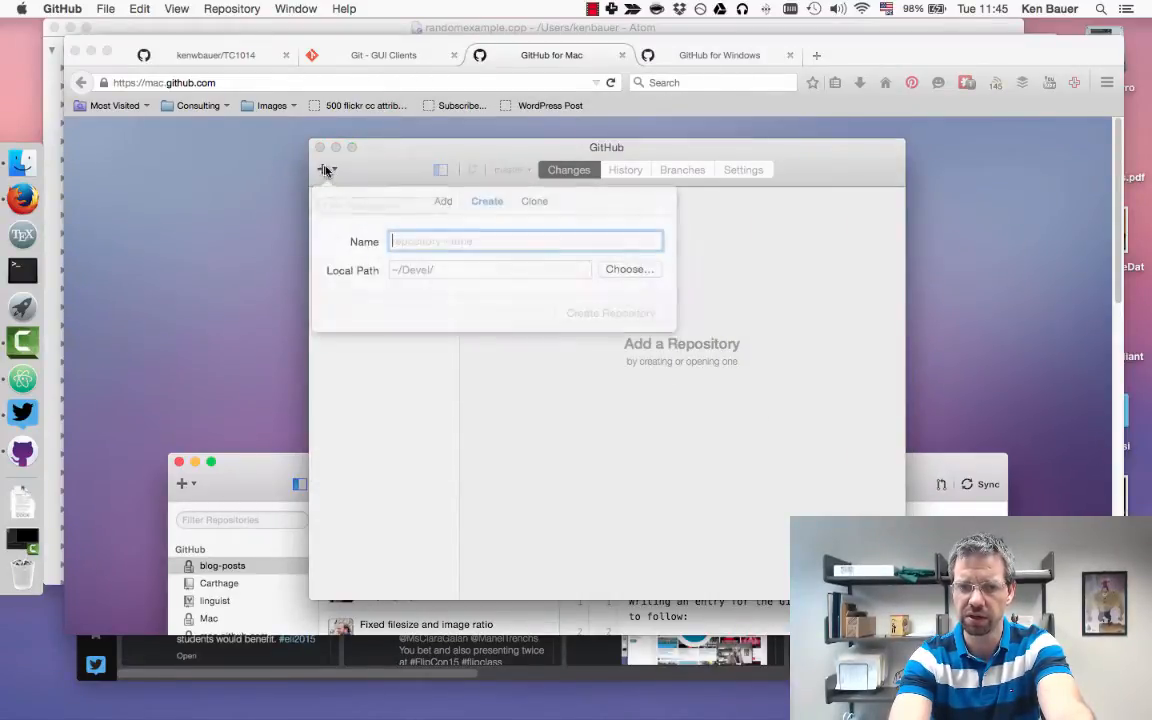
left_click(534, 201)
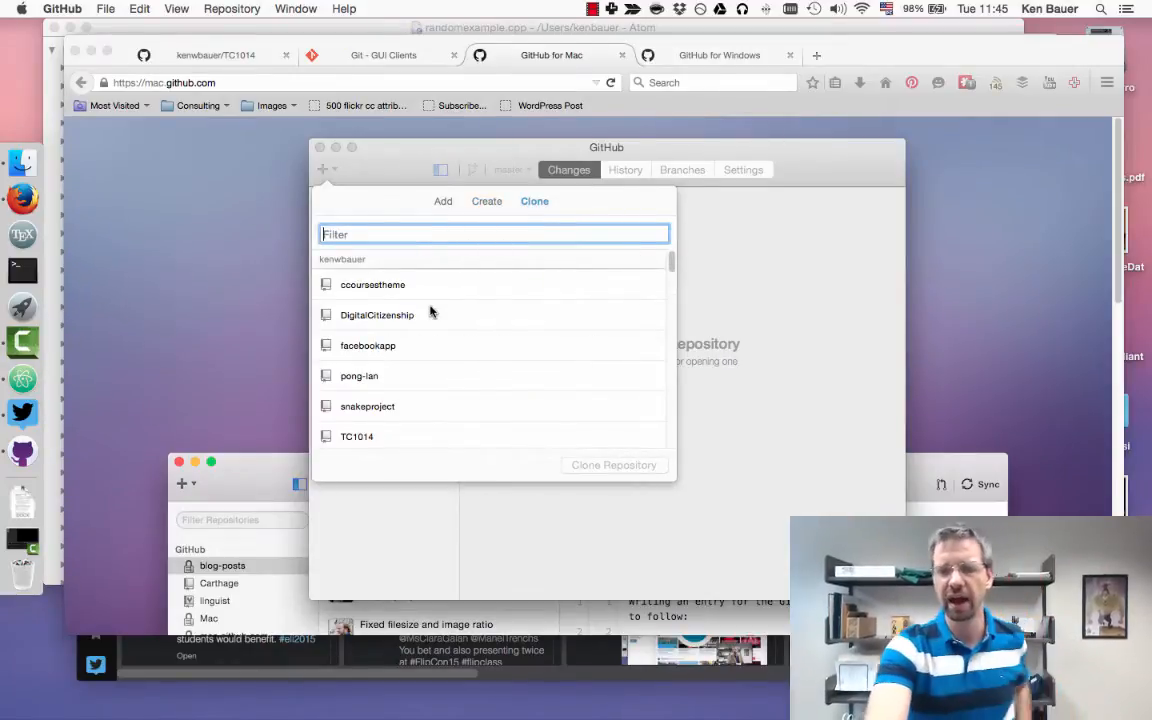
scroll("down", 3)
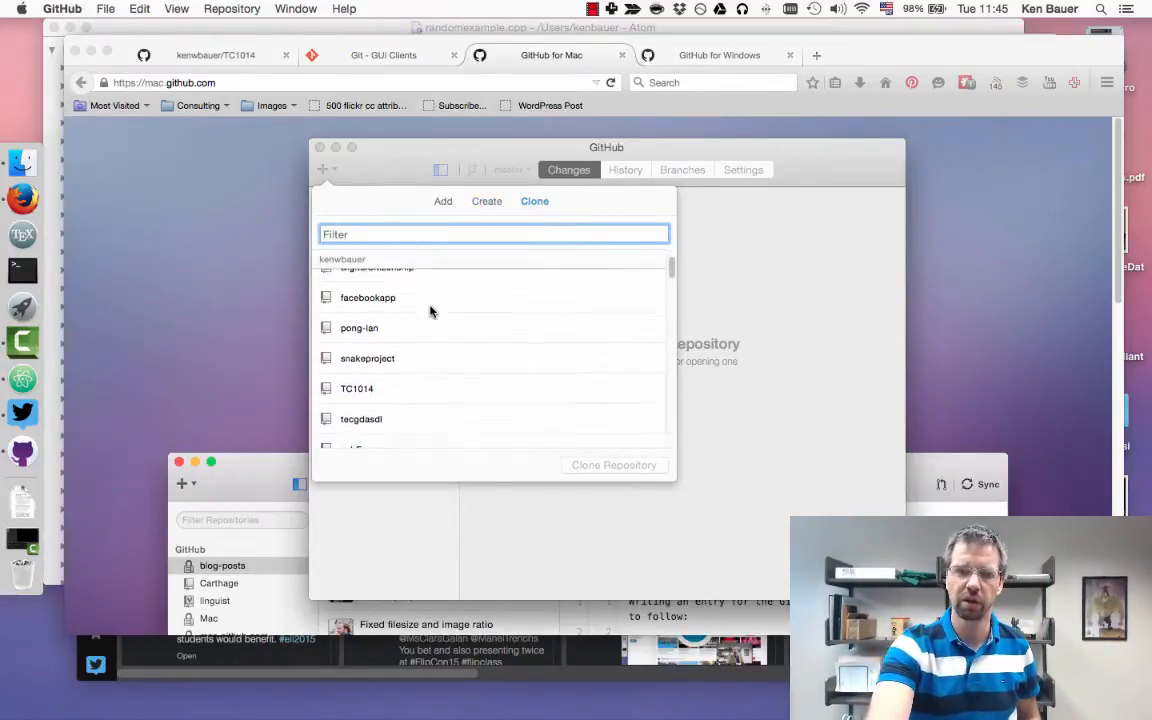
scroll("up", 3)
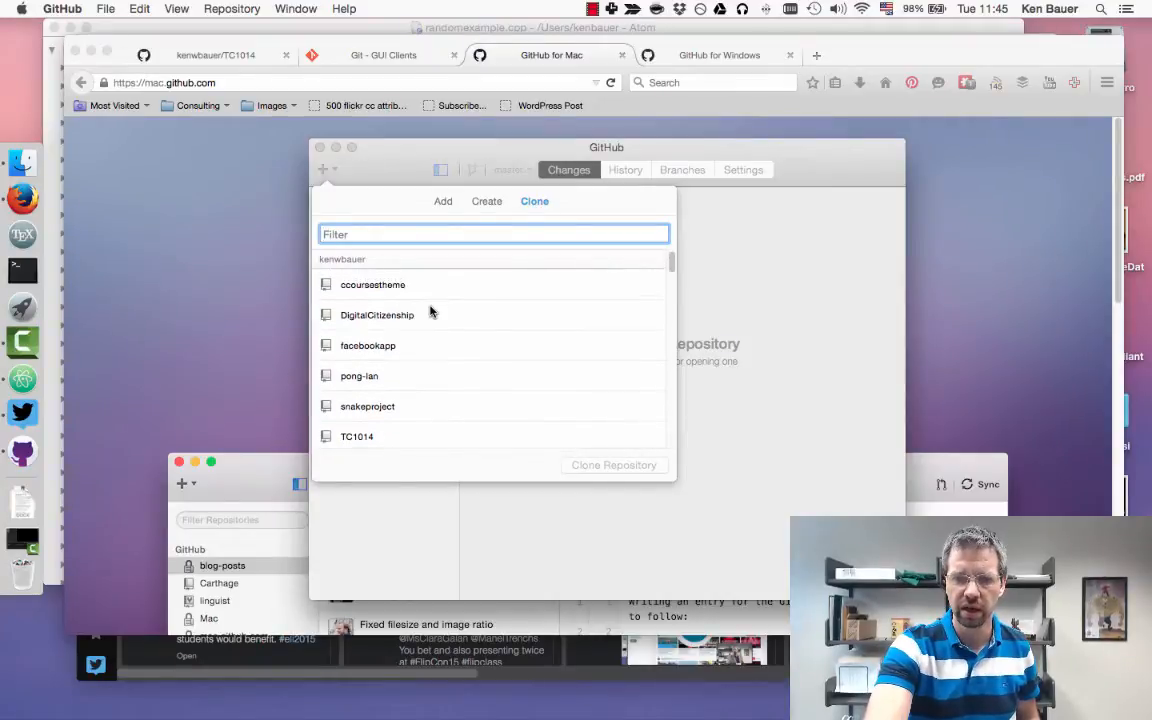
scroll("down", 3)
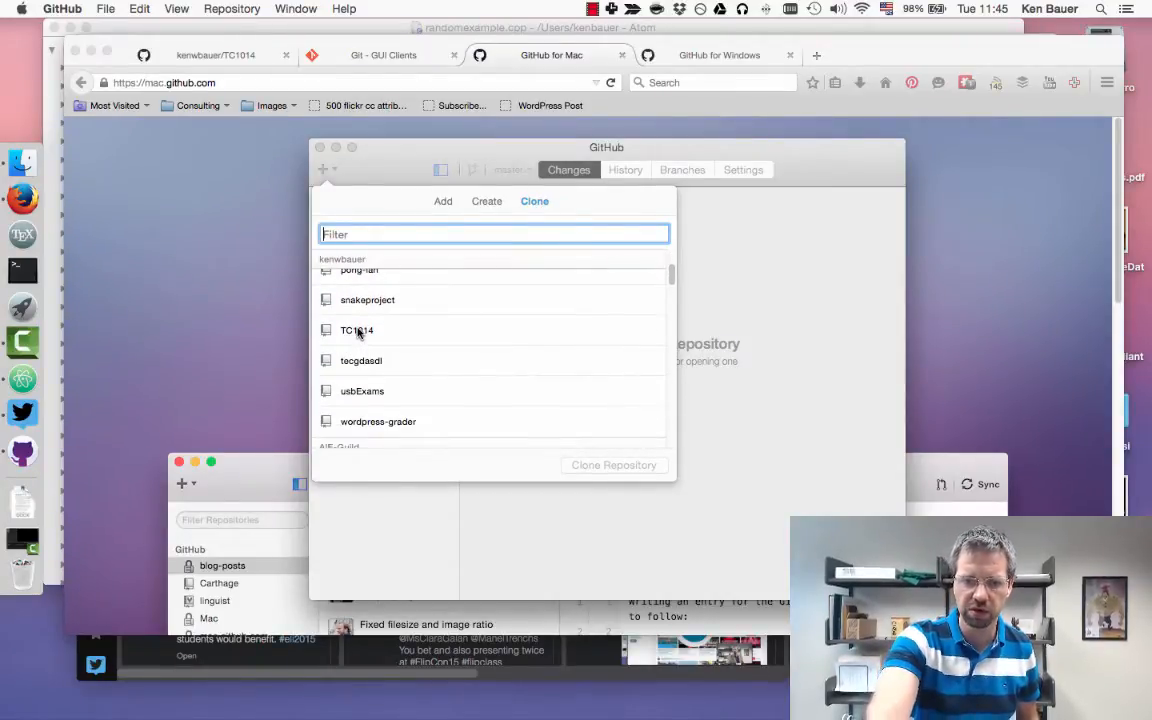
left_click(357, 330)
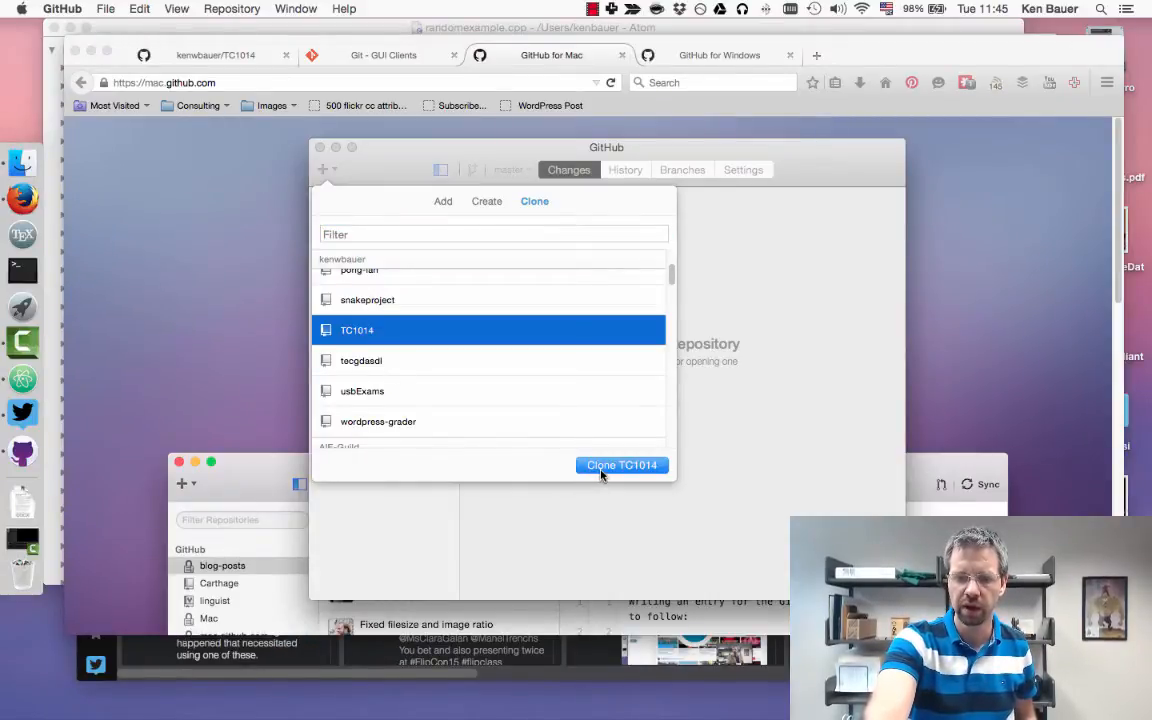
left_click(621, 465)
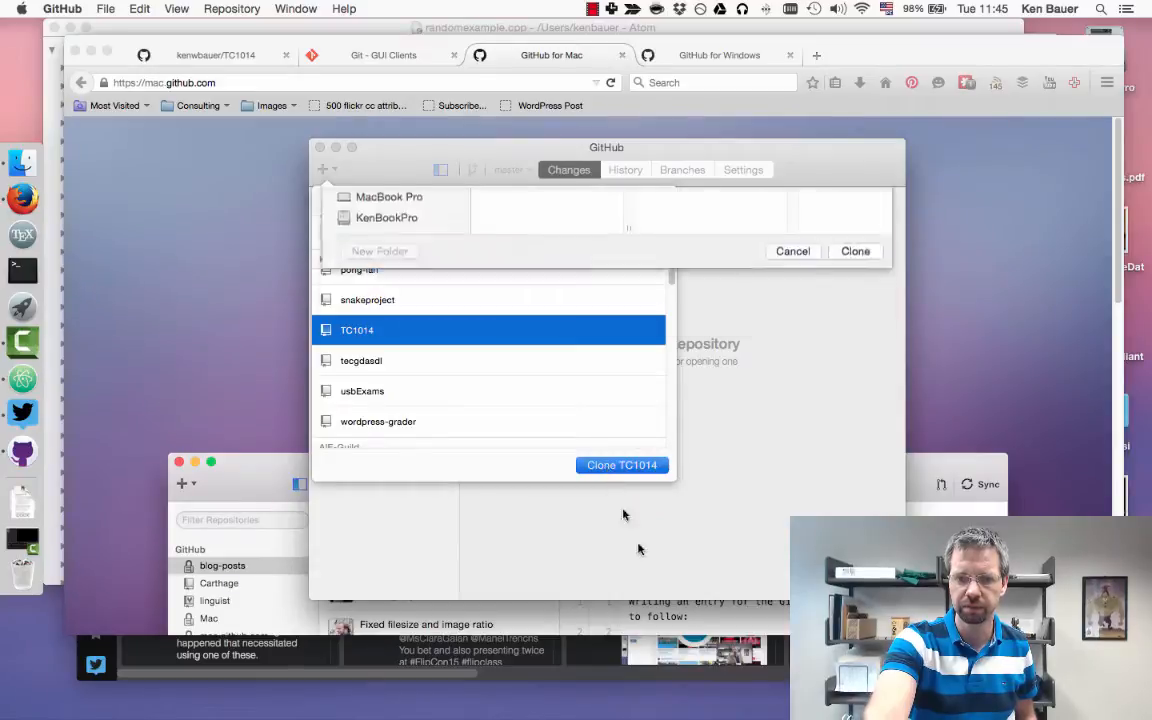
left_click(622, 464)
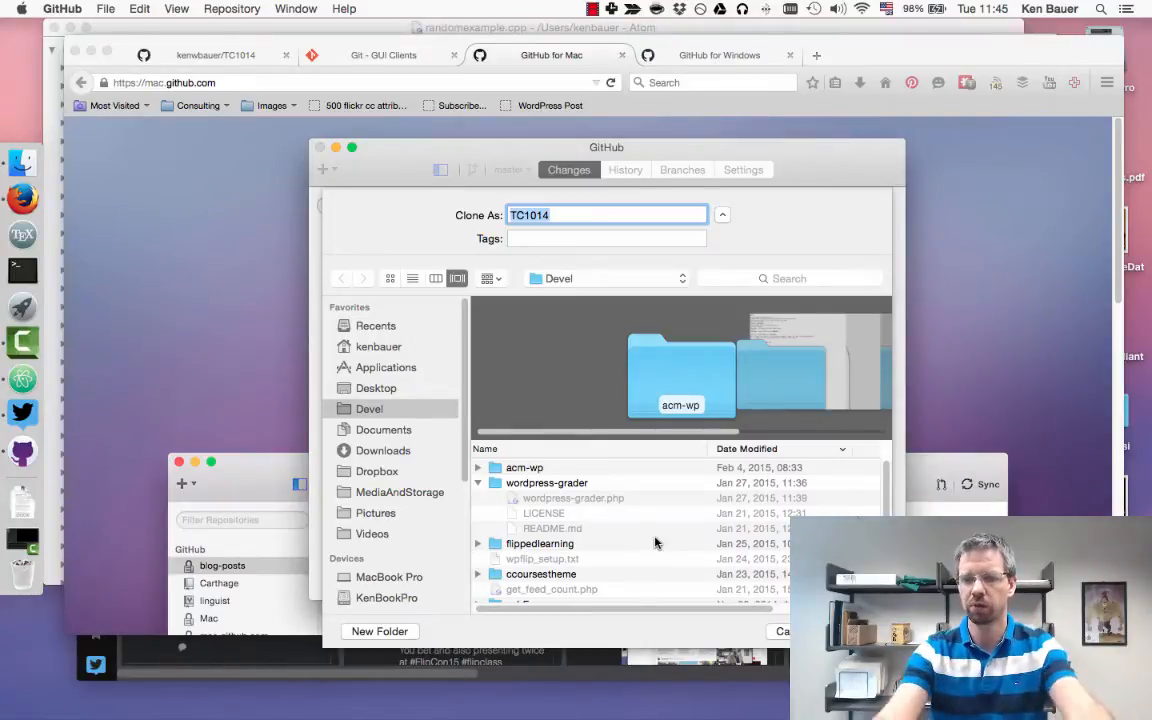
left_click(378, 346)
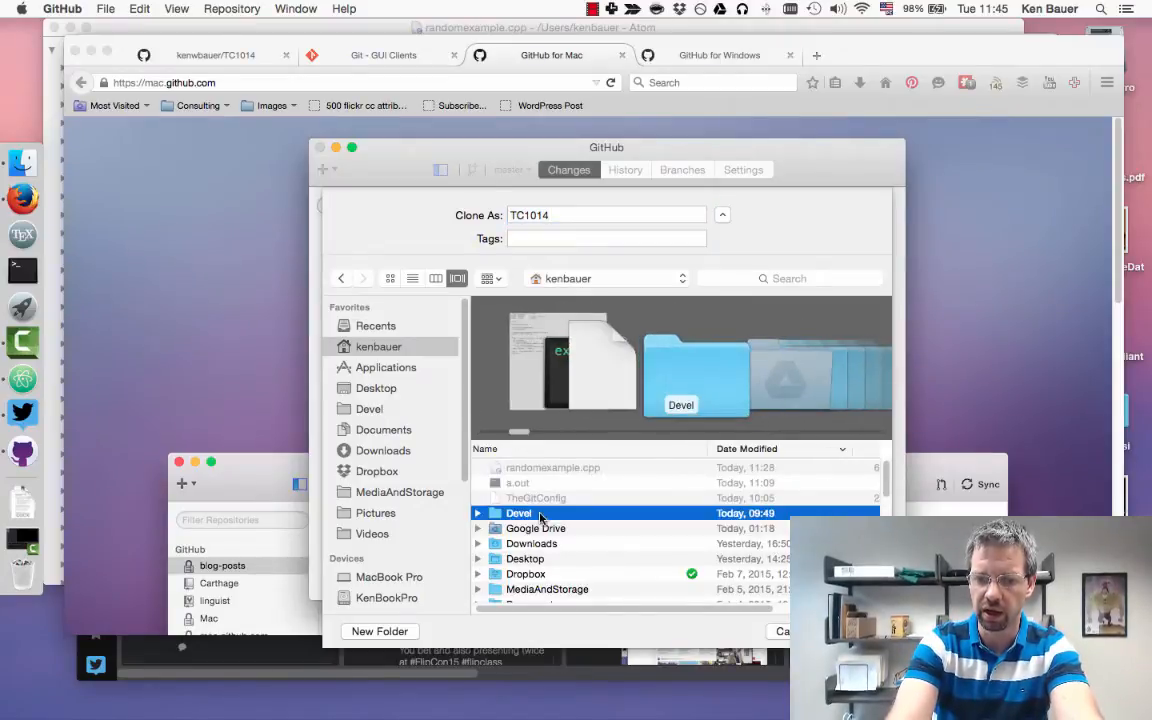
double_click(519, 513)
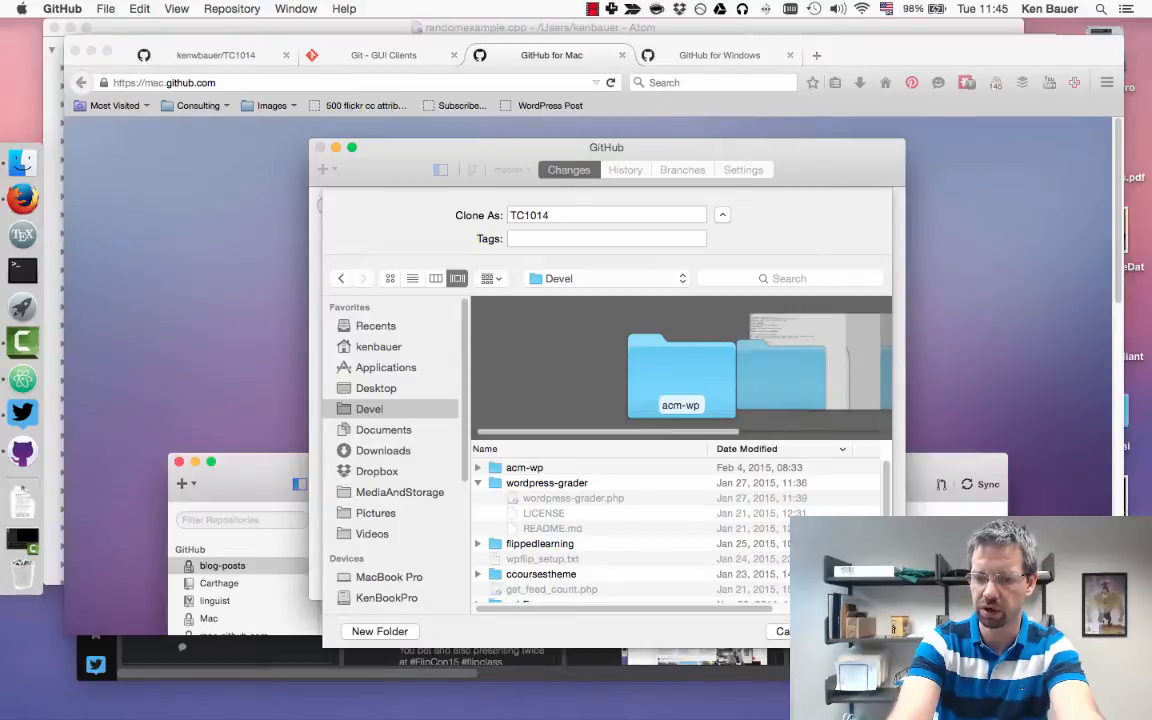
mouse_move(597, 334)
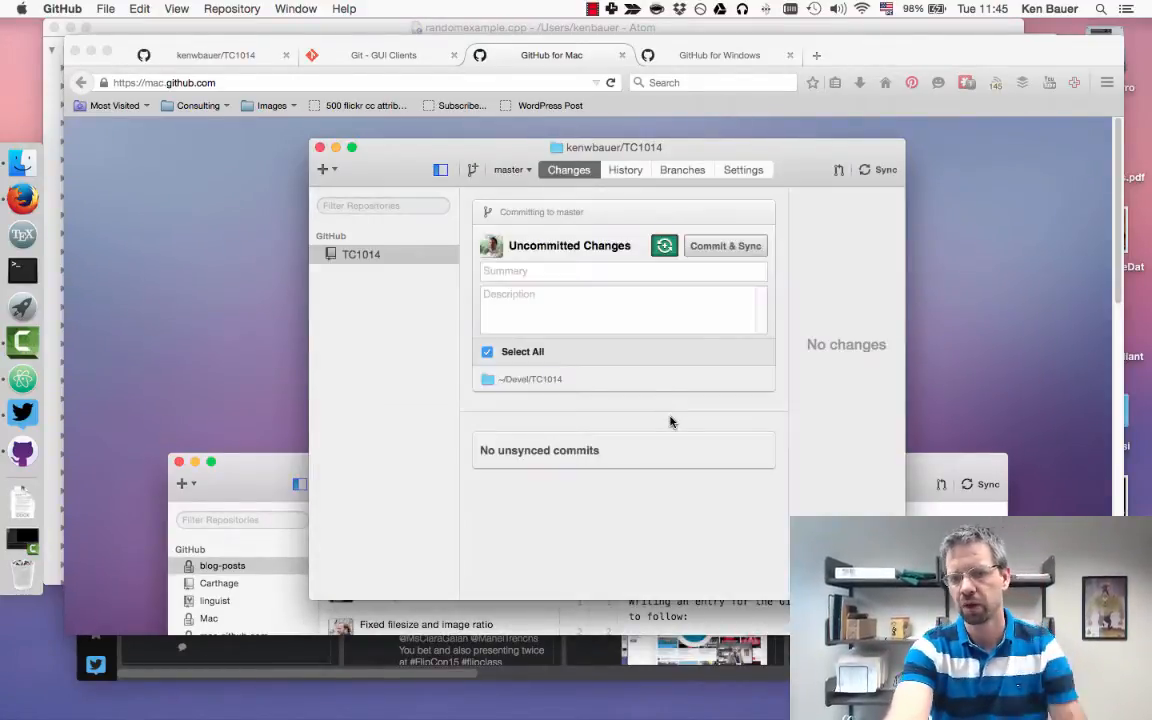
mouse_move(547, 260)
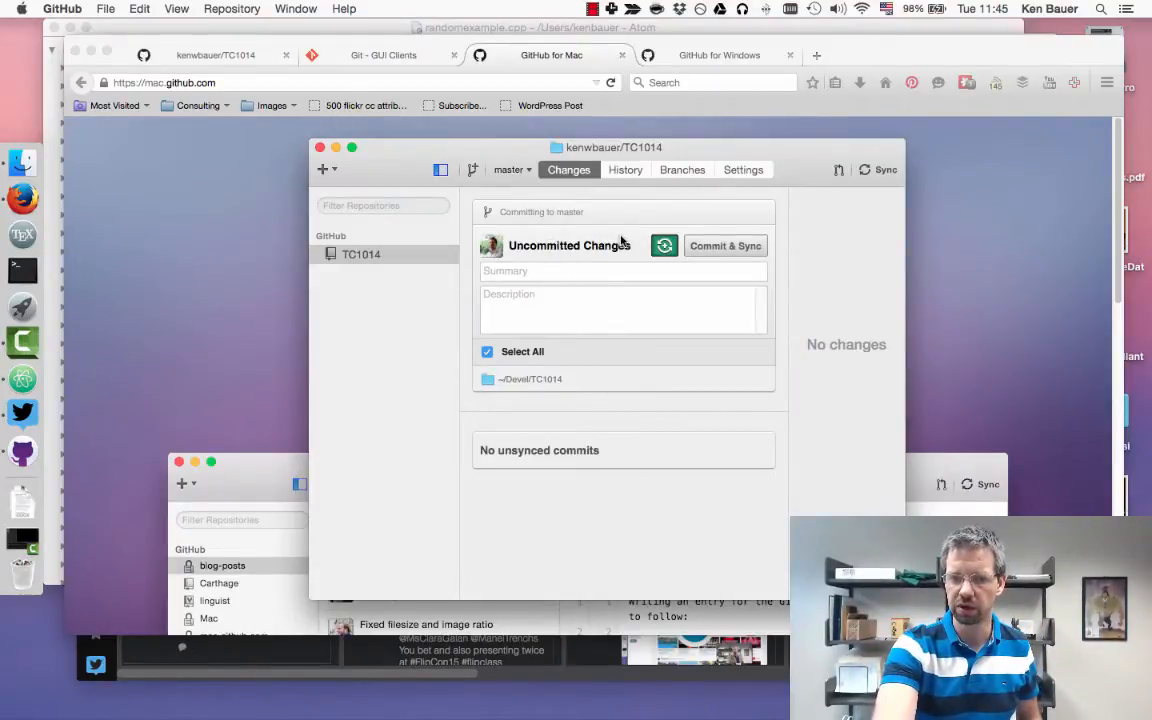
mouse_move(528, 395)
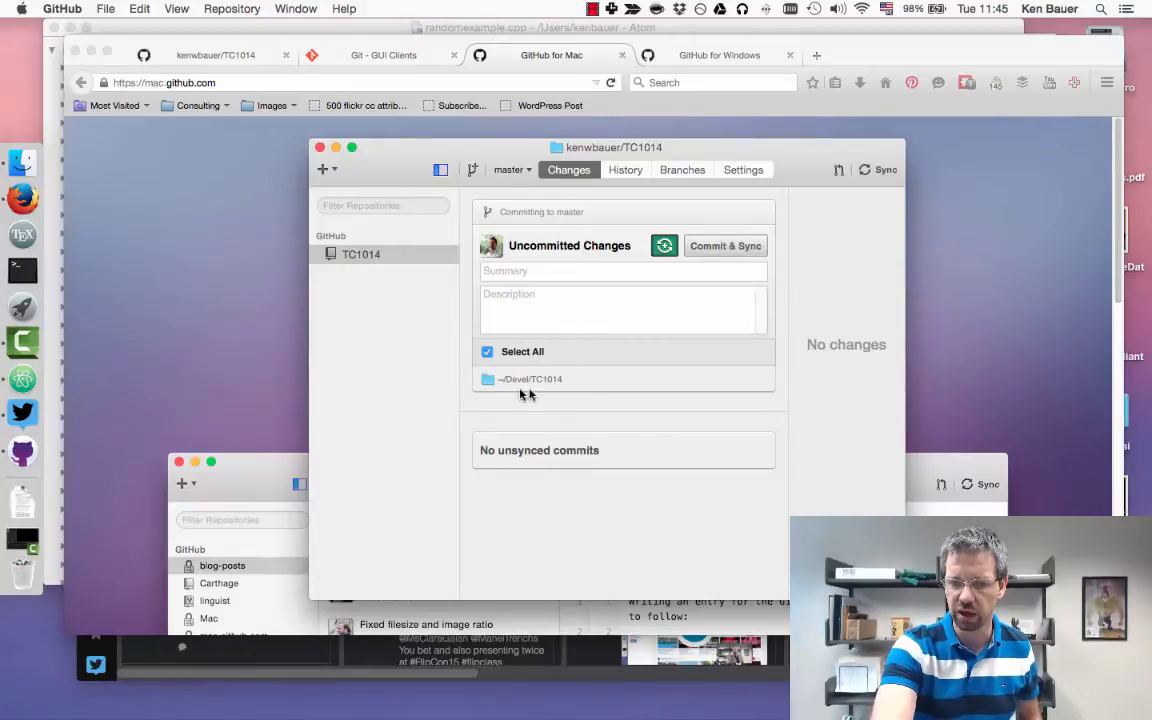
mouse_move(585, 427)
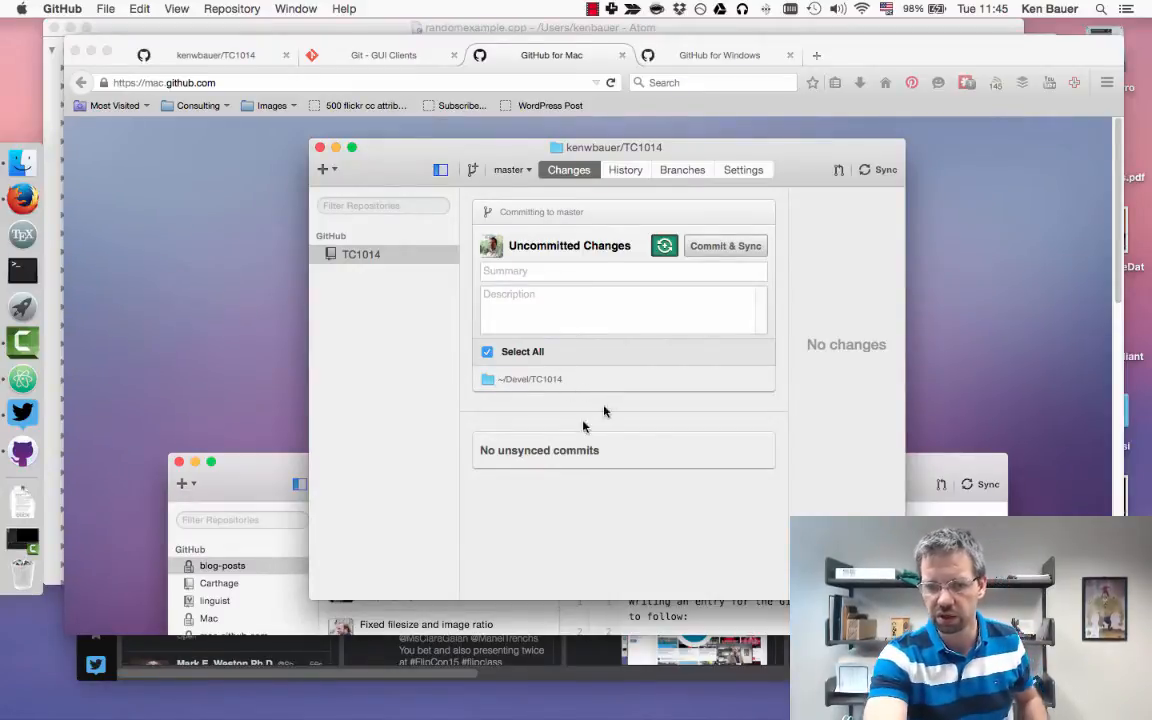
mouse_move(598, 478)
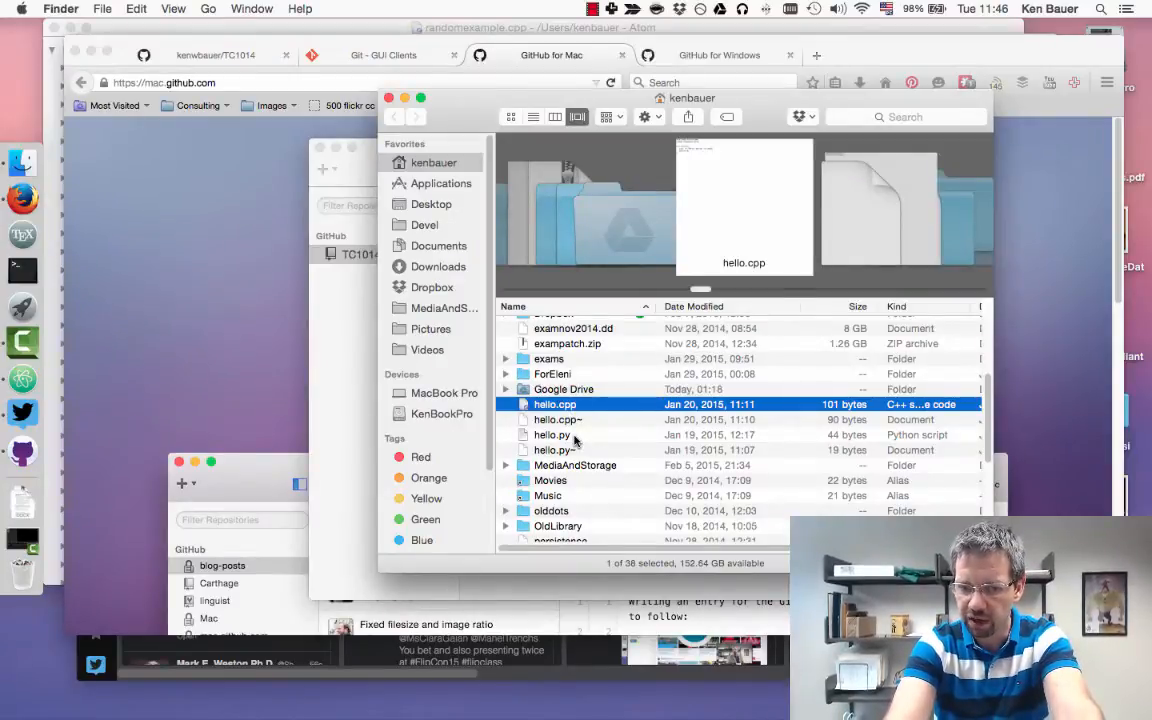
- Place hello.py in Devel/TC1014 beside README.md and open it with Atom
left_click(553, 434)
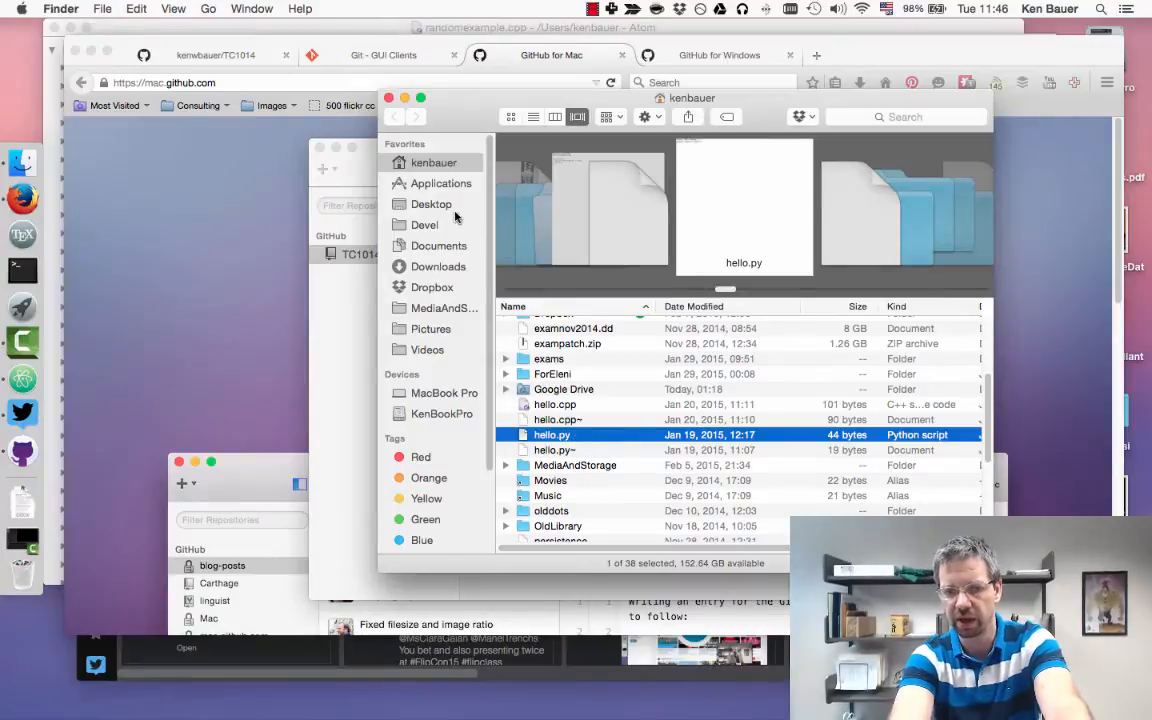
left_click(424, 224)
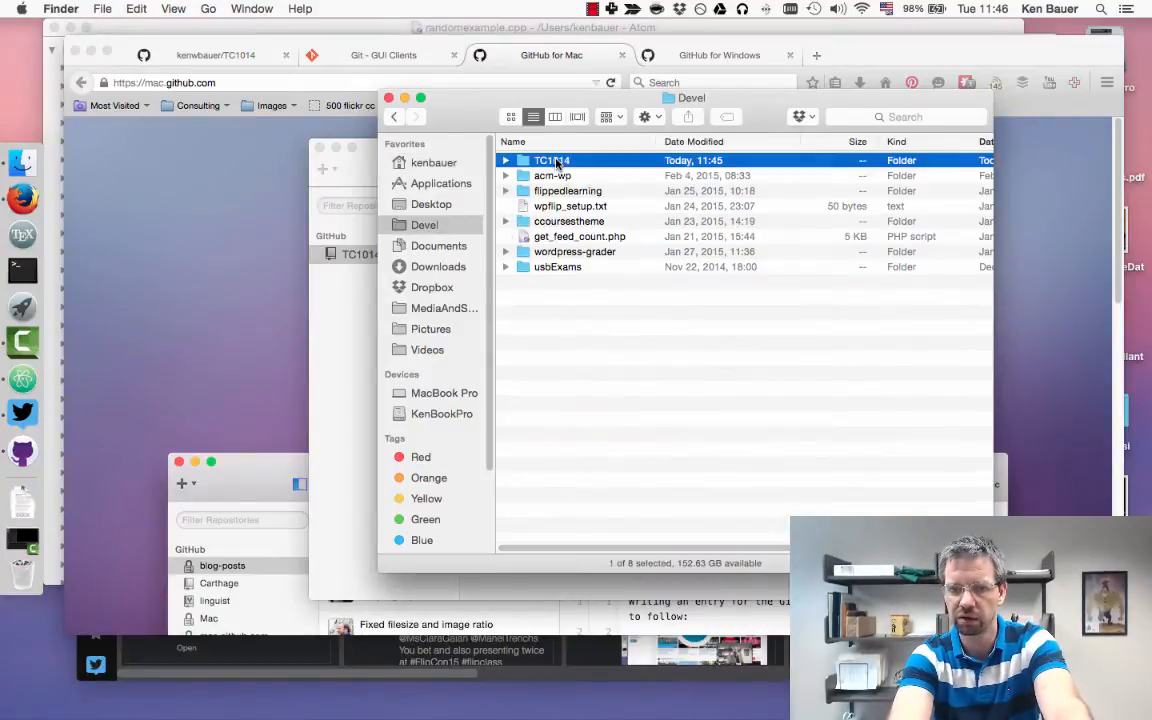
double_click(553, 160)
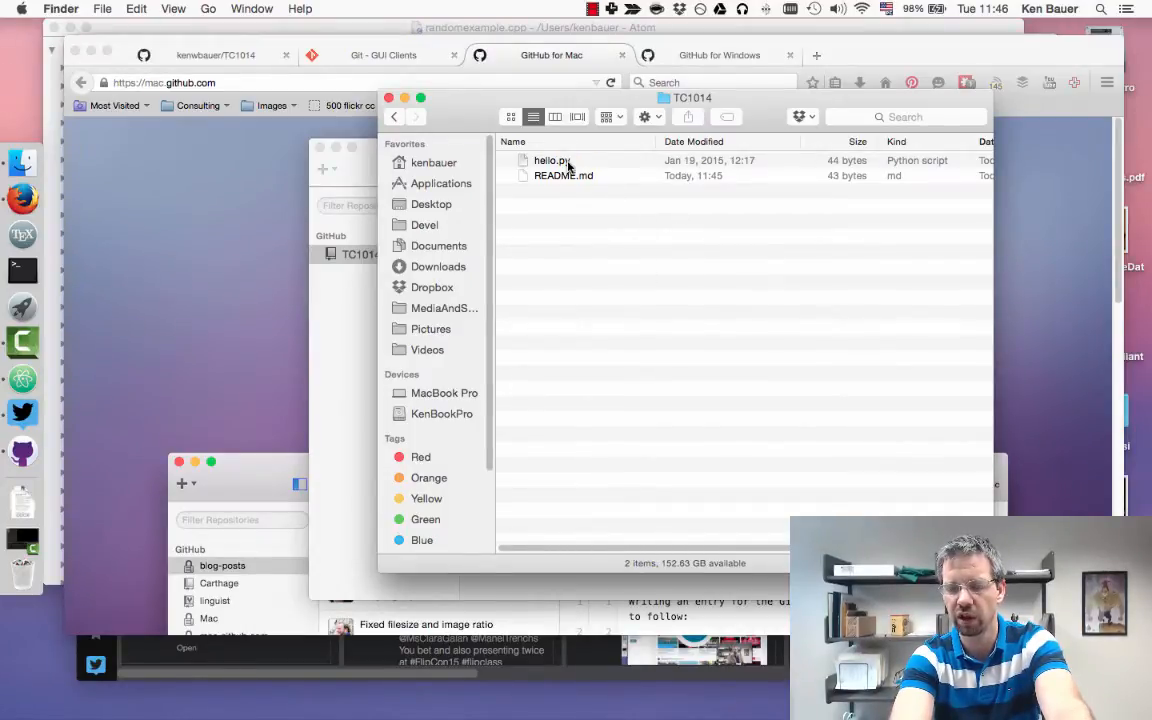
right_click(551, 160)
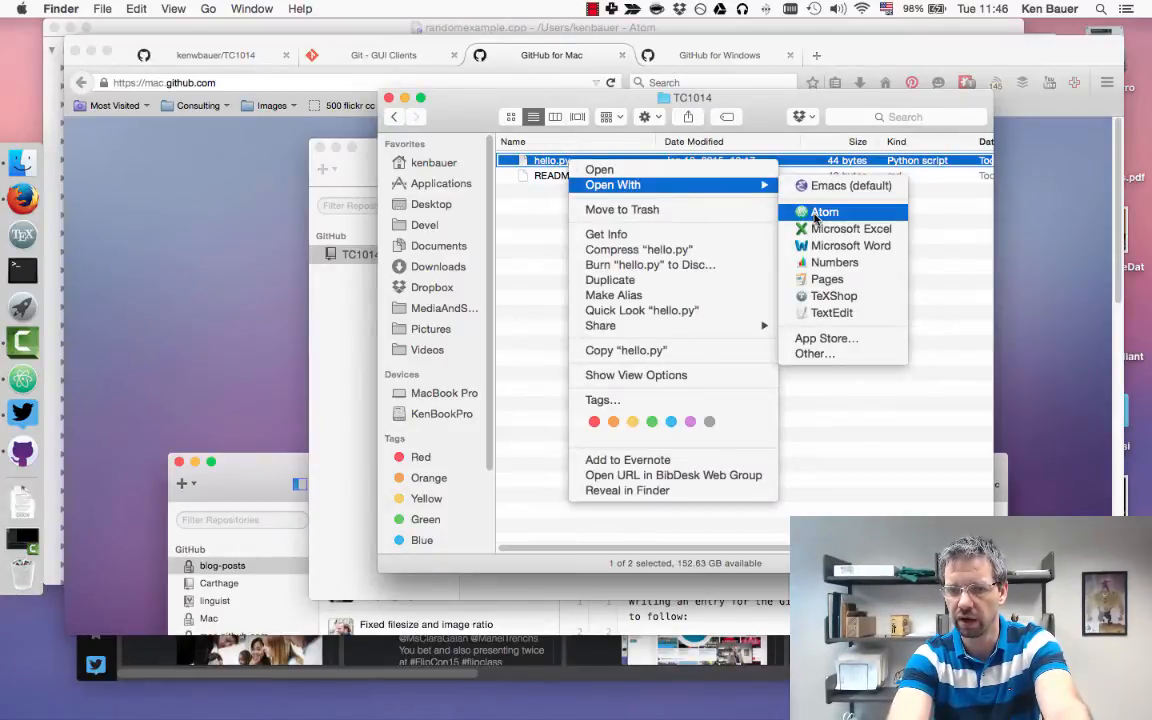
left_click(824, 211)
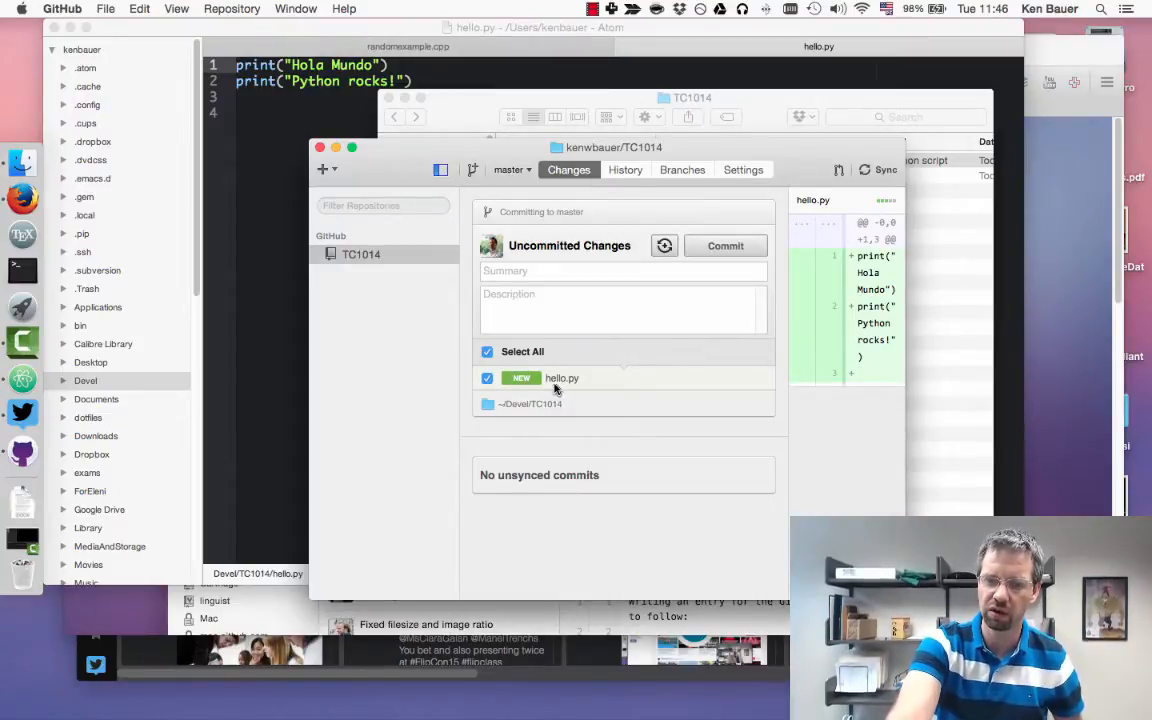
mouse_move(678, 260)
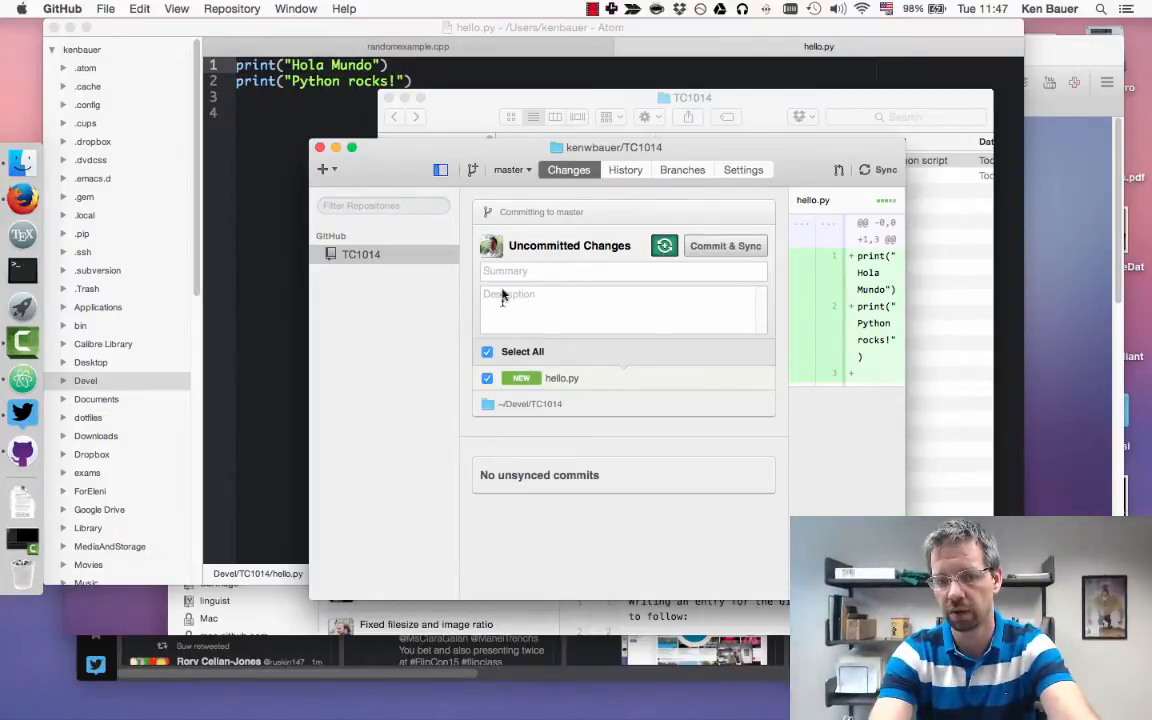
- Enter commit summary 'Added that hello.py' and description 'This is the awesome super hello.py to show my mastery'
type("A")
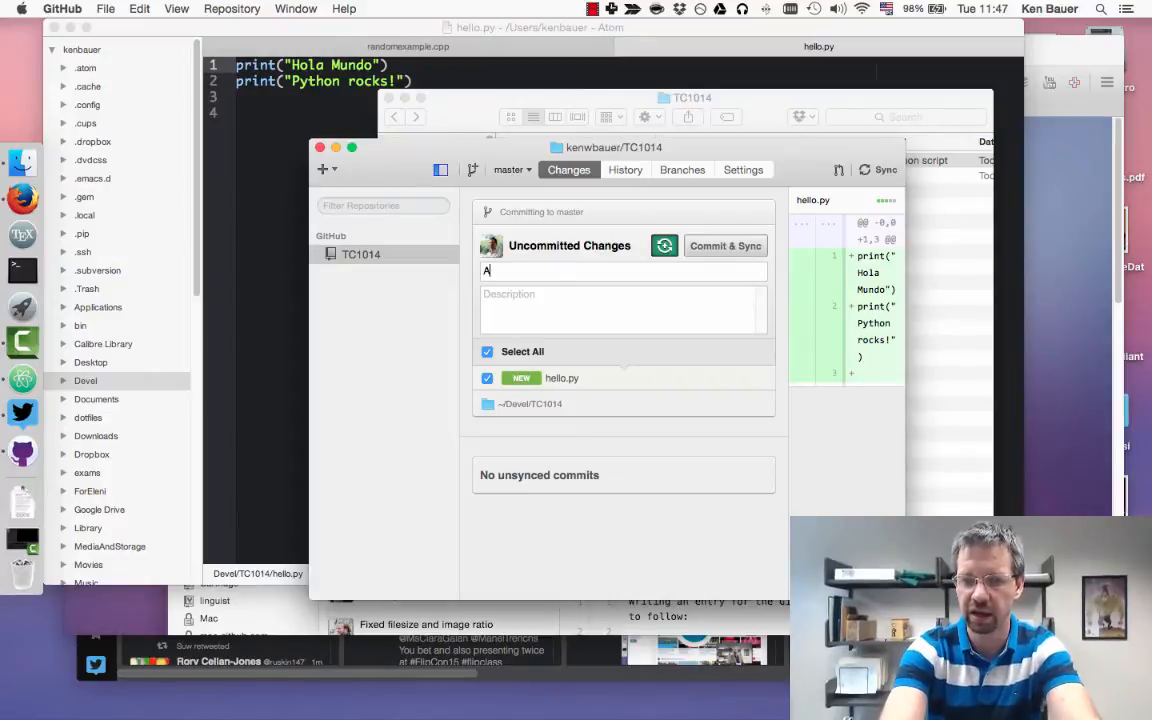
type("dded that hel")
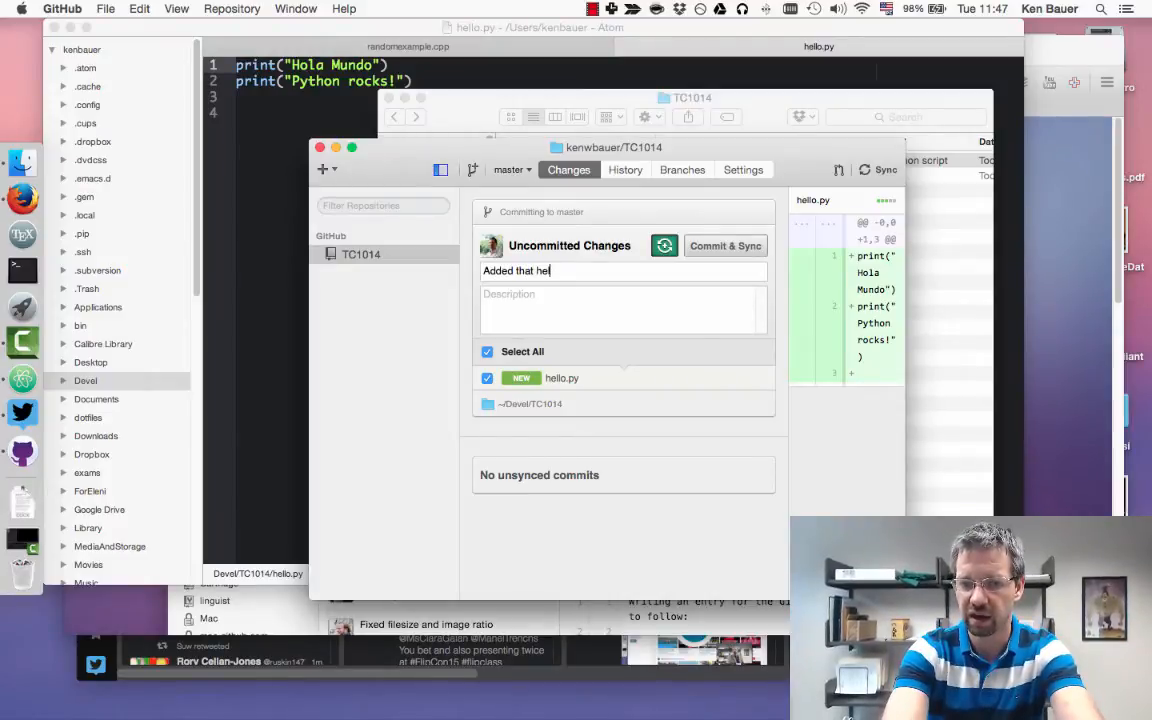
type("llo.py")
left_click(623, 310)
type("djflkadjflasdjfljkdsalda")
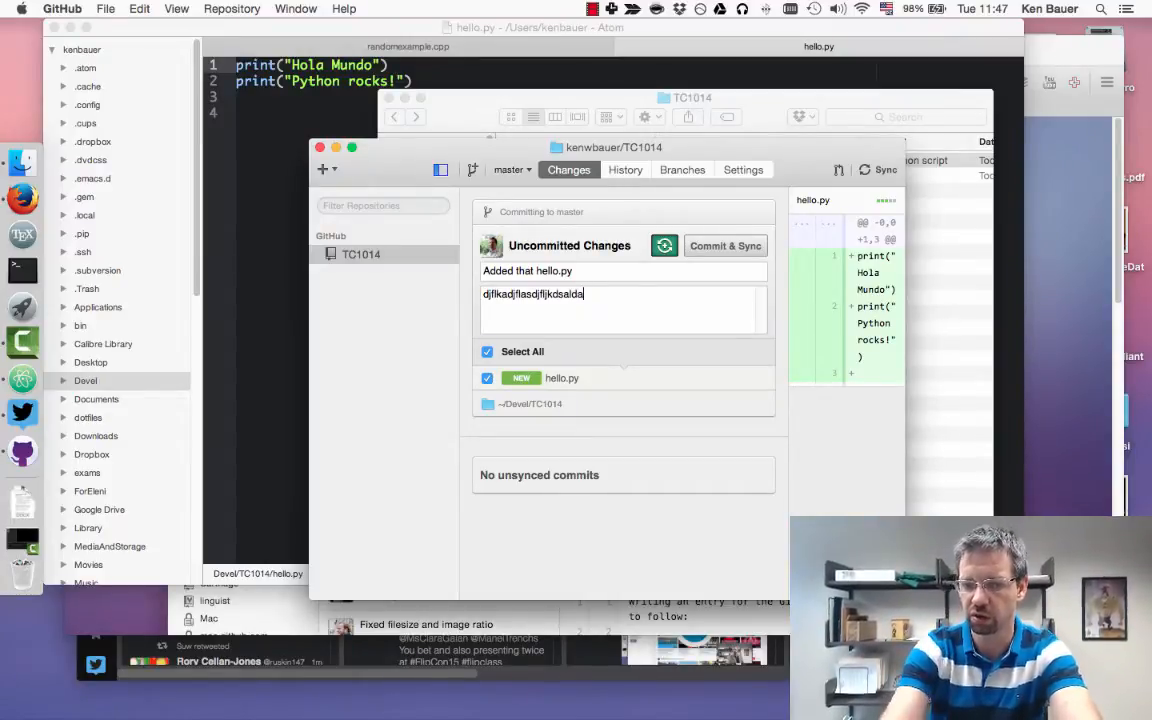
type("This is the")
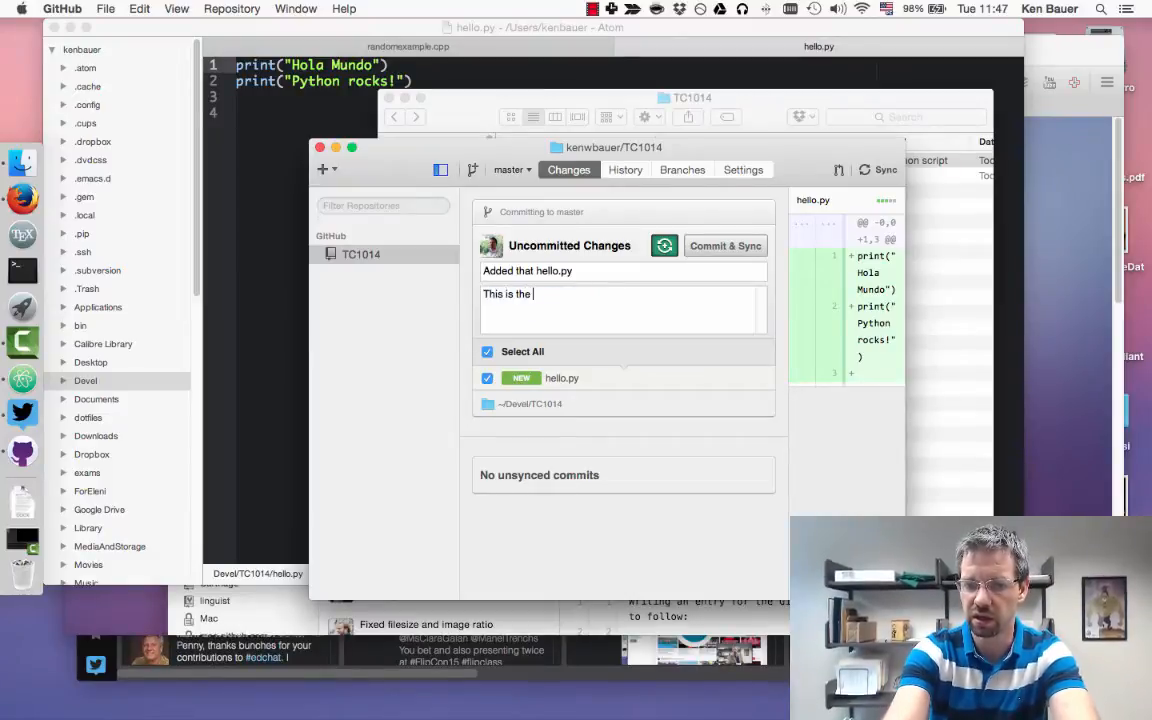
type("awesome super")
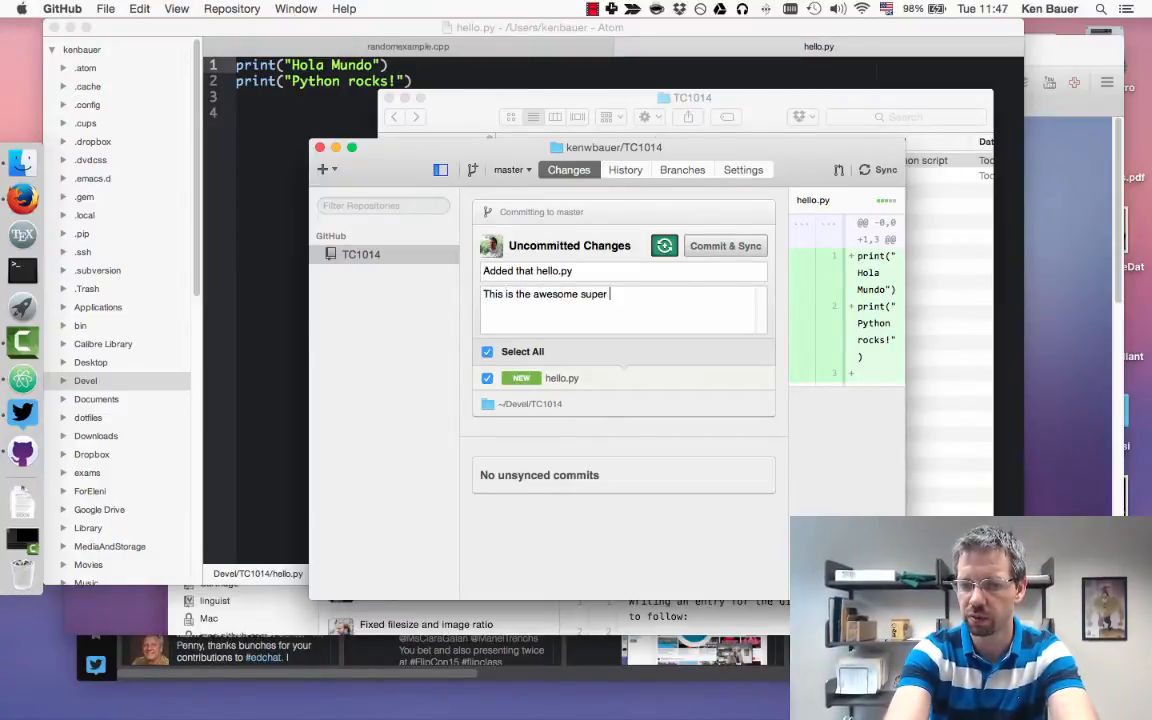
type("hello.py")
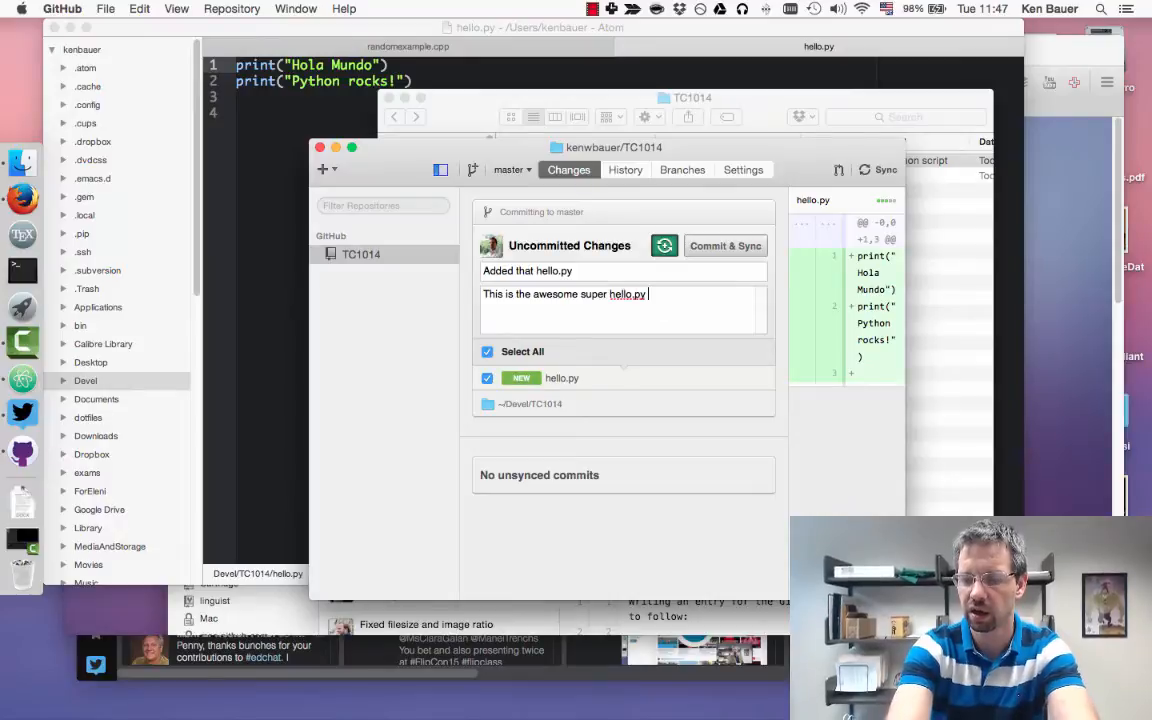
type("to show")
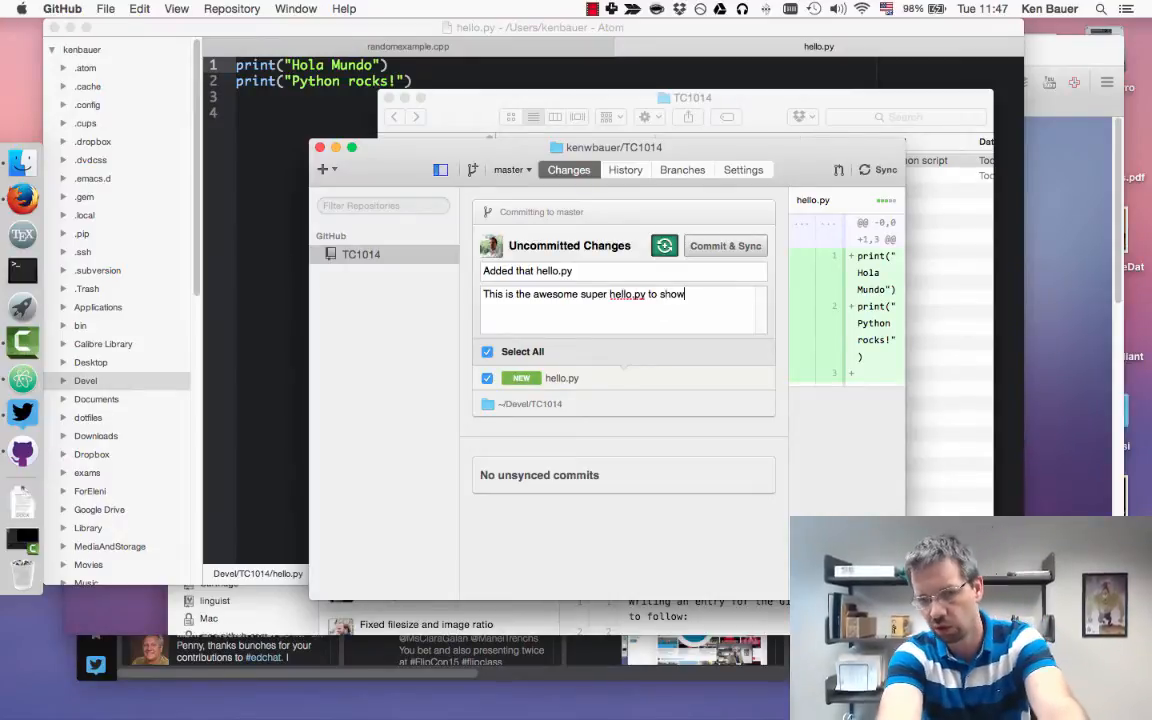
type("my mastery")
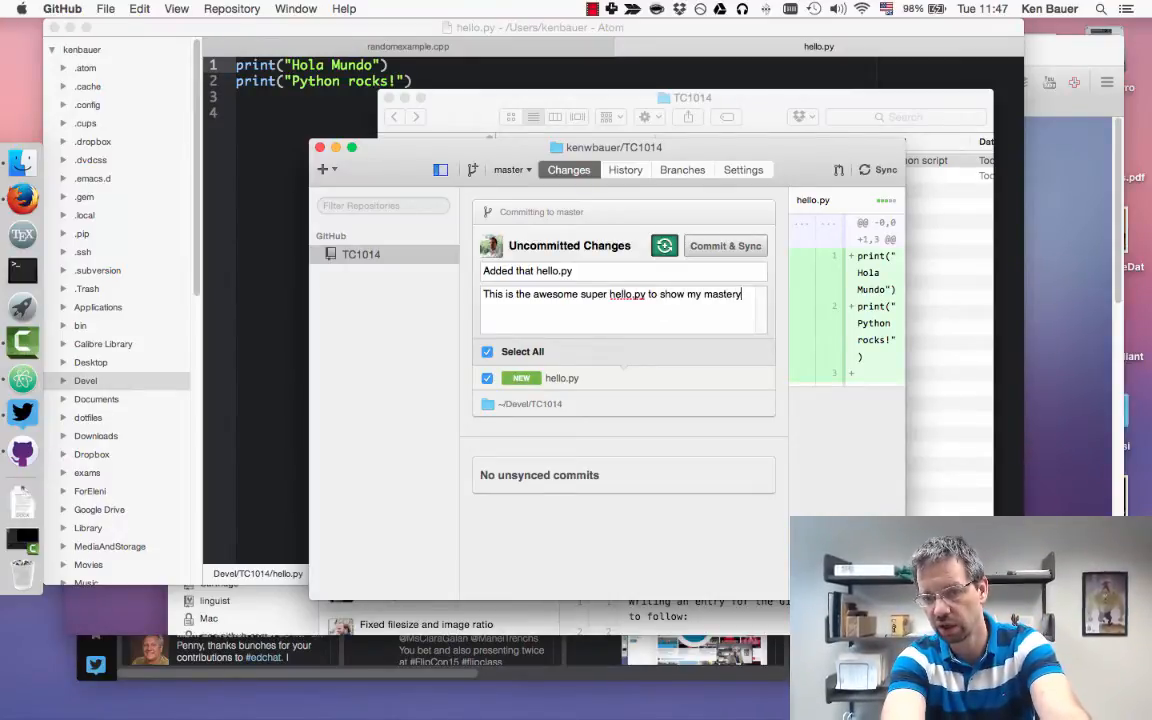
type("#")
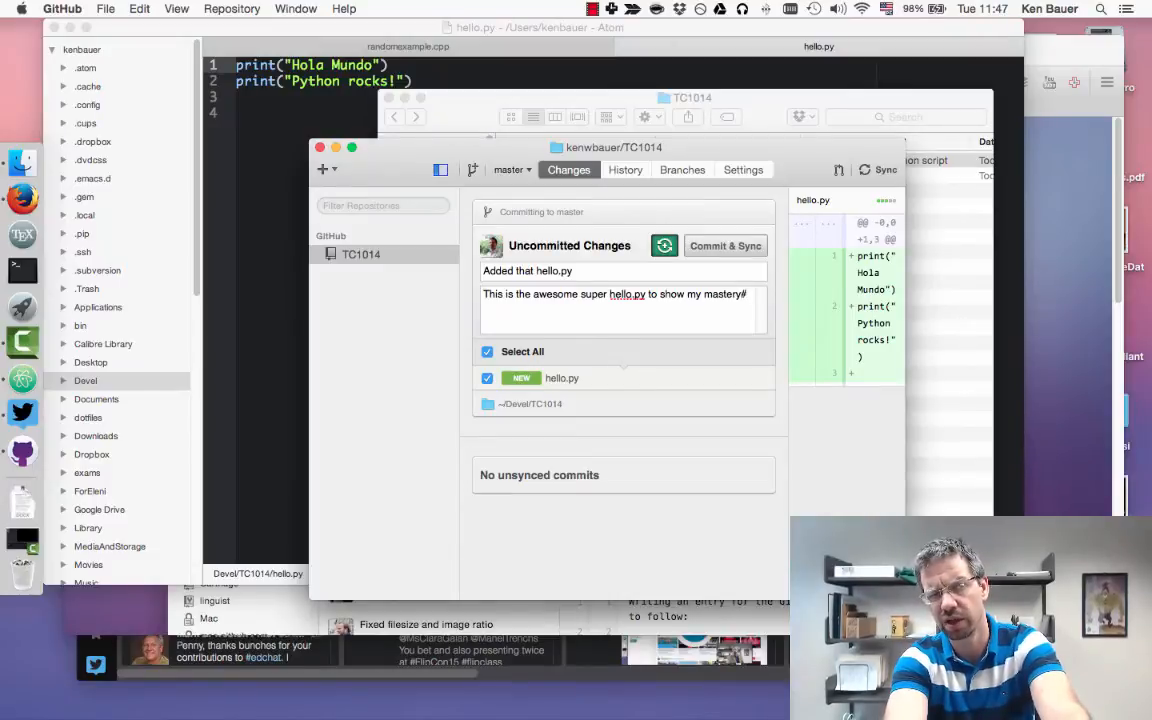
type("'")
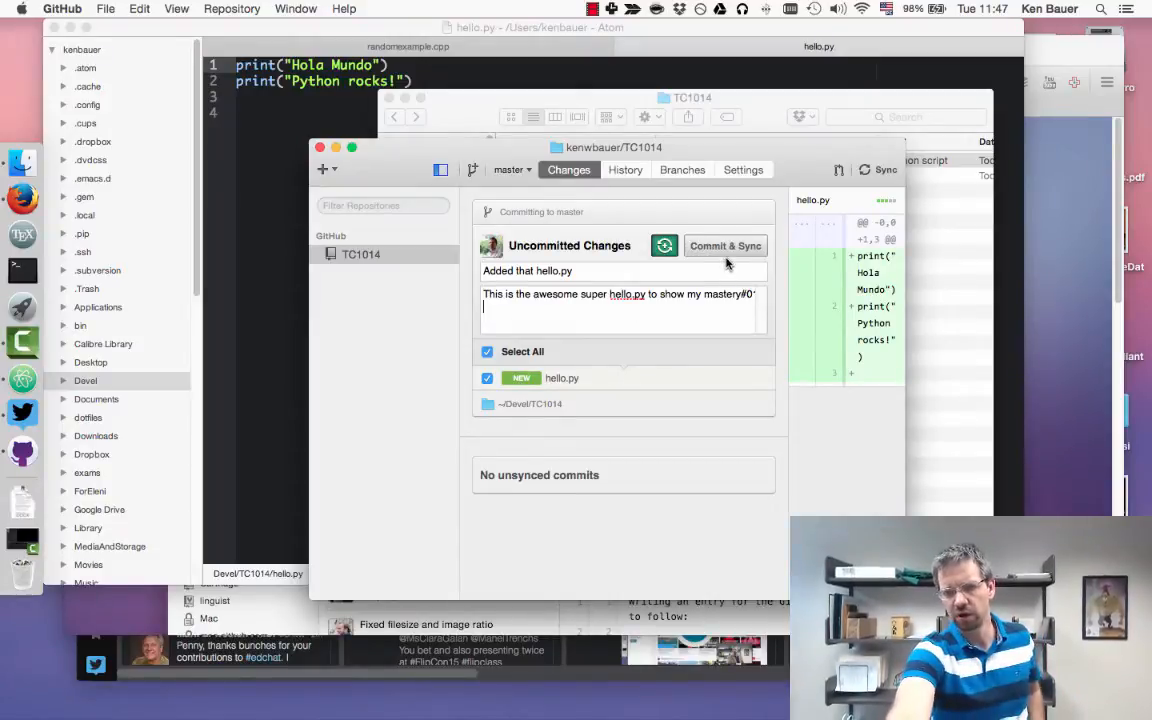
mouse_move(725, 246)
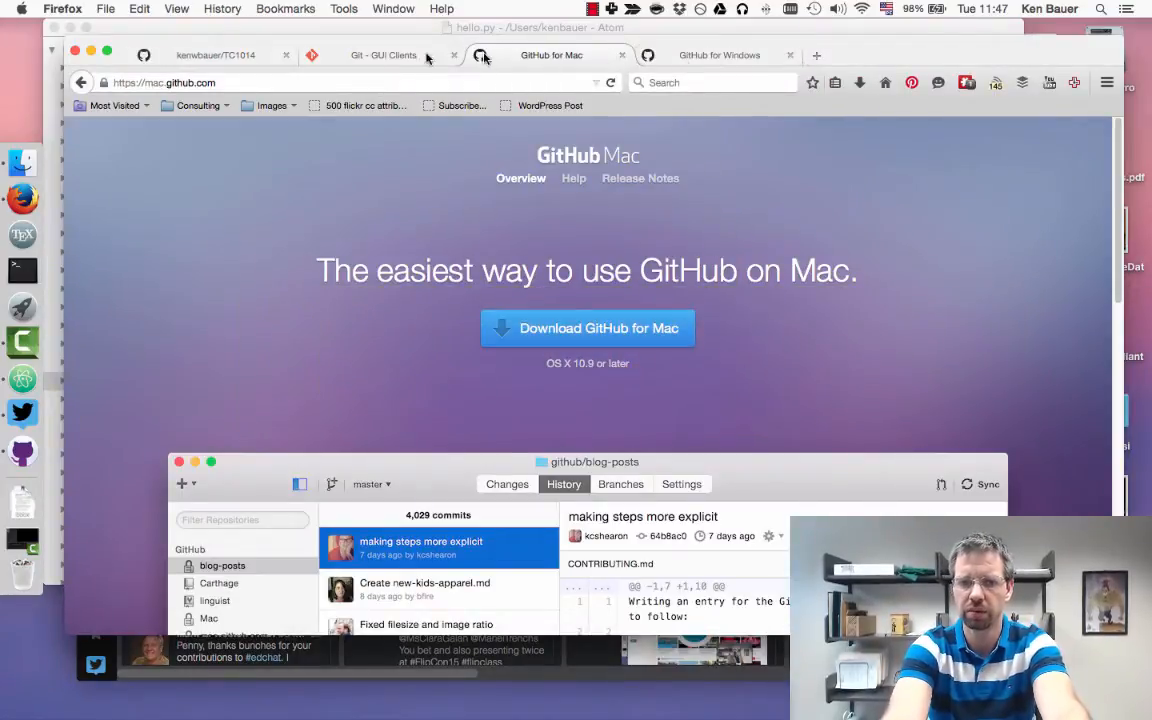
- View the TC1014 repository page online, still showing only the initial commit
left_click(215, 55)
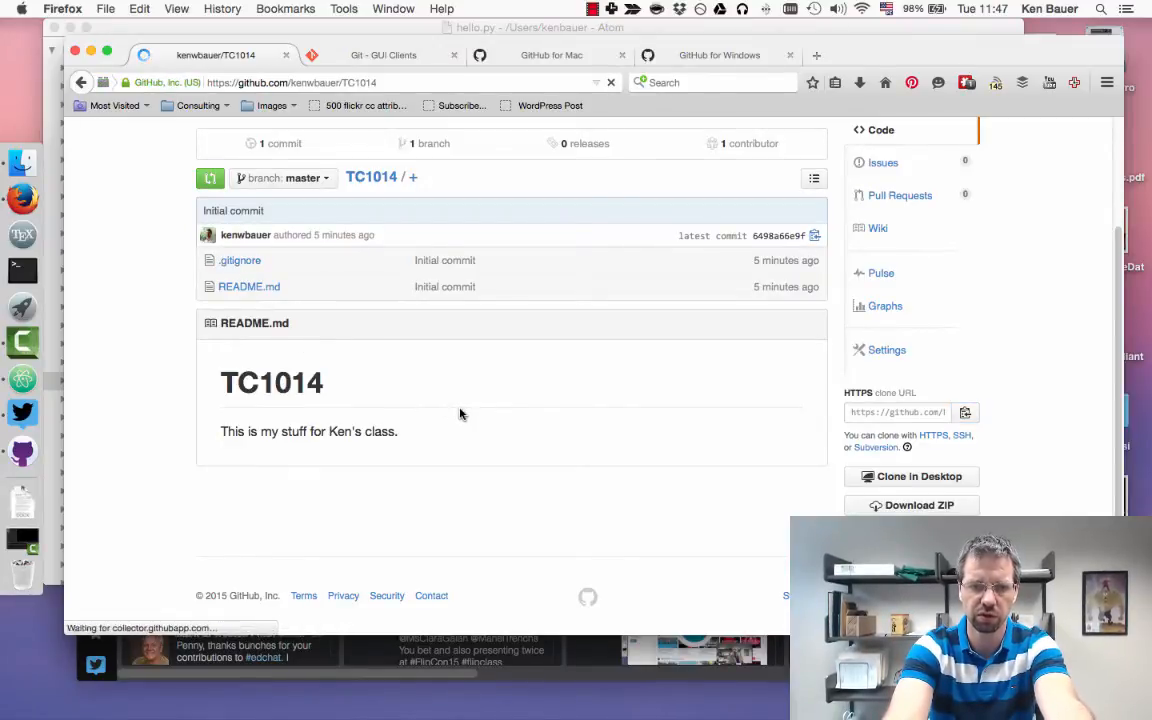
mouse_move(244, 318)
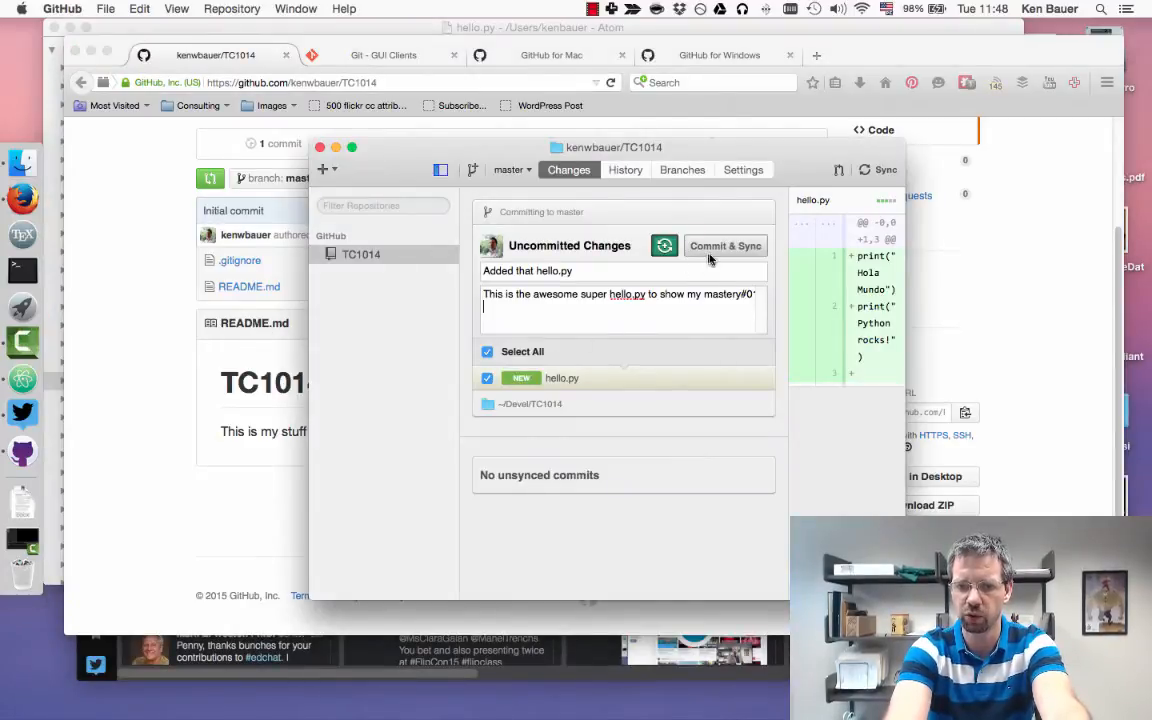
- Commit and sync hello.py to GitHub, then bring the repository page back up
left_click(724, 245)
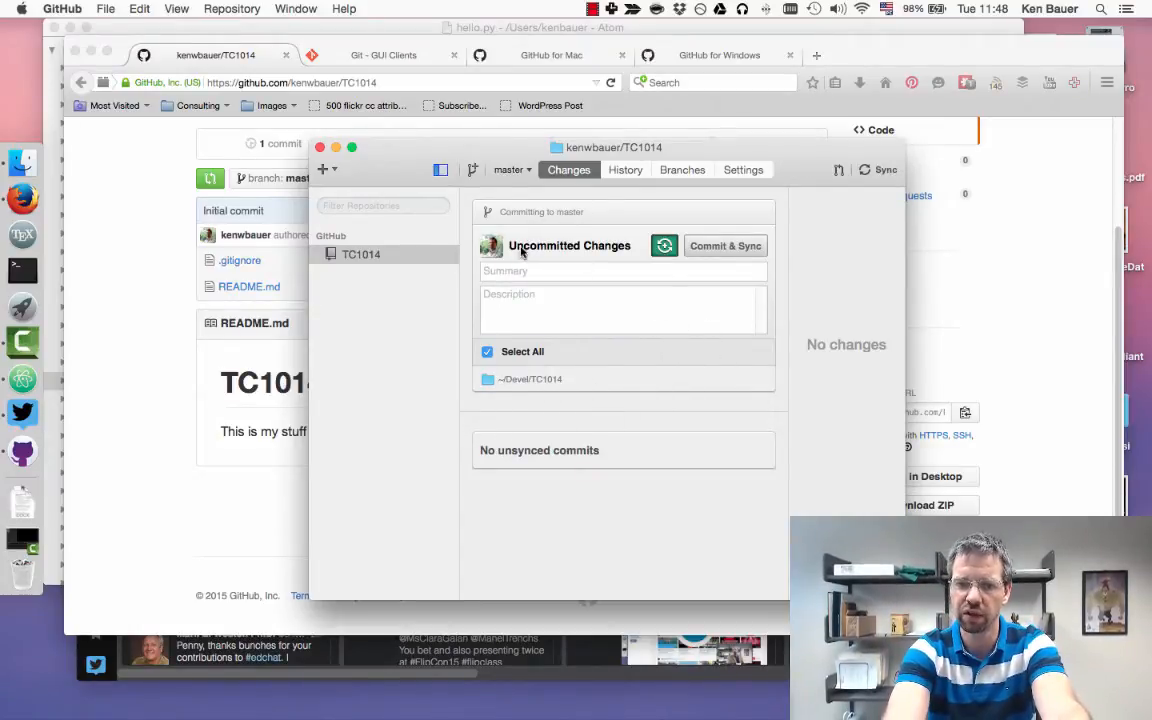
mouse_move(520, 450)
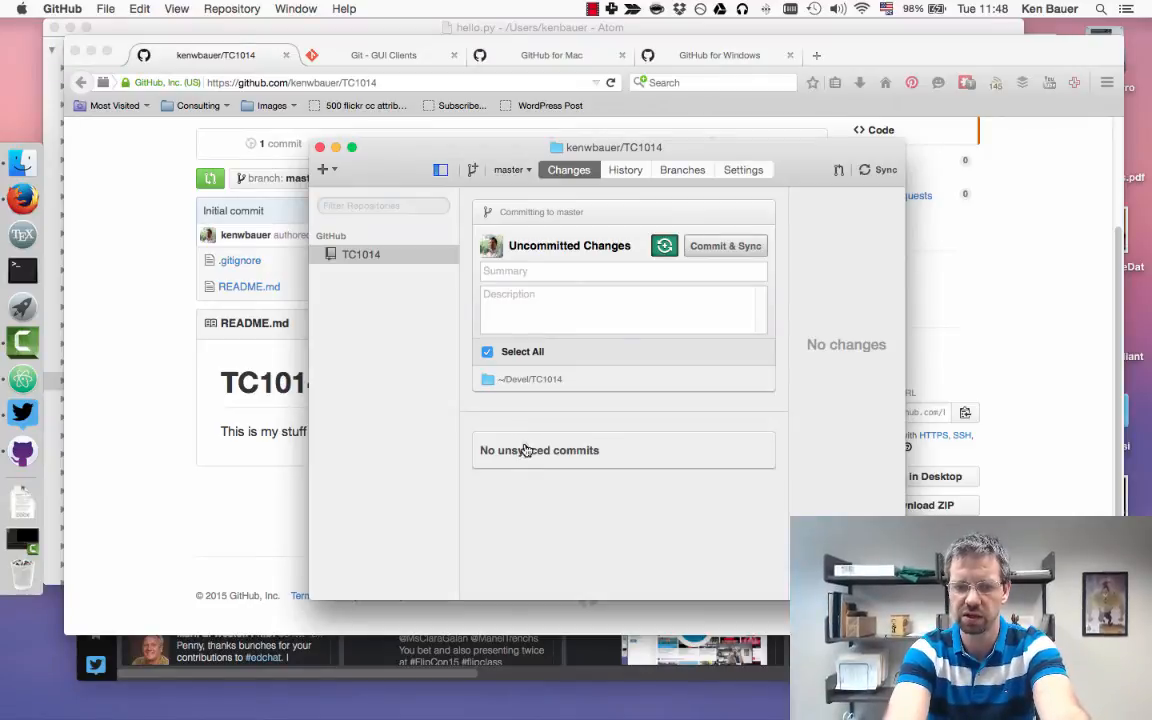
left_click(319, 147)
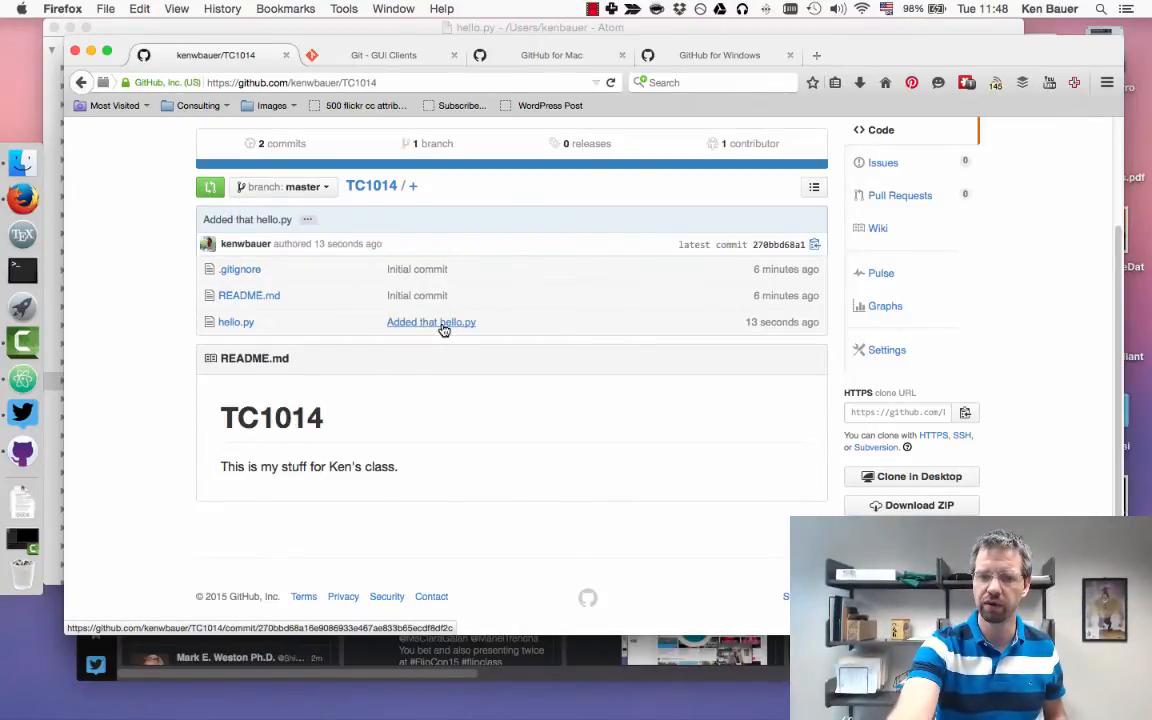
mouse_move(431, 321)
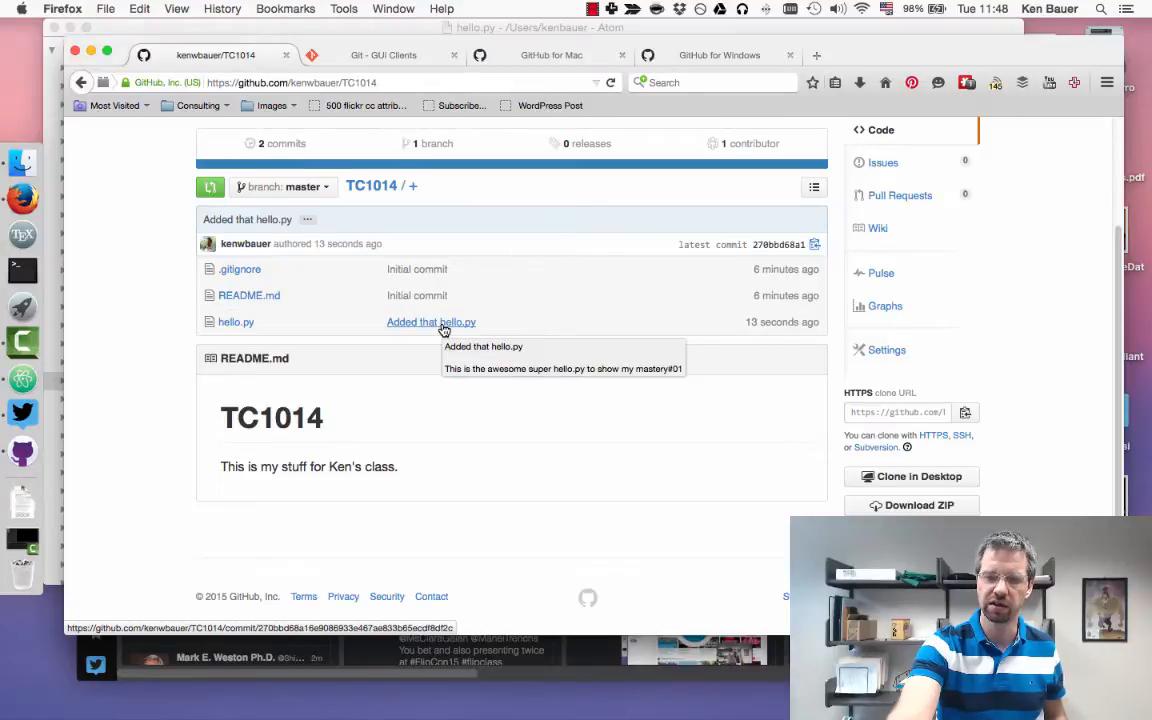
mouse_move(775, 322)
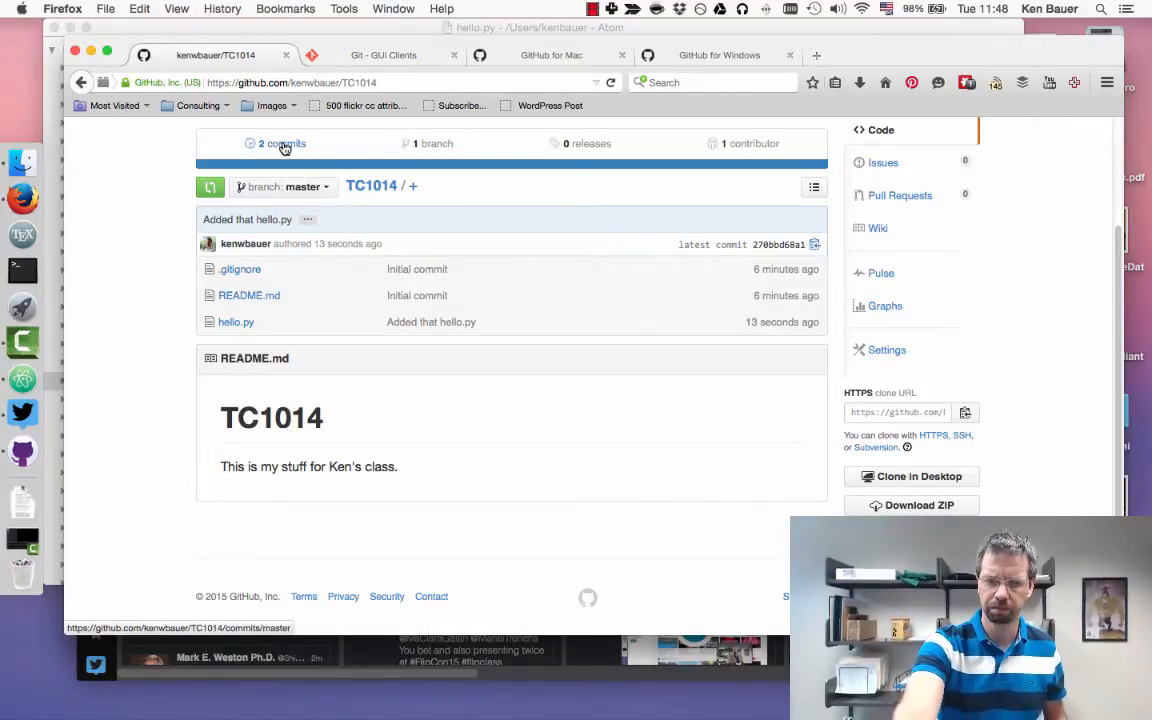
mouse_move(236, 338)
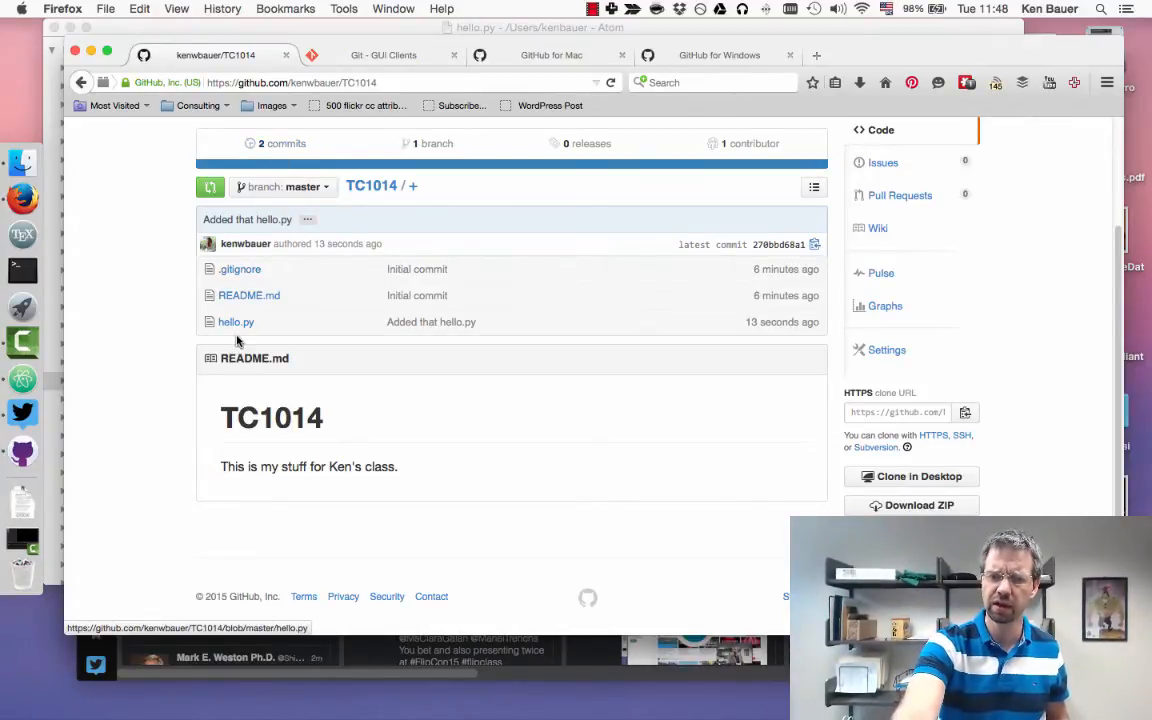
- Open hello.py in the TC1014 repo, view its raw contents, and return to its page
left_click(235, 321)
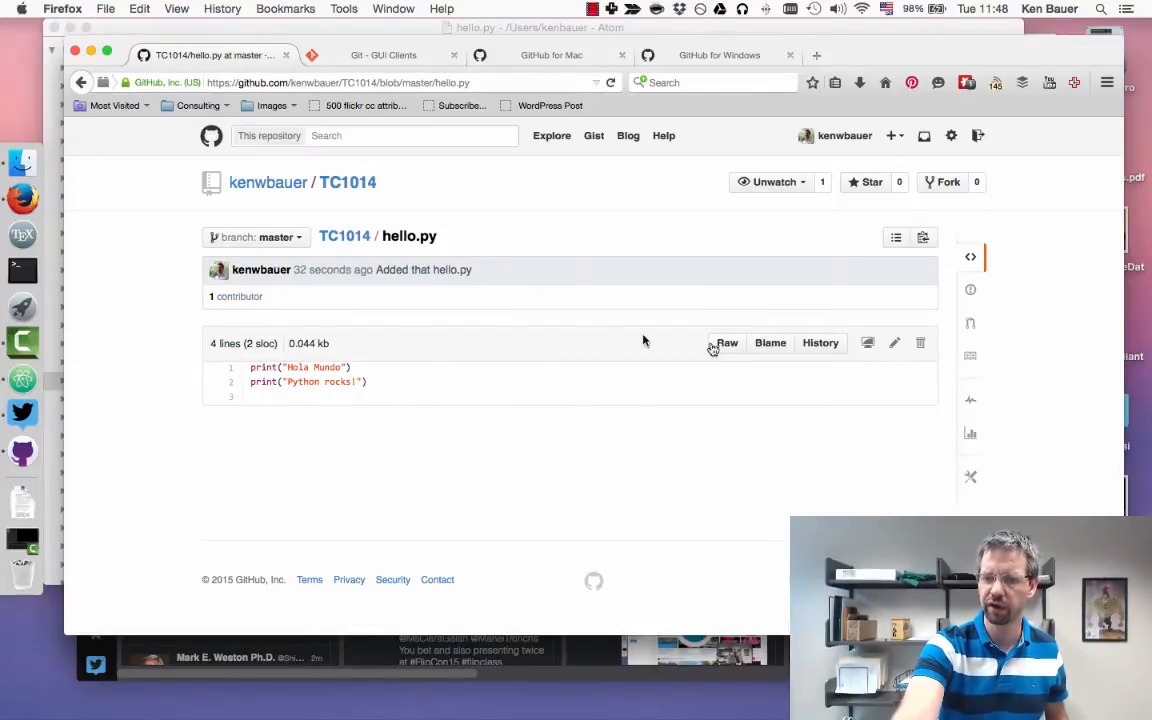
left_click(727, 343)
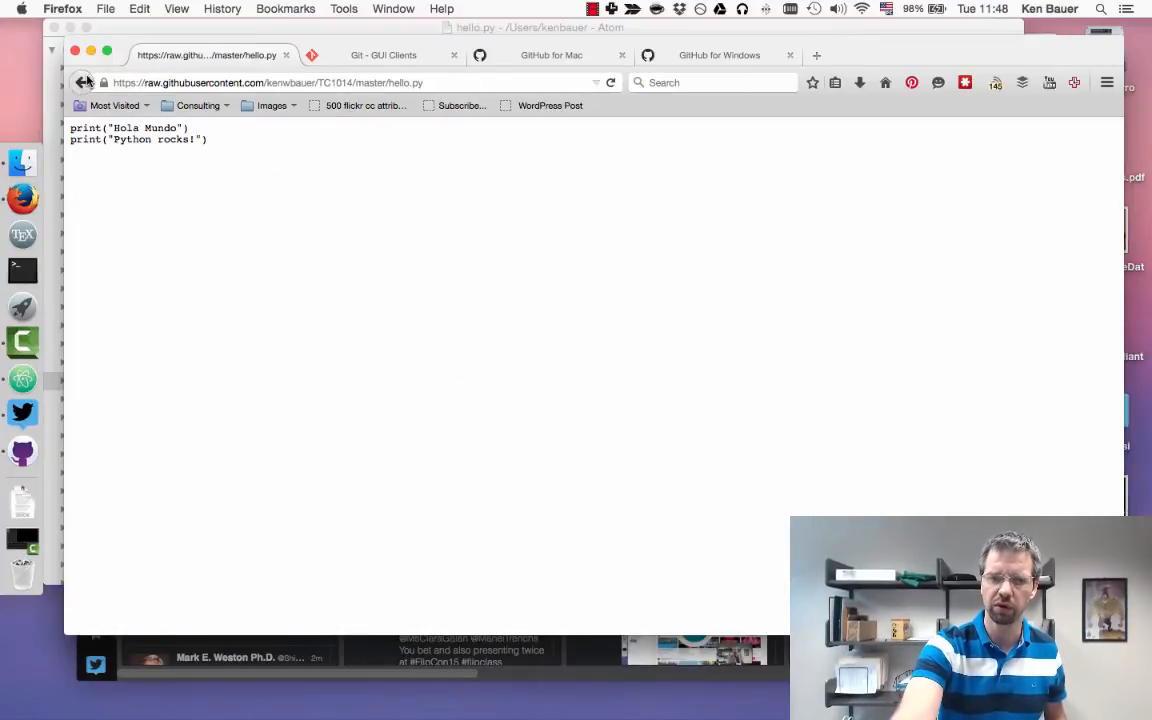
left_click(83, 82)
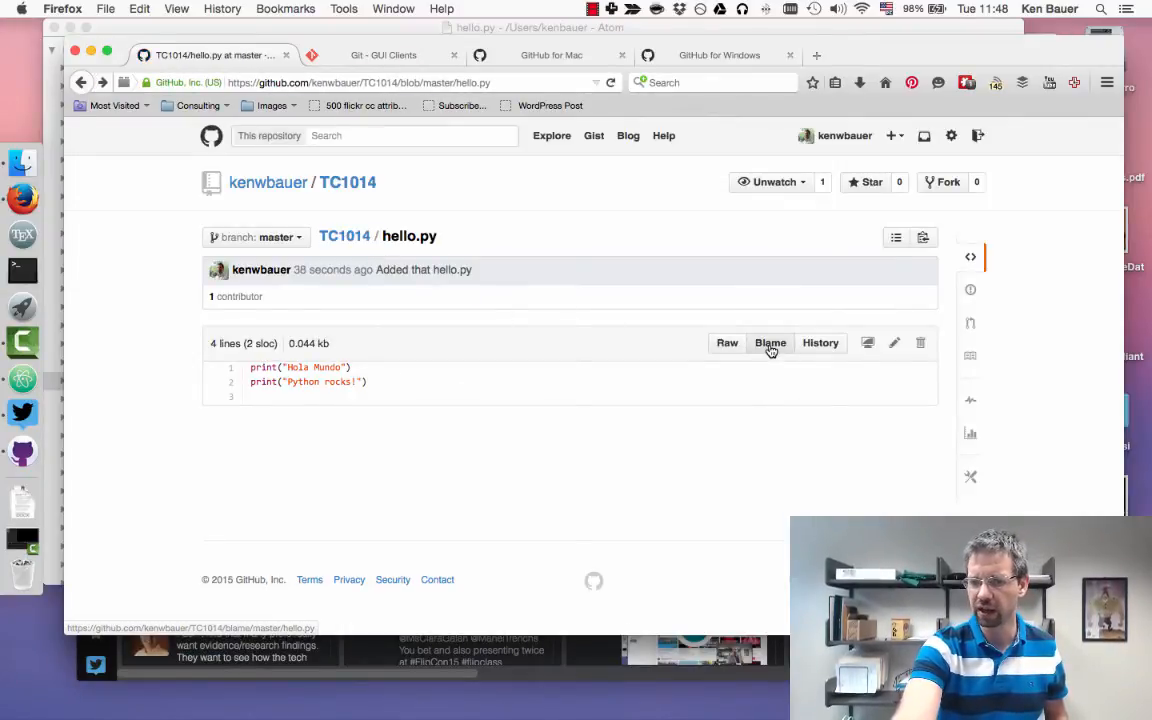
mouse_move(480, 360)
type("kenbauer.withknown.com/")
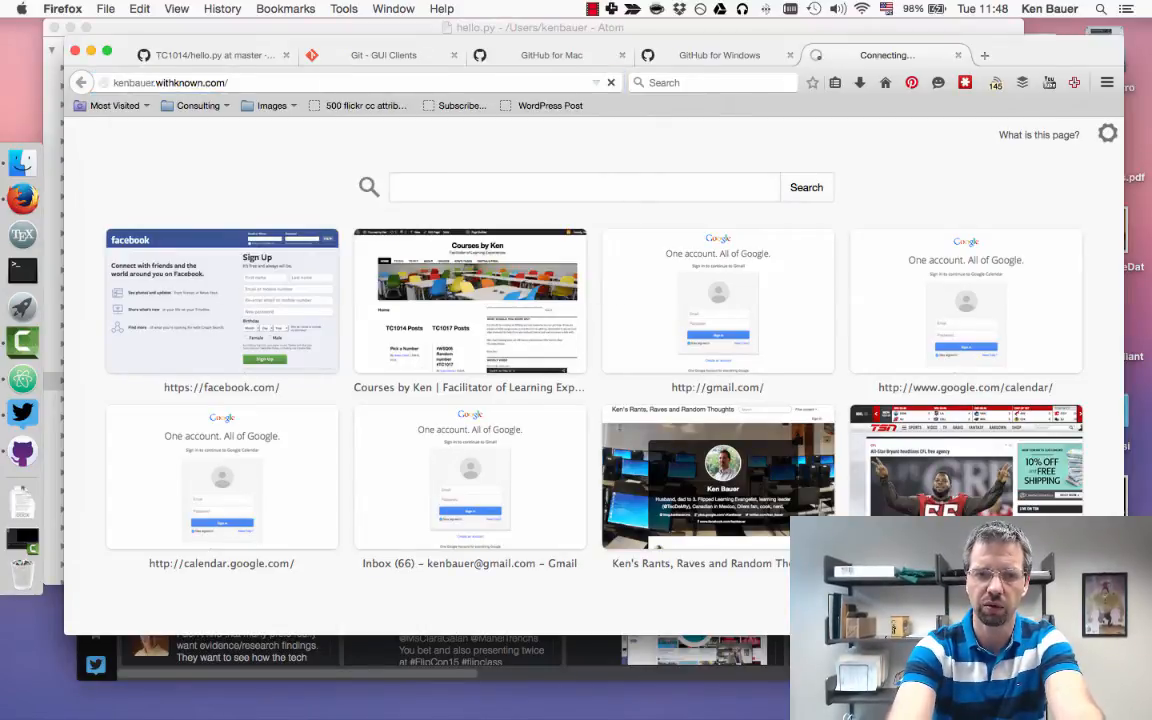
- Start a new Known post titled 'Here is my stuff for #Mastery01'
left_click(477, 290)
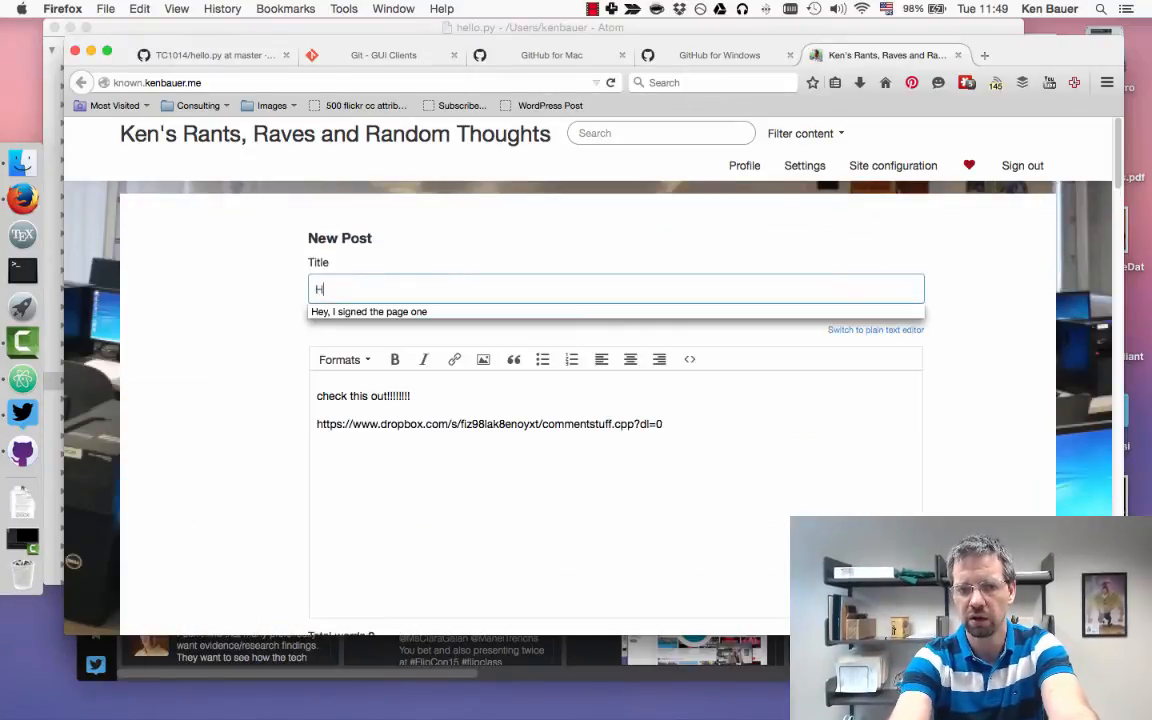
type("Here is my stuff")
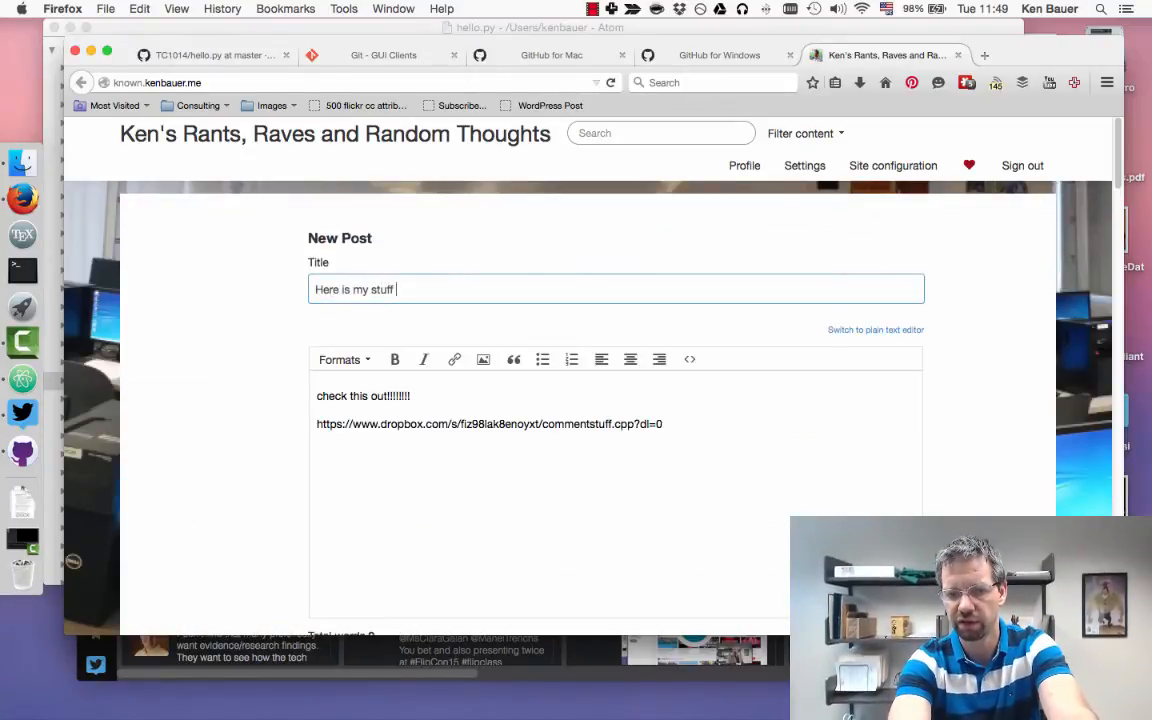
type("for Ma")
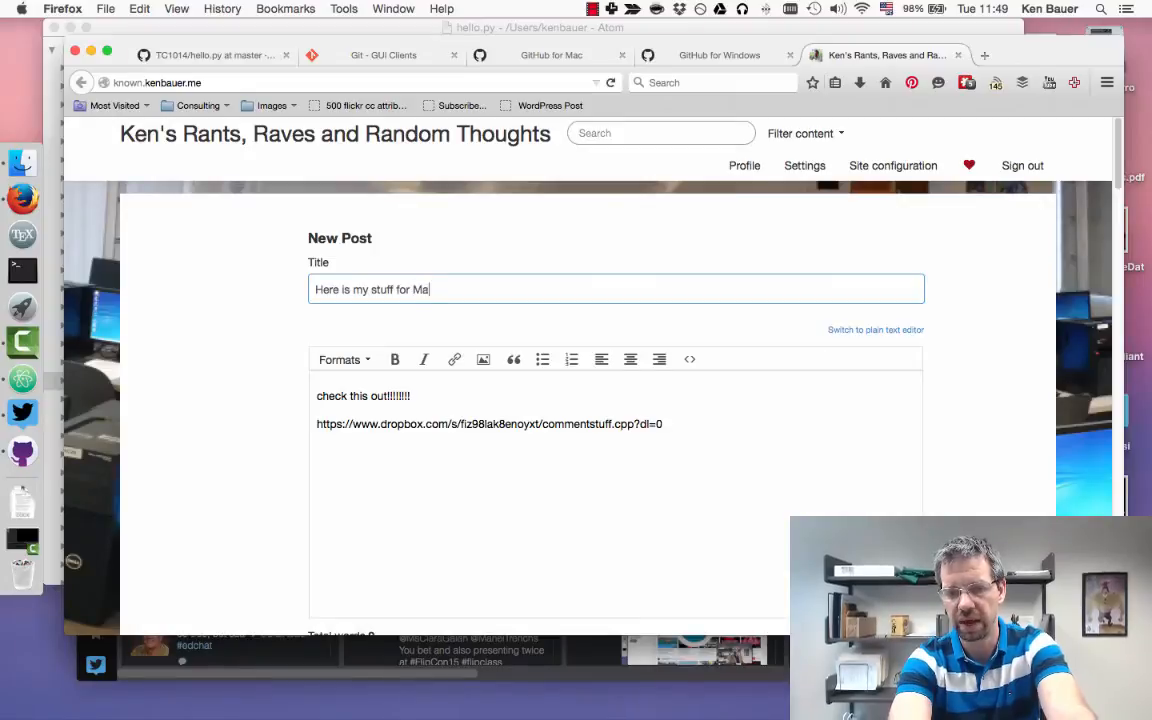
type("stery")
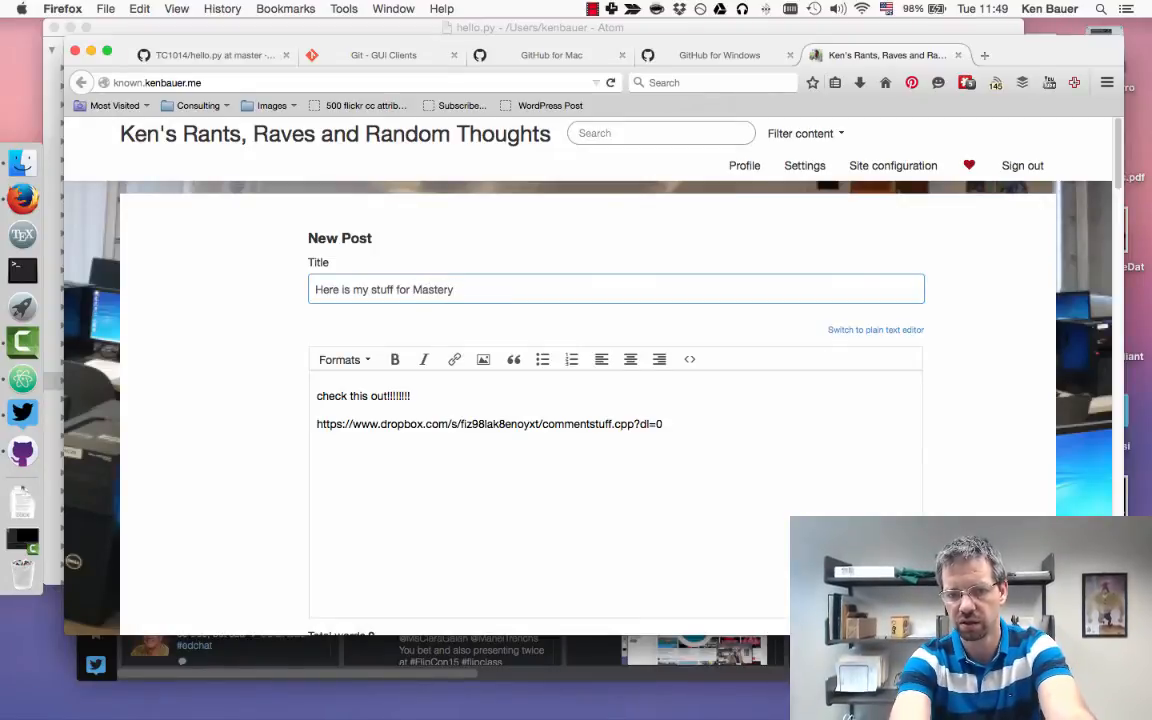
type("01")
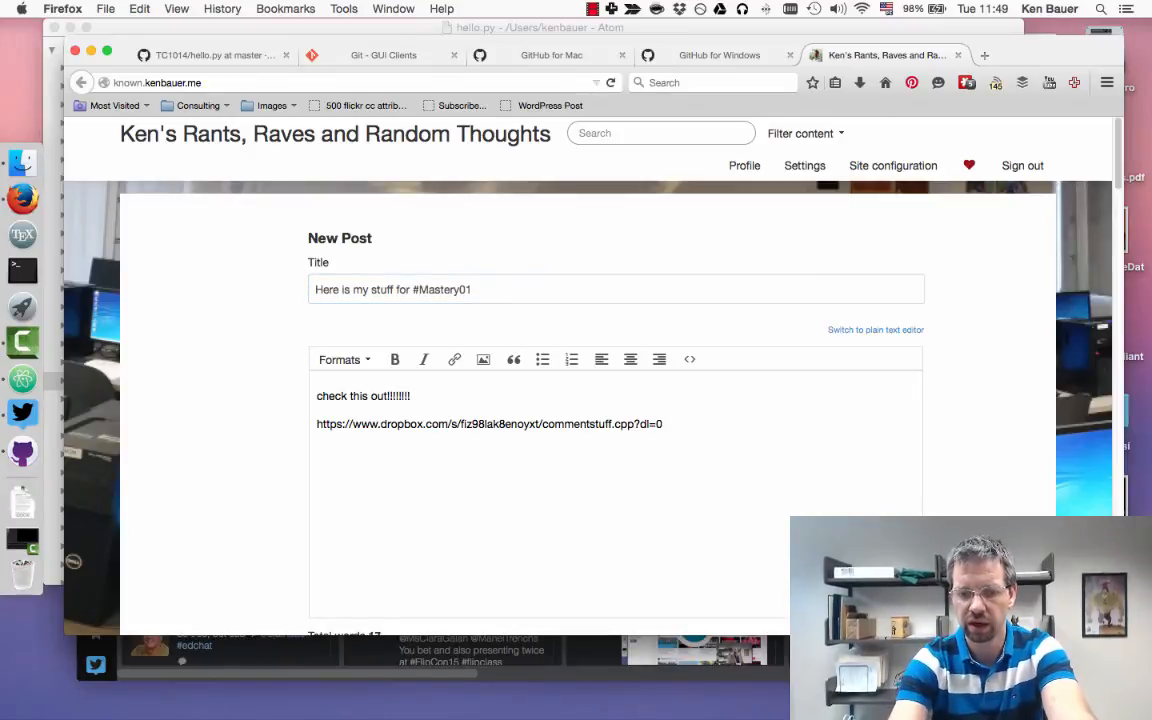
- Write 'Check out my code over on GitHub.' followed by the hello.py GitHub URL
type("Check o")
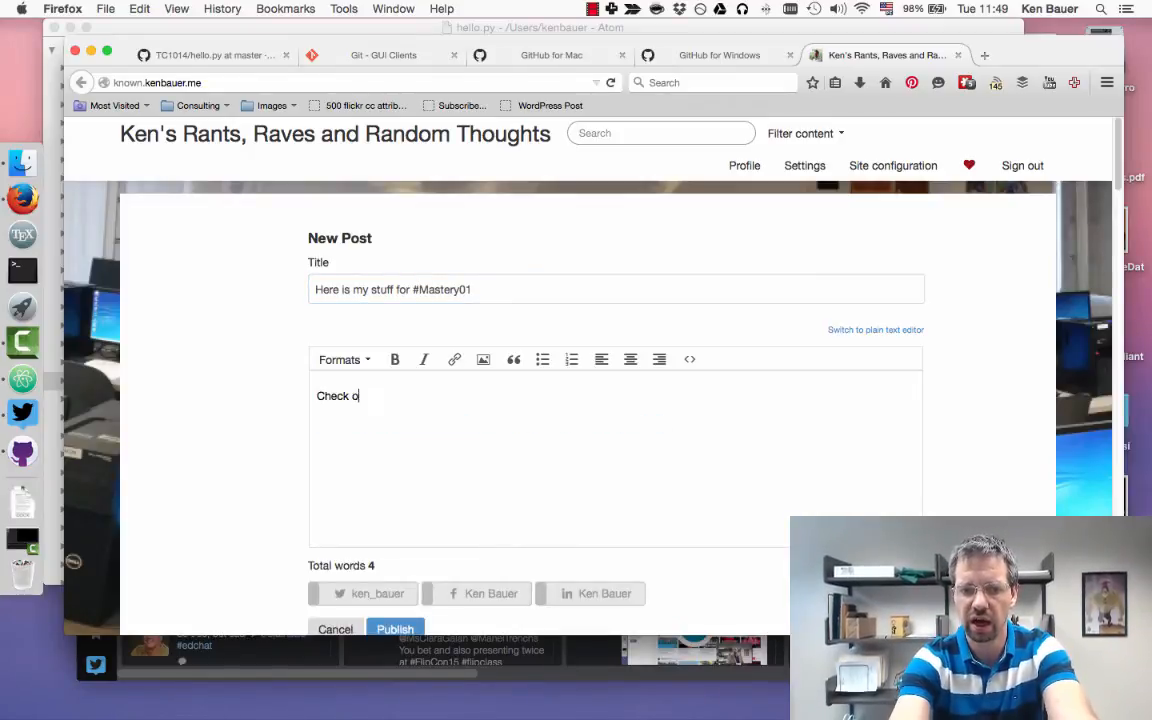
type("ut my code obe")
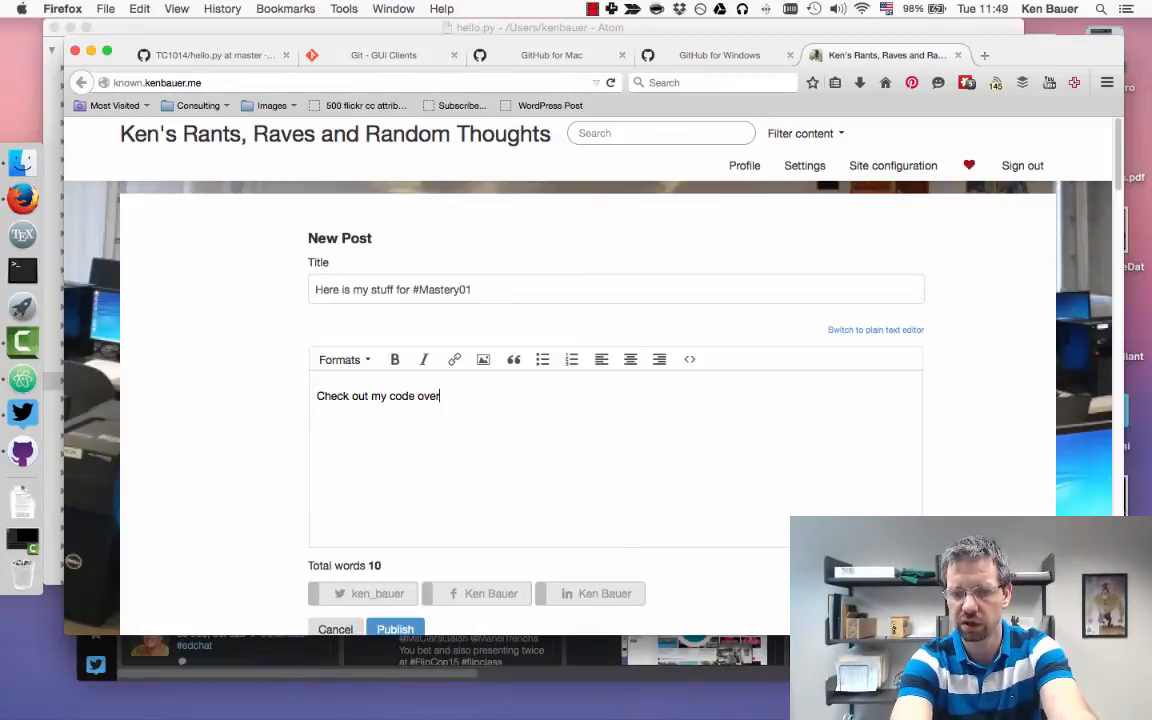
type("on GitHu")
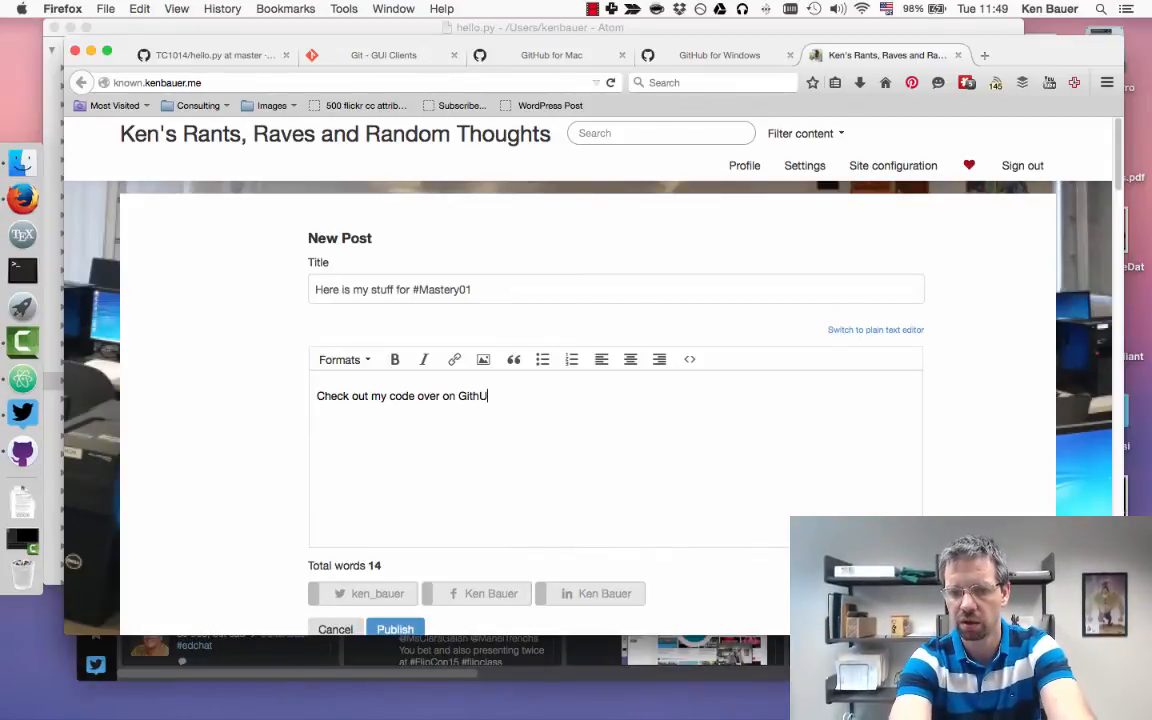
type("b")
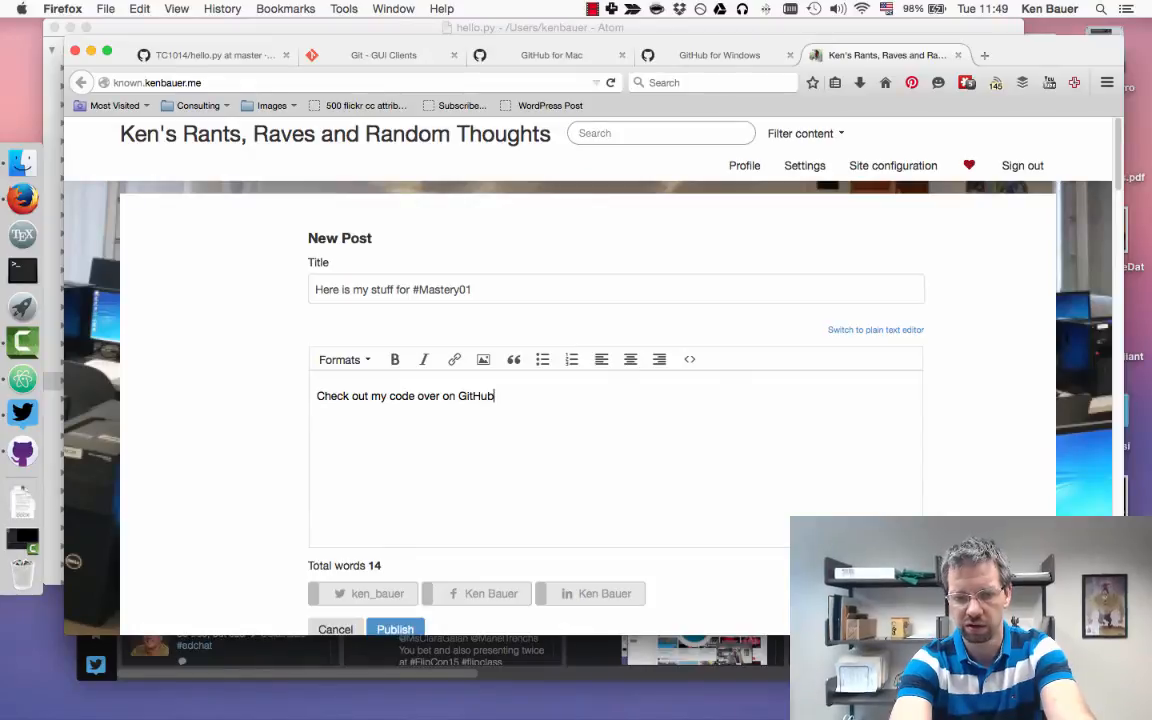
type(".")
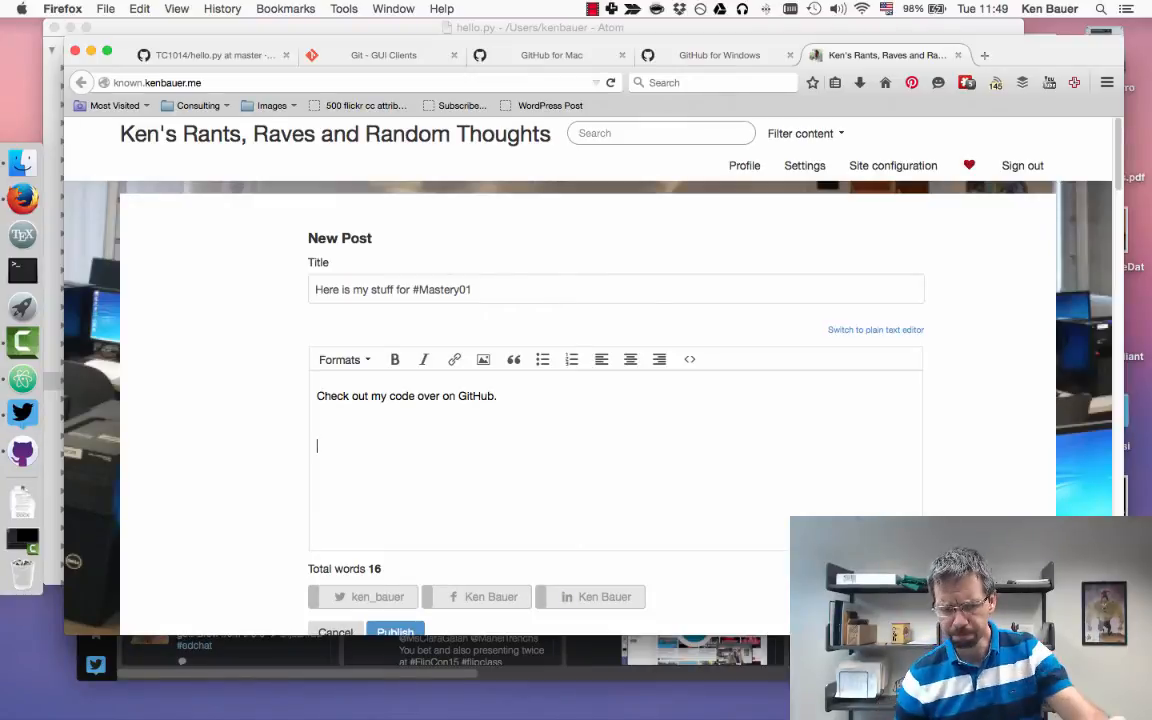
type("https://github.com/kenwbauer/TC1014/blob/master/hello.py")
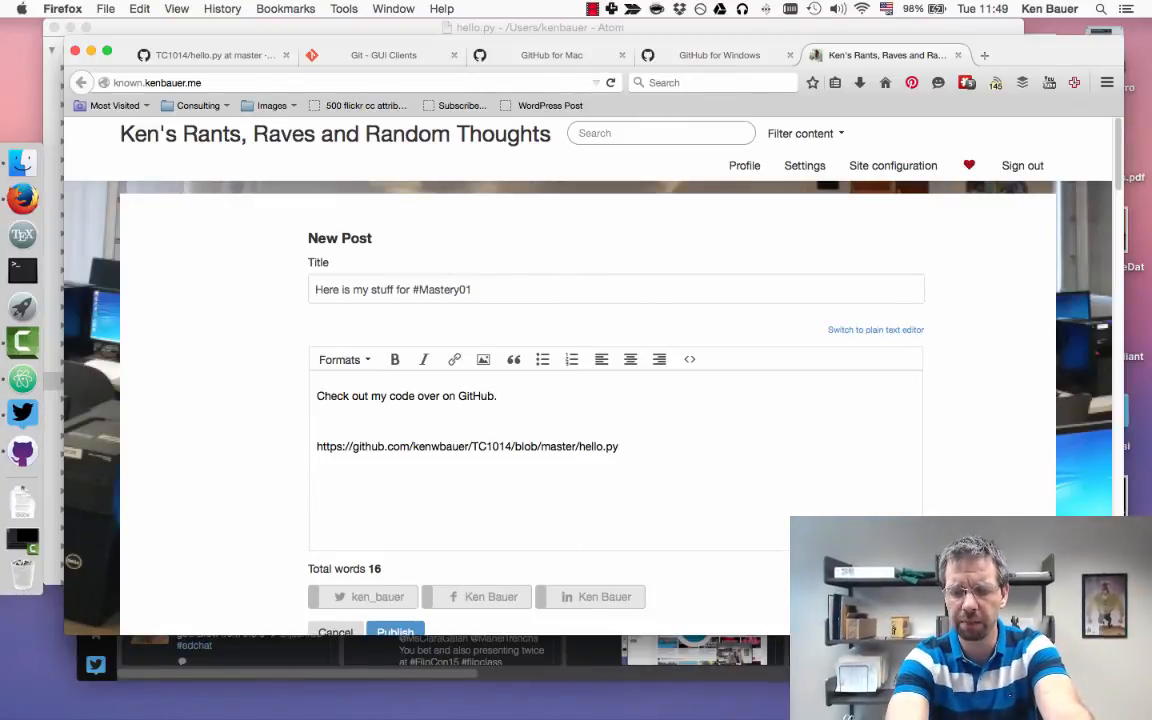
key("Return")
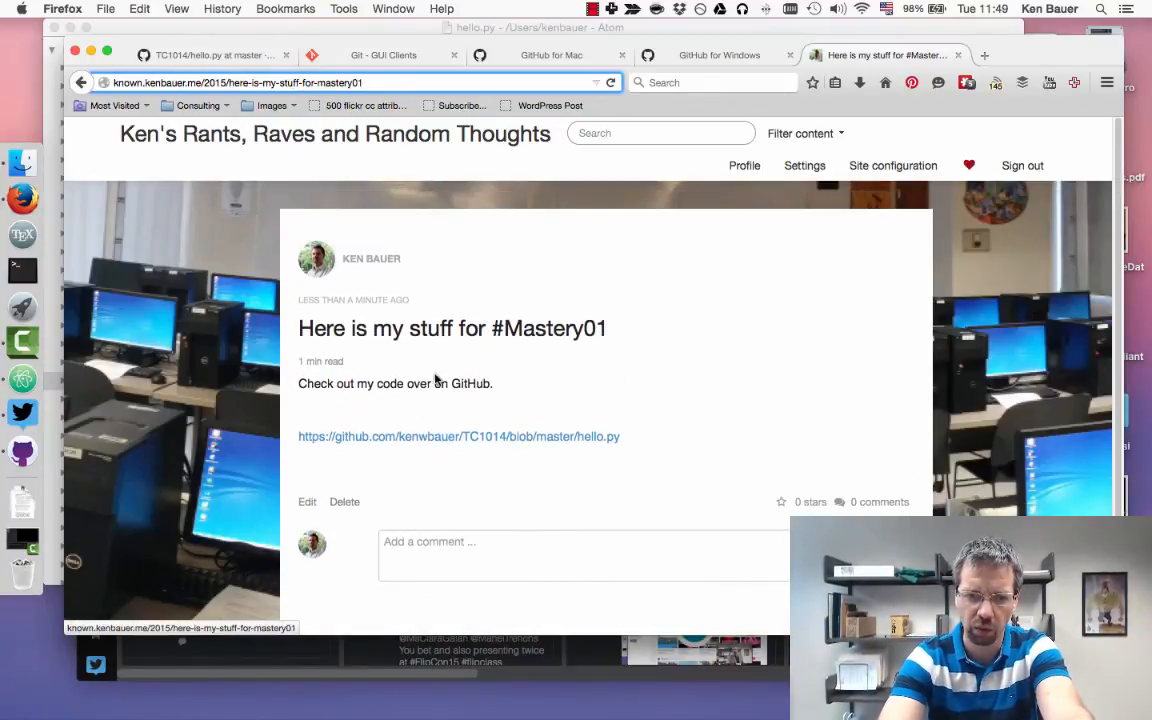
mouse_move(459, 436)
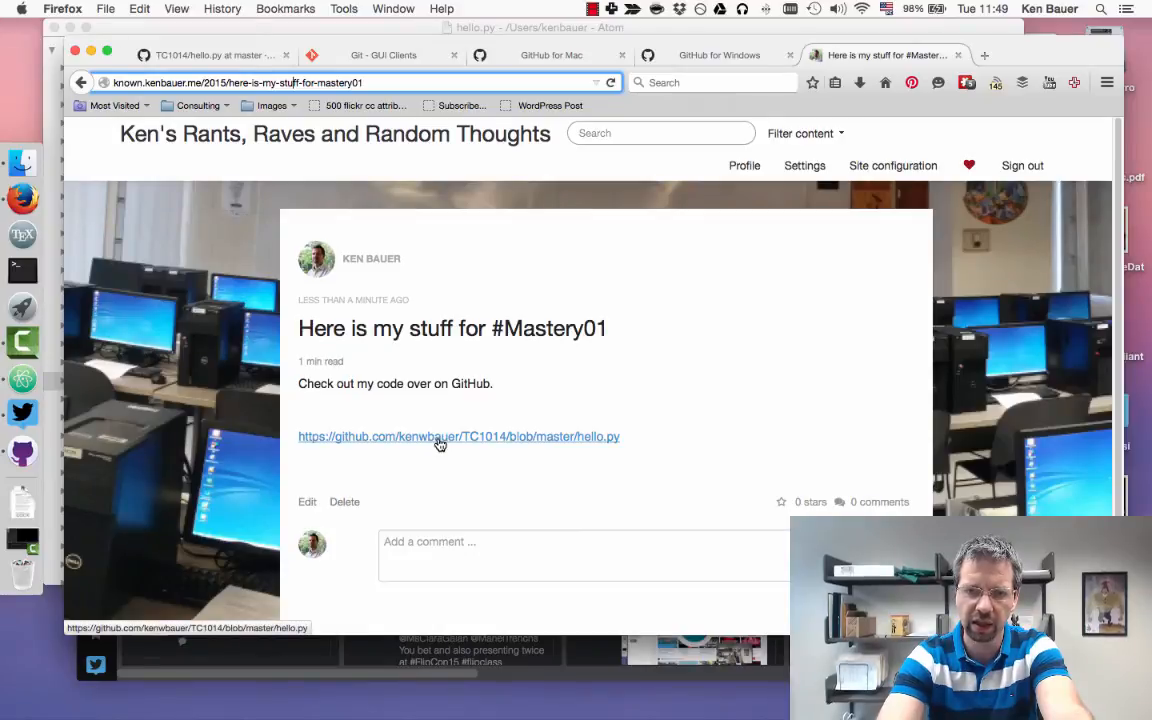
- Follow the hello.py link in the published post to its GitHub file page
left_click(458, 436)
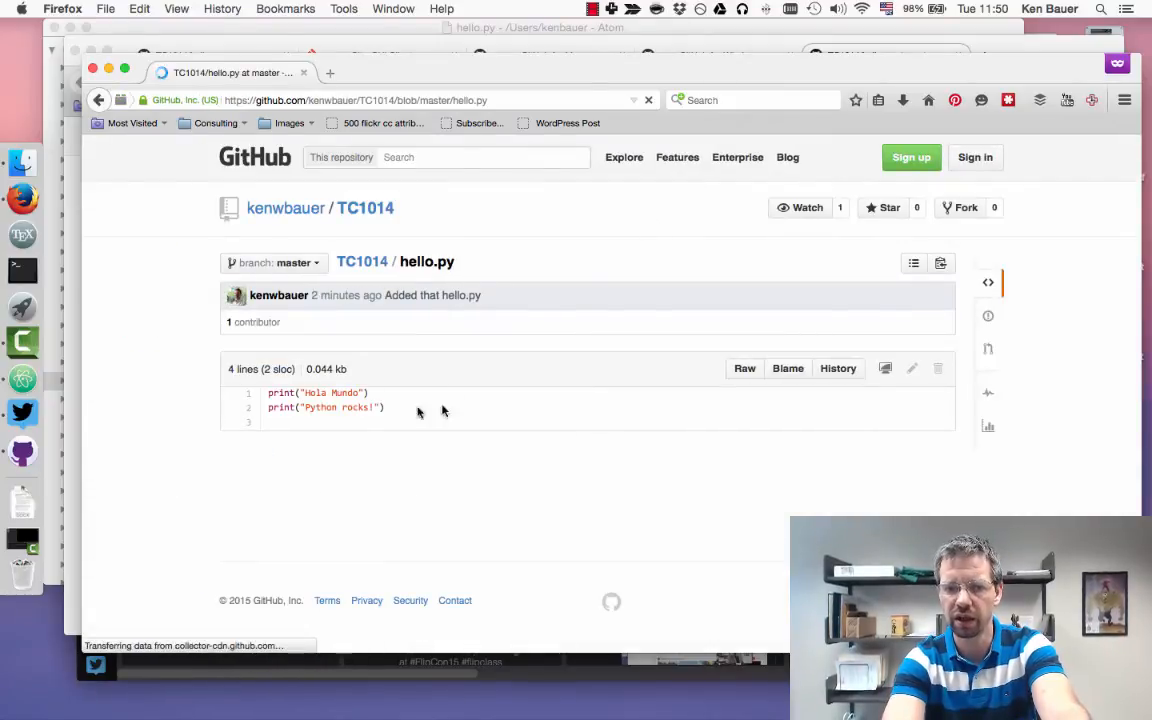
mouse_move(598, 386)
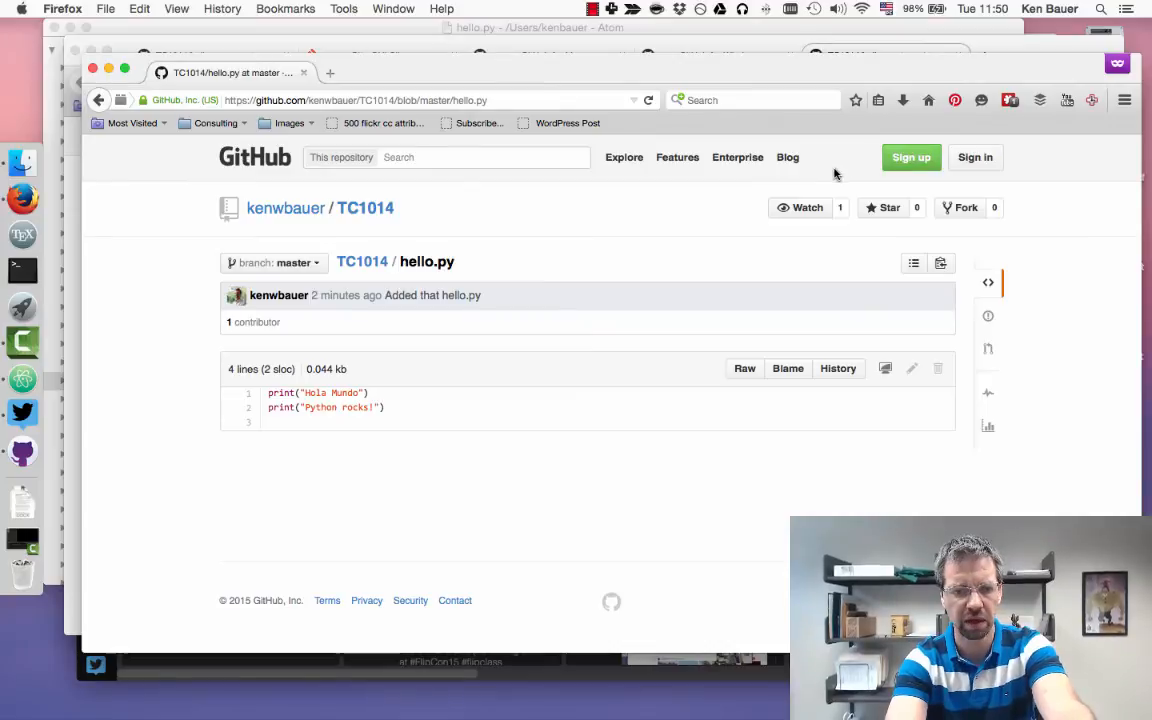
mouse_move(691, 510)
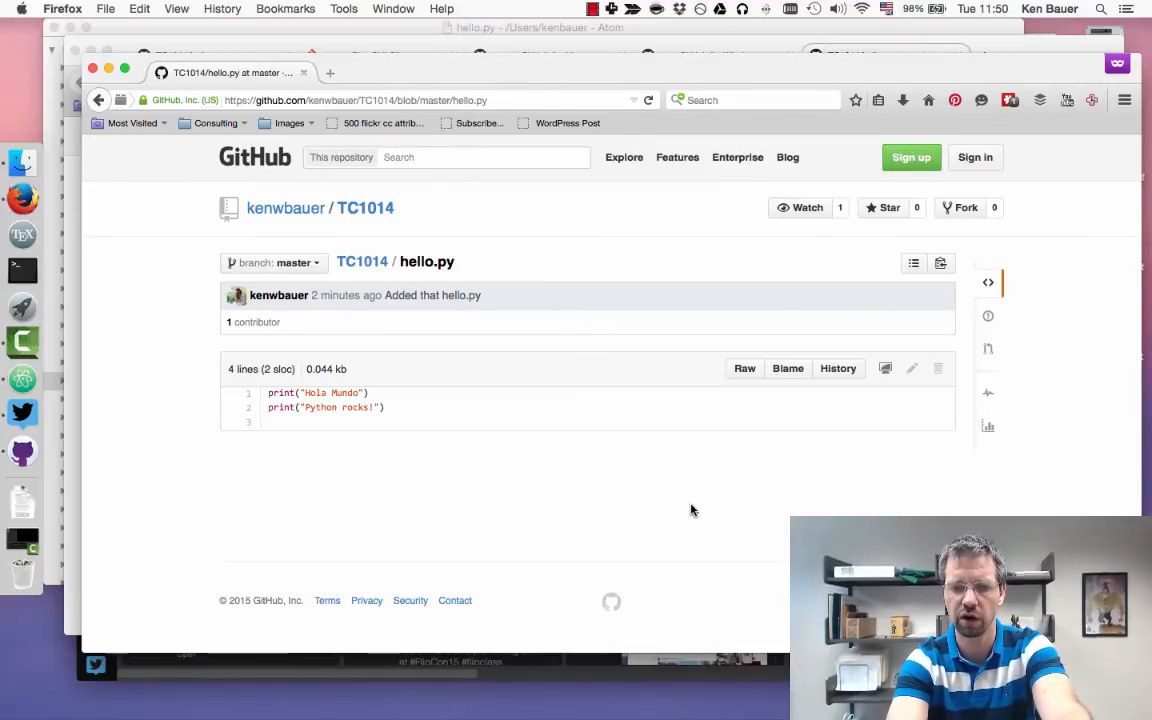
mouse_move(657, 500)
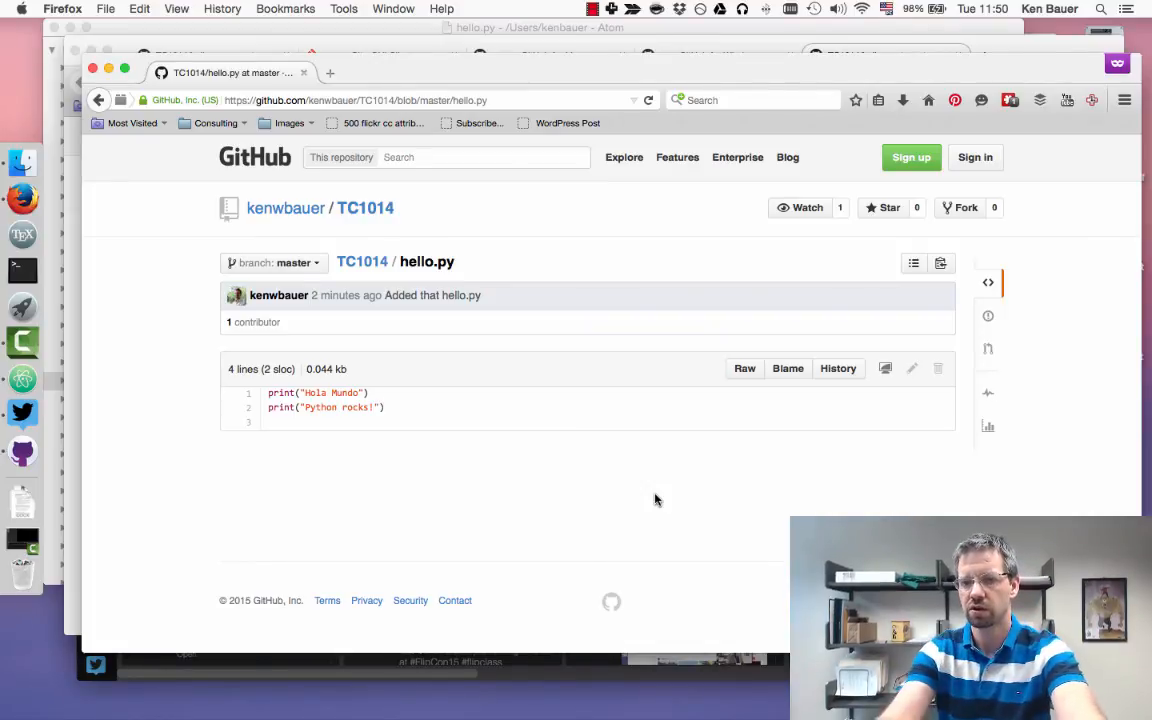
- Close the signed-out private window showing hello.py on GitHub
left_click(592, 8)
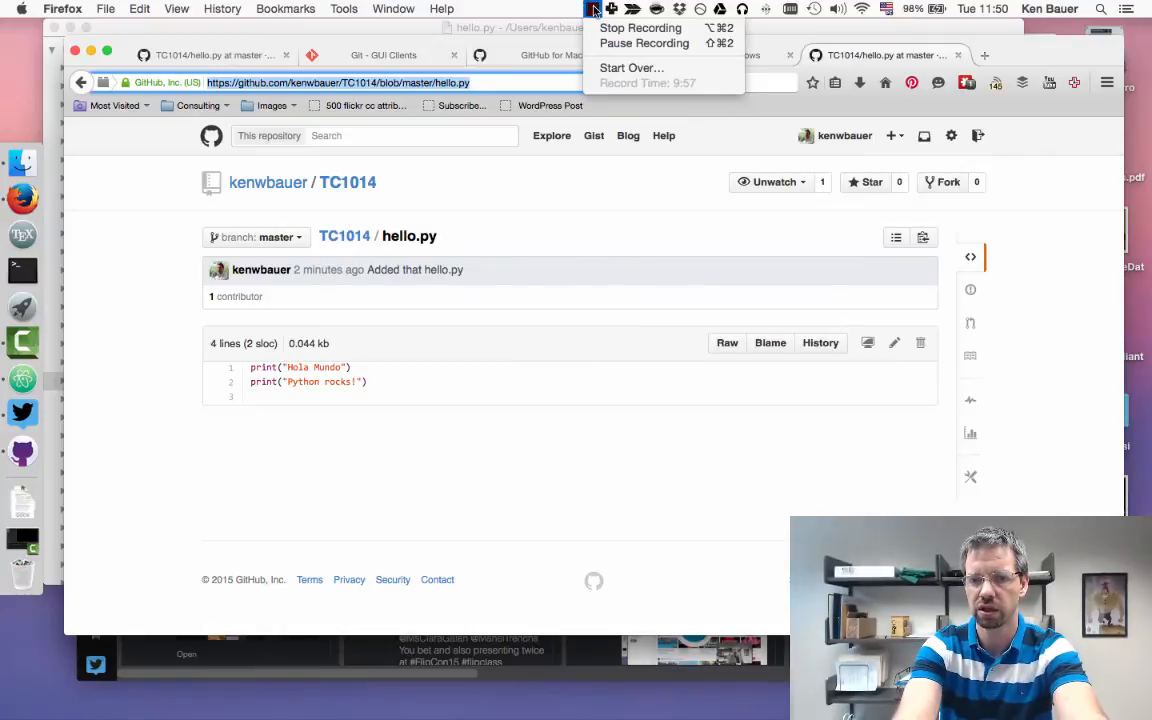